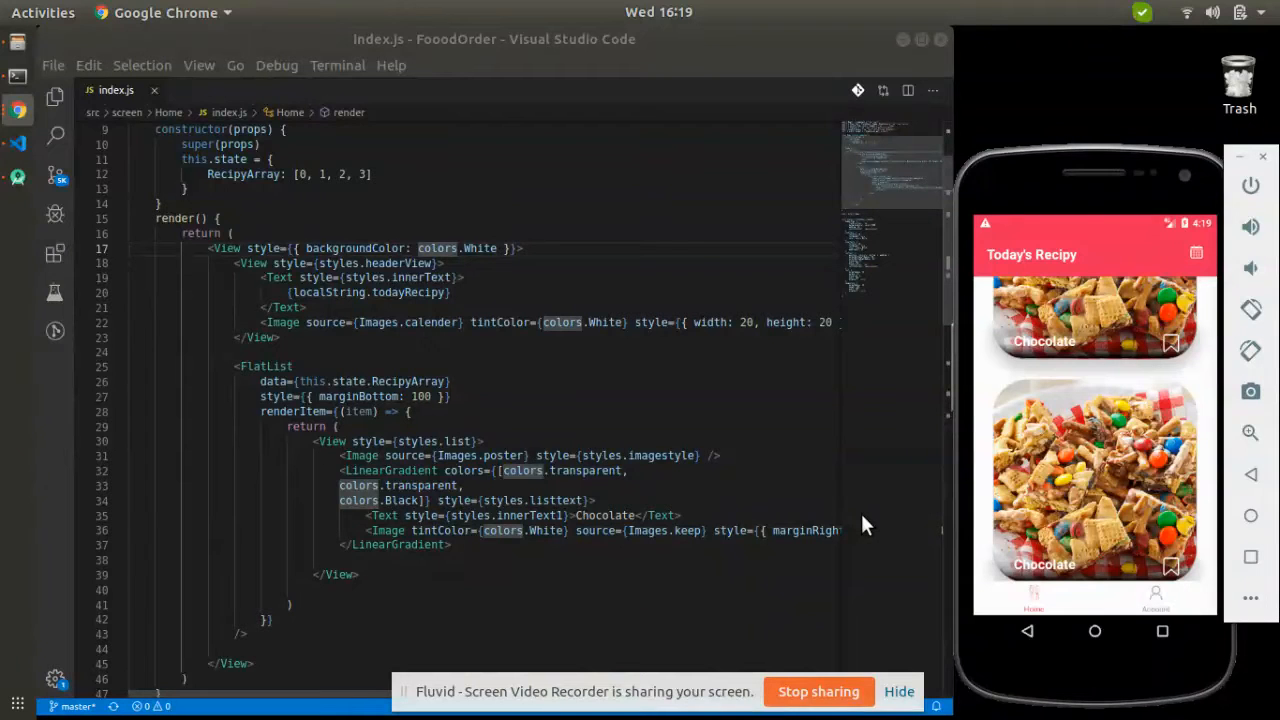
mouse_move(810, 504)
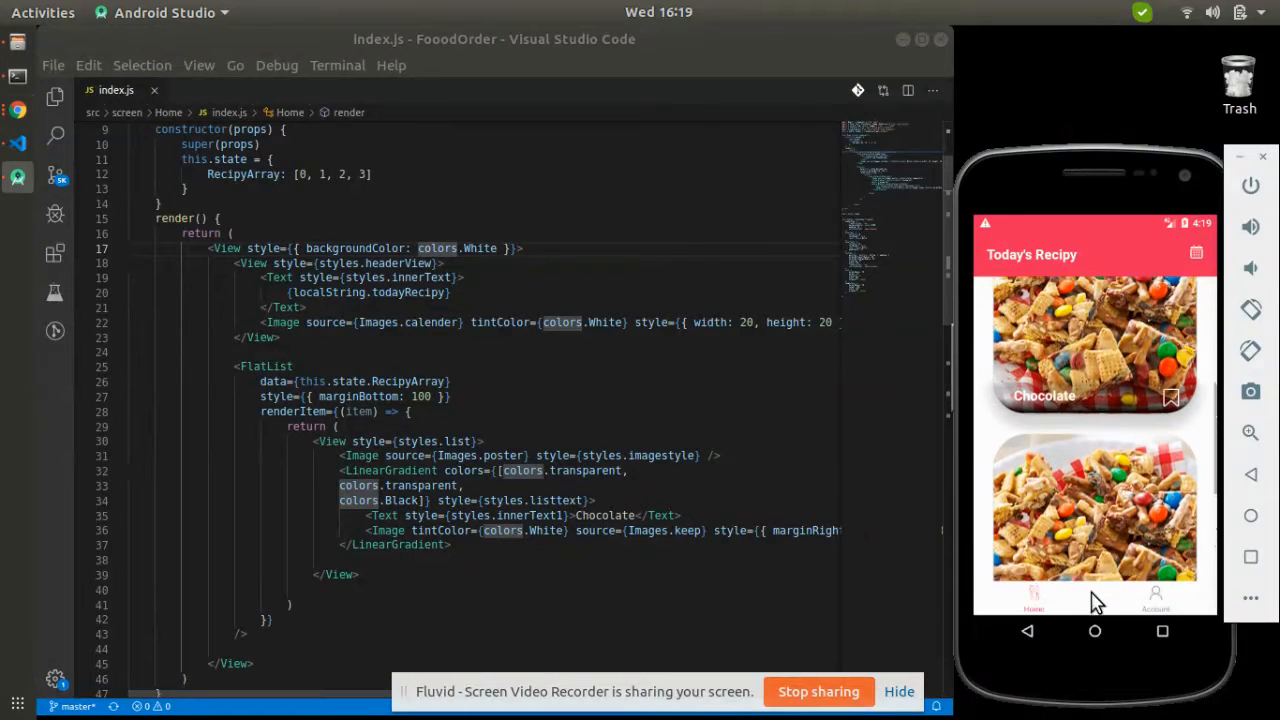
Scroll through index.js to review the recipe FlatList with its keyExtractor and the second FlatList
scroll(down, 3)
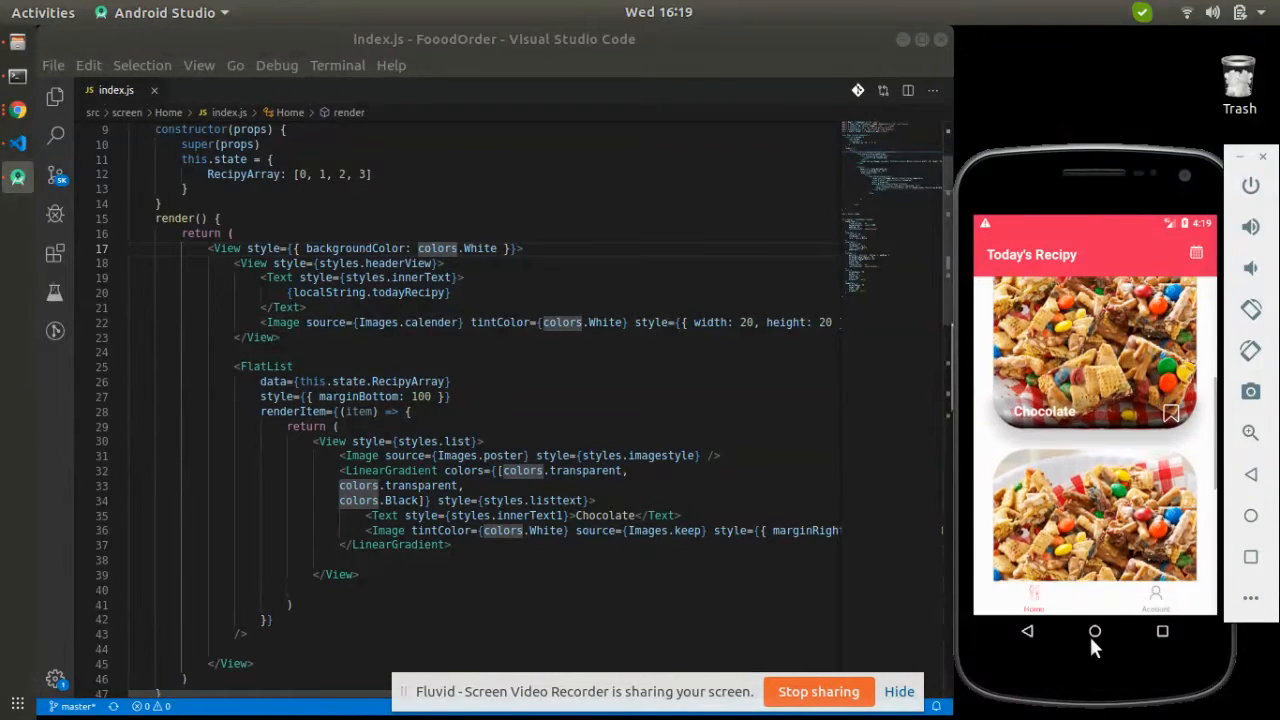
scroll(down, 3)
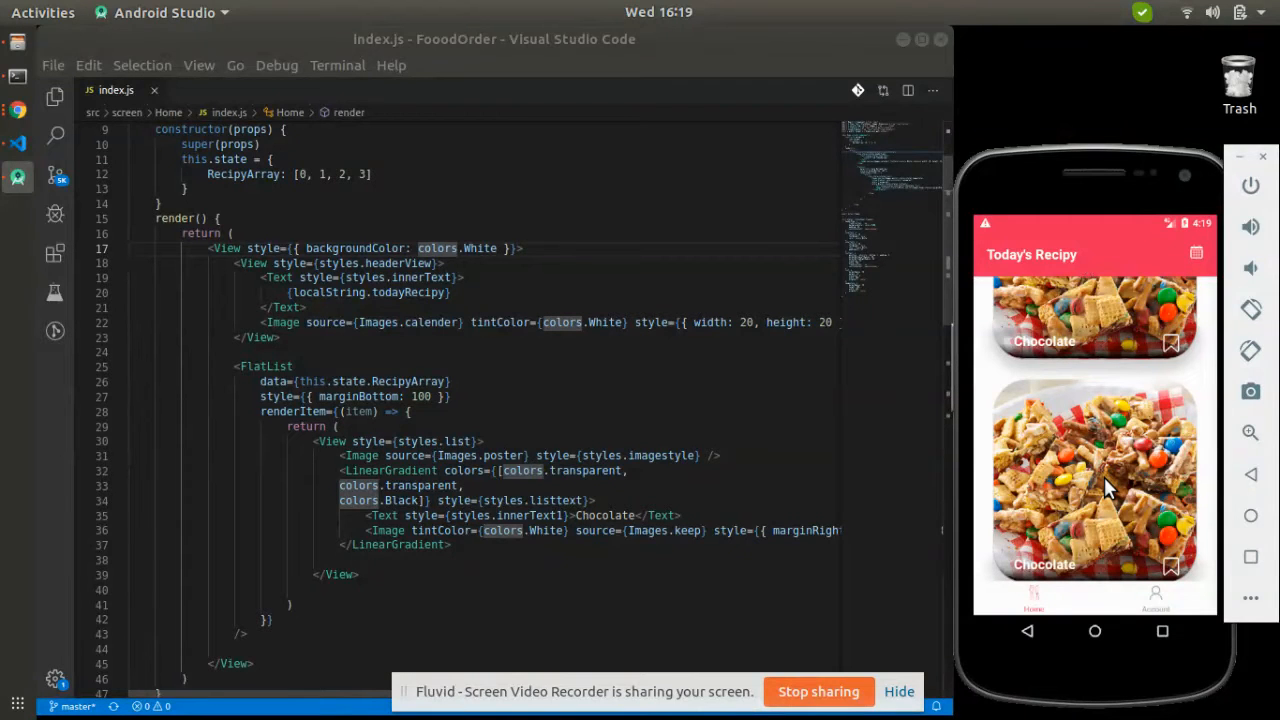
mouse_move(864, 308)
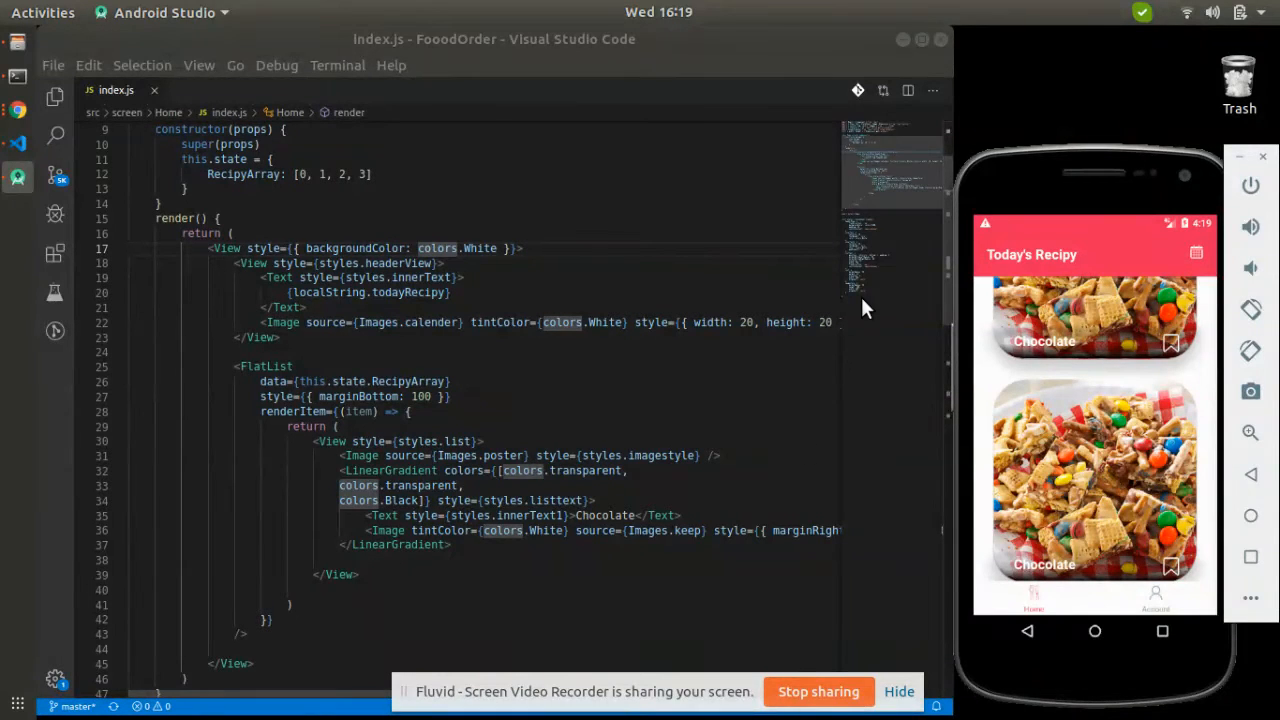
mouse_move(810, 700)
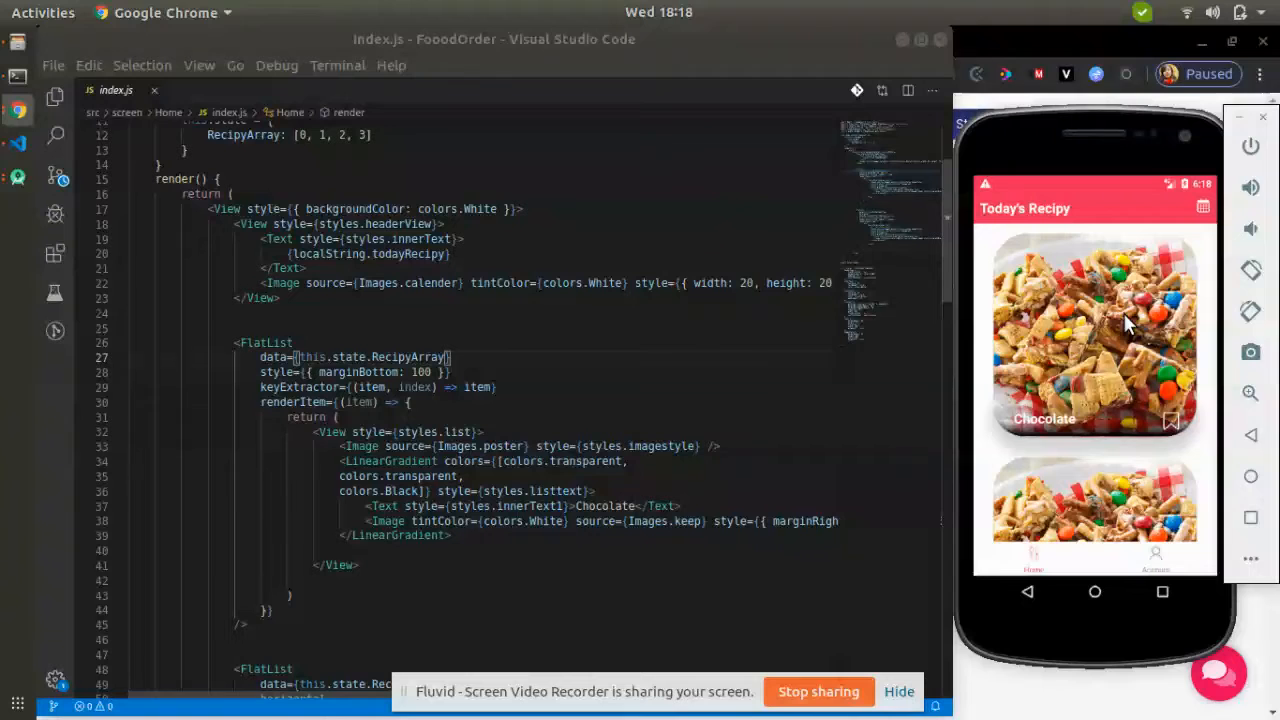
Comment out the vertical FlatList and make the second one horizontal without a scroll indicator
scroll(down, 3)
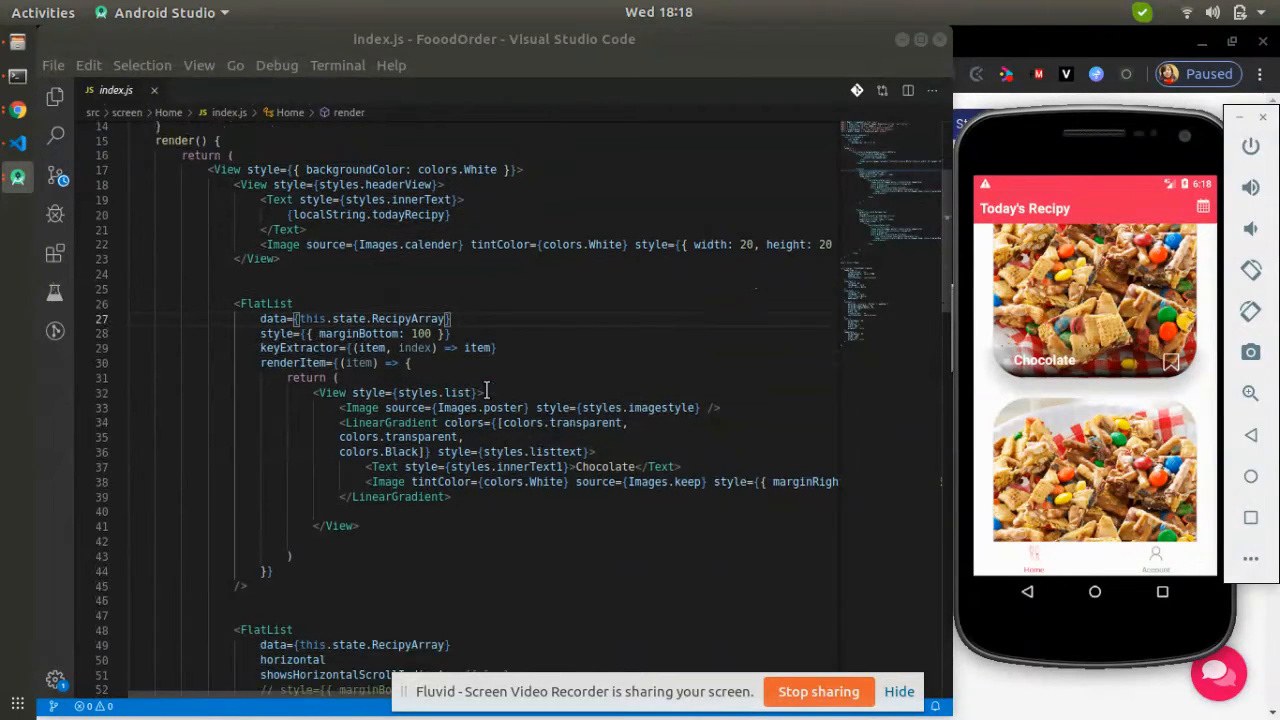
scroll(down, 3)
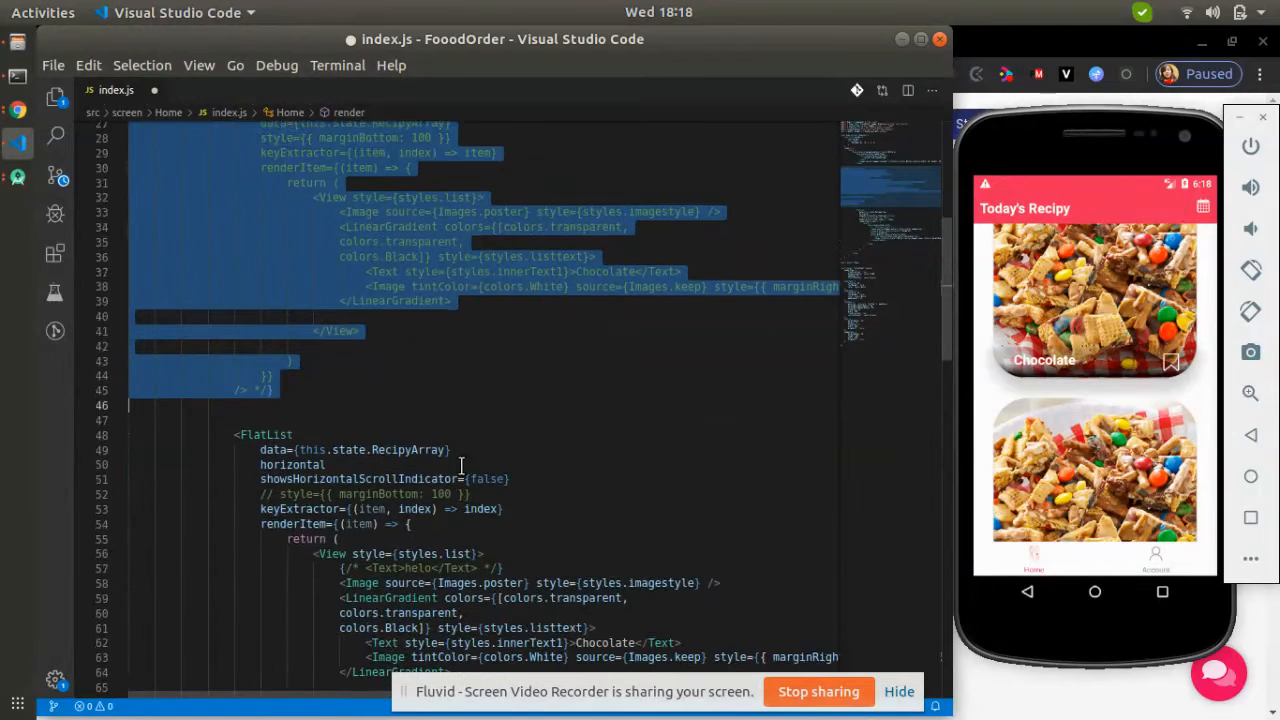
scroll(down, 3)
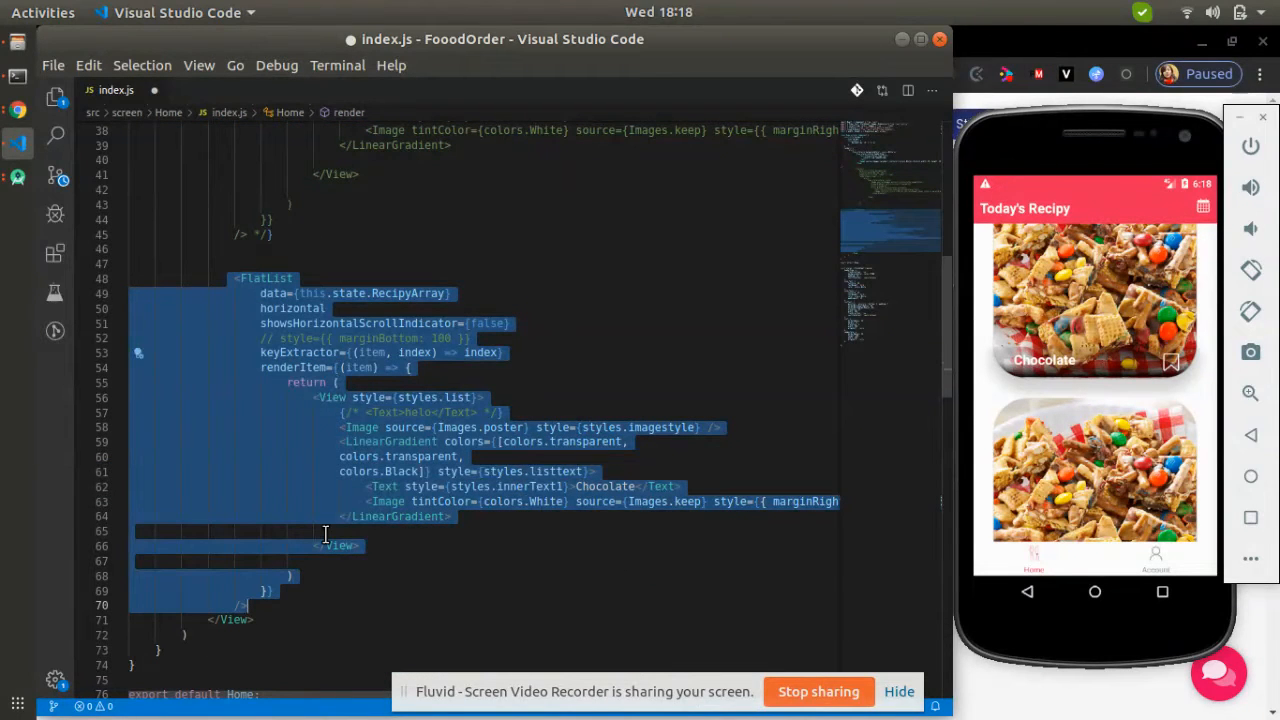
double_click(292, 308)
text(={true})
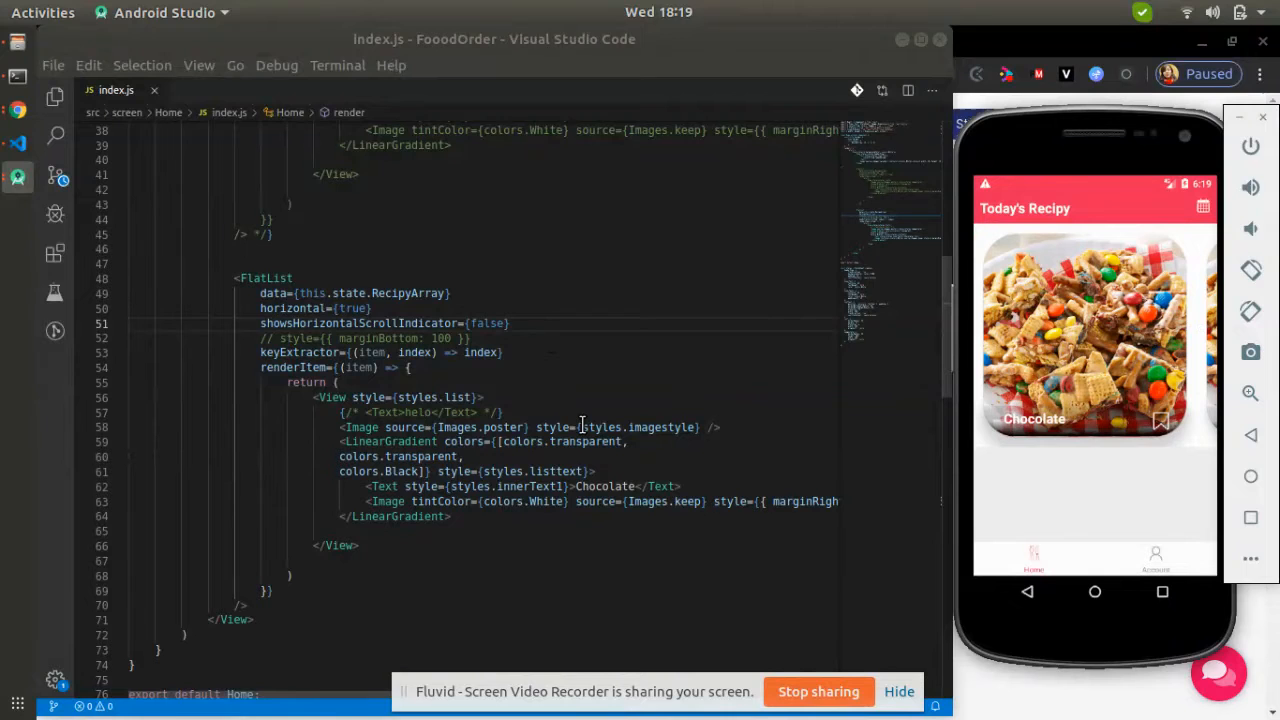
Uncomment the vertical recipe FlatList with Ctrl+/ so cards stack vertically again
scroll(down, 3)
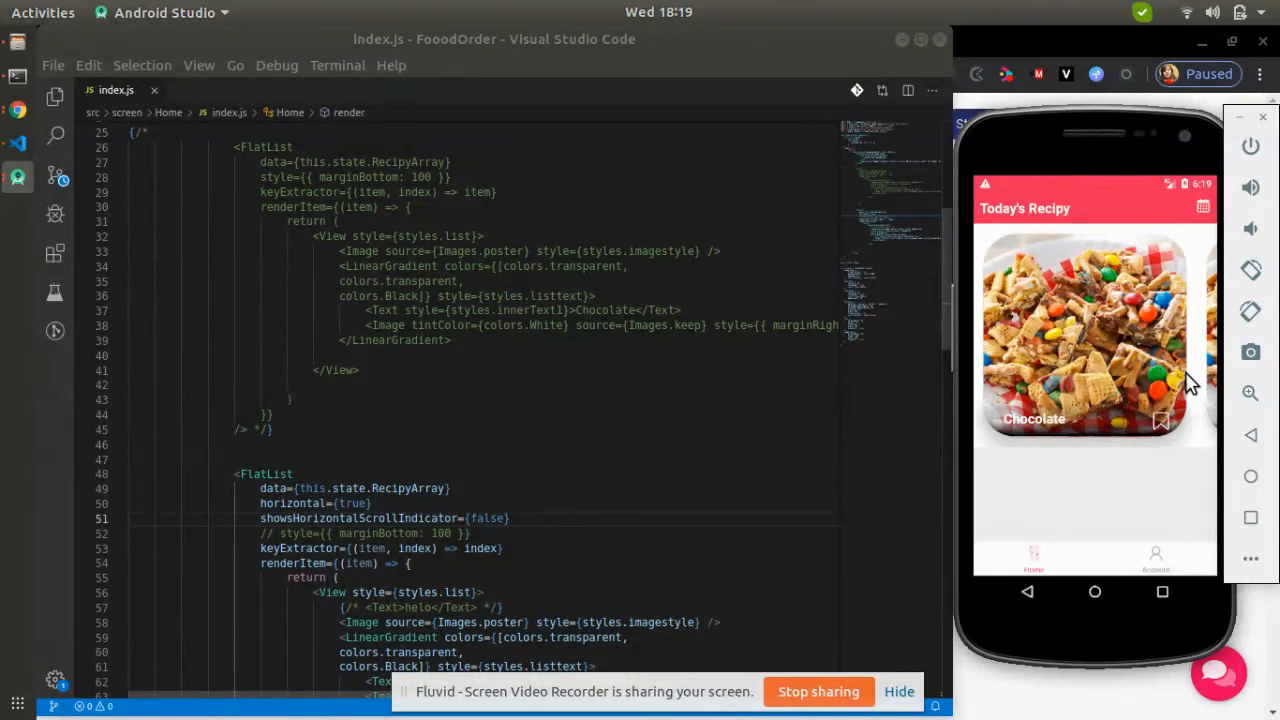
mouse_move(1102, 304)
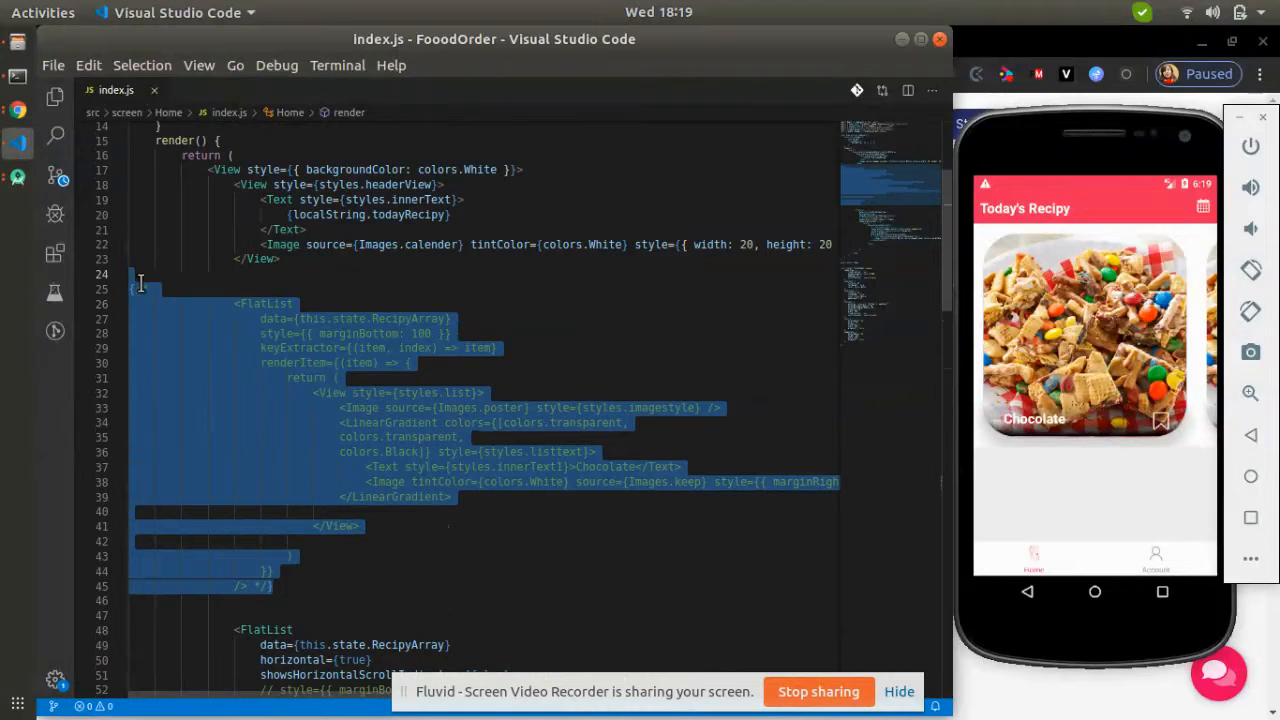
key(ctrl+/)
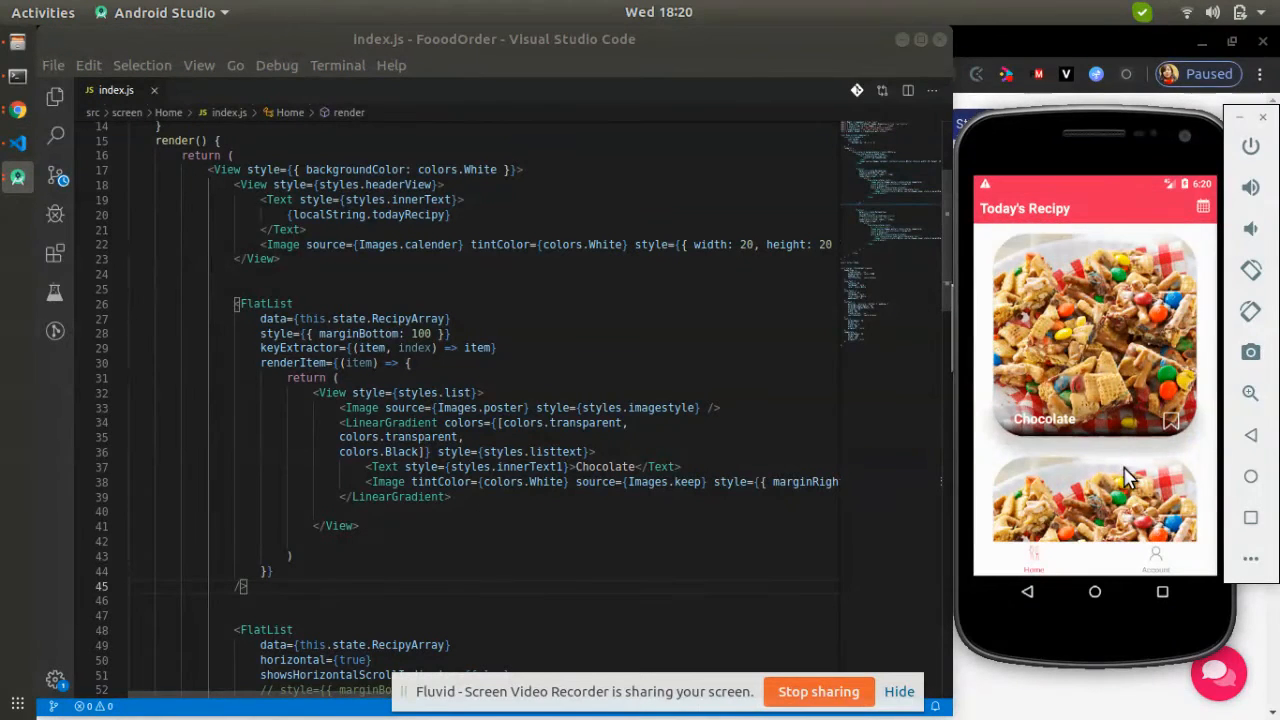
scroll(down, 3)
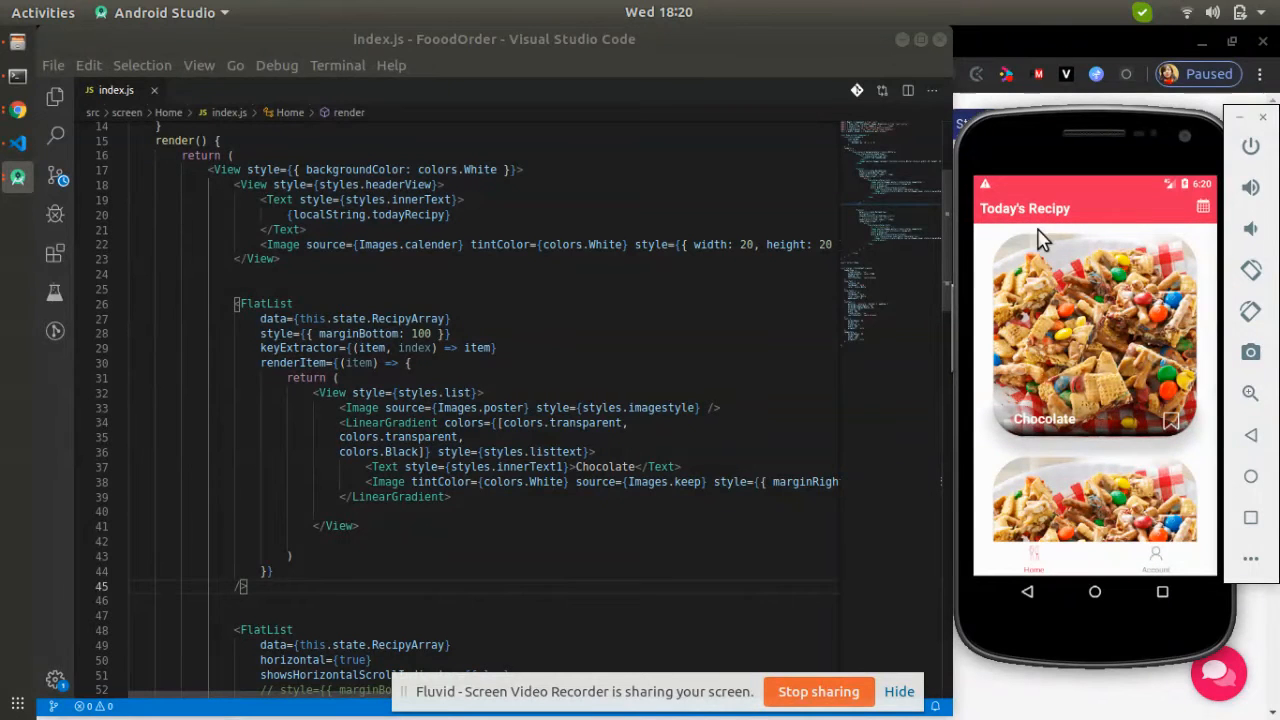
mouse_move(1064, 268)
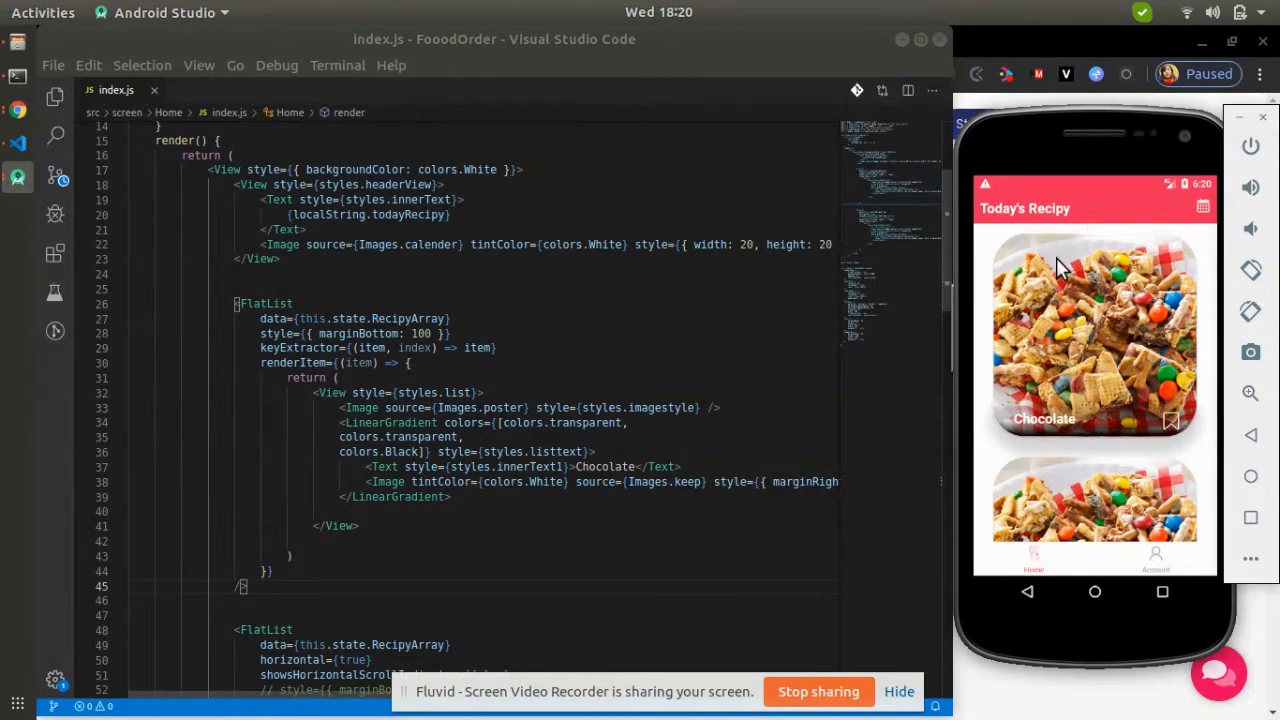
mouse_move(1084, 258)
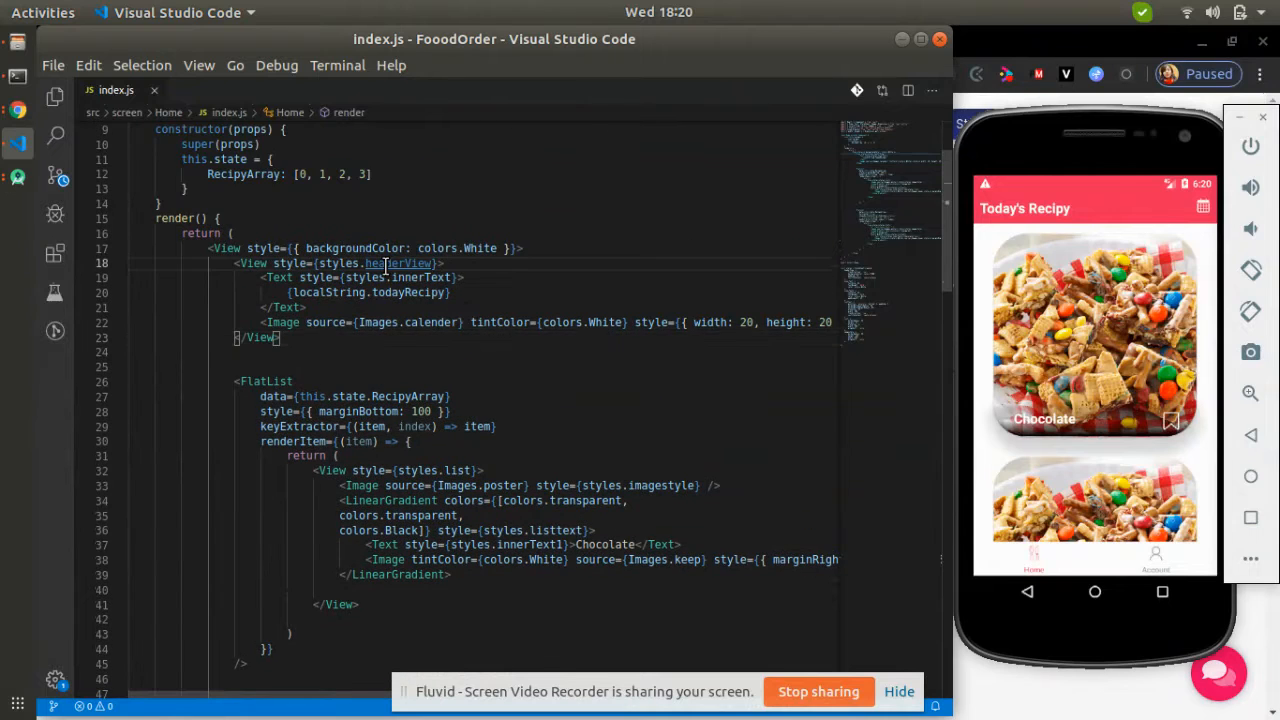
Give the headerView style a height of 100
scroll(down, 3)
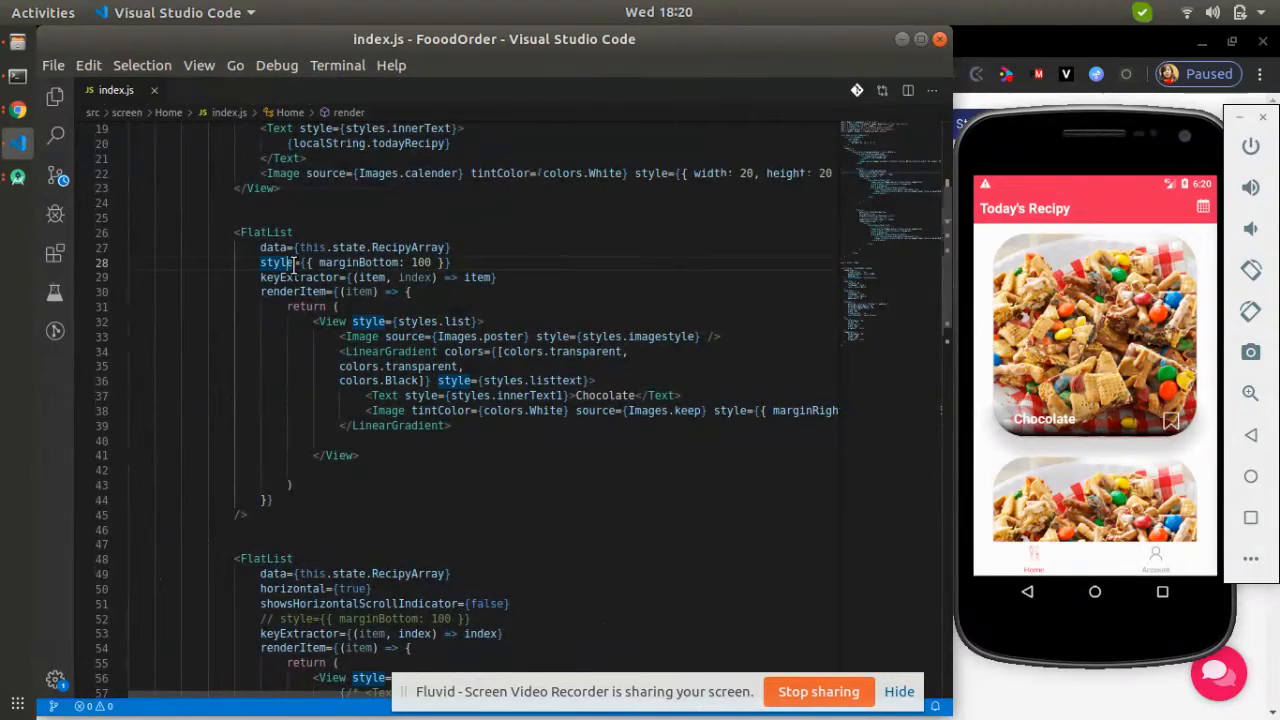
scroll(down, 3)
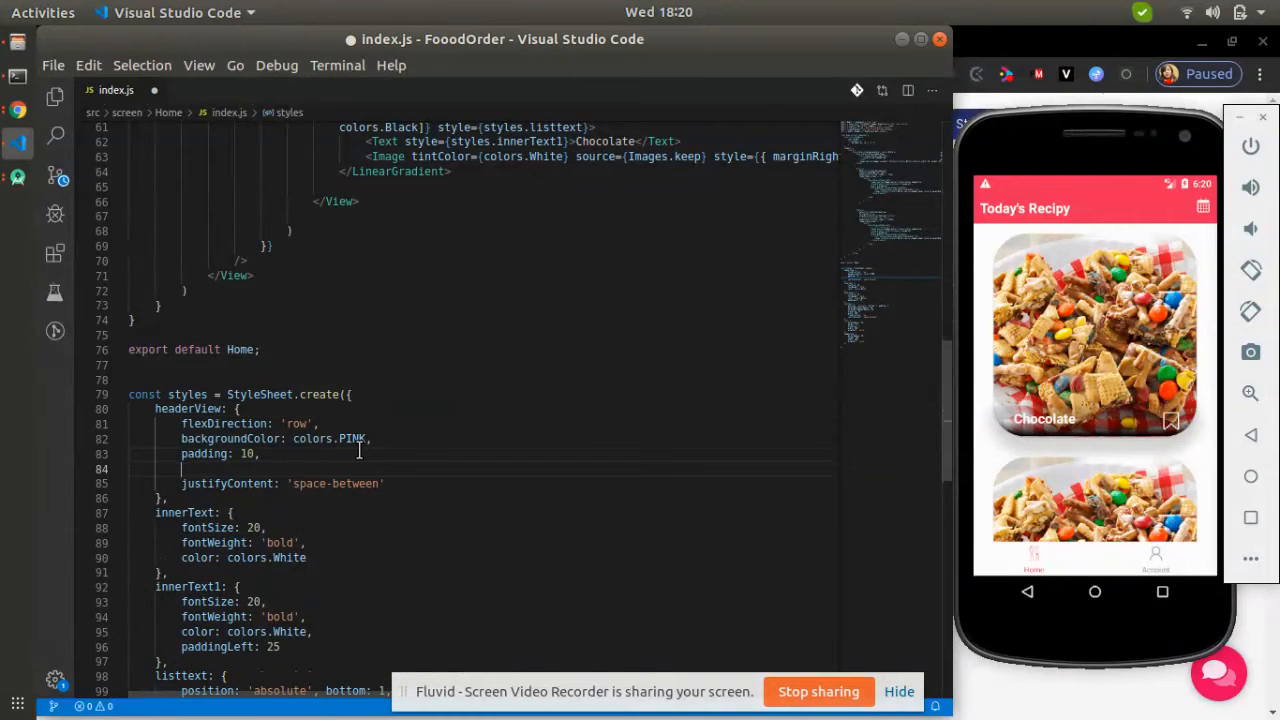
text(he)
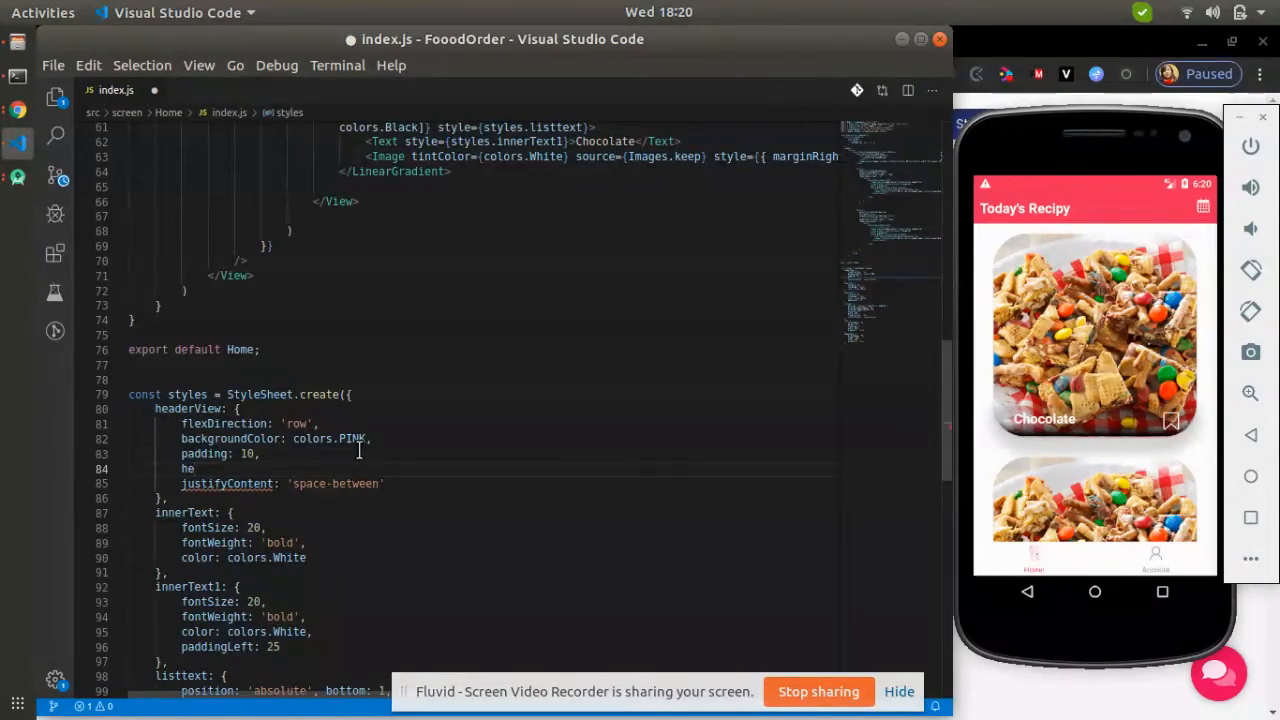
text(ri)
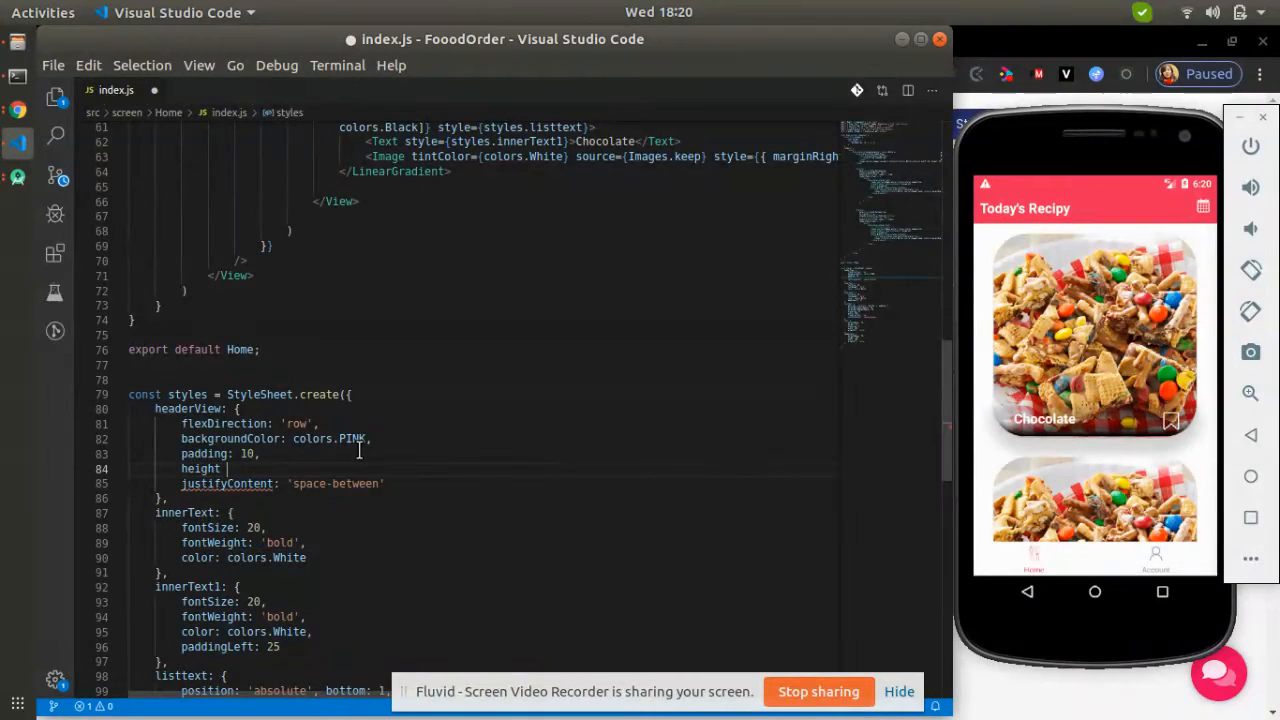
text(: 100,)
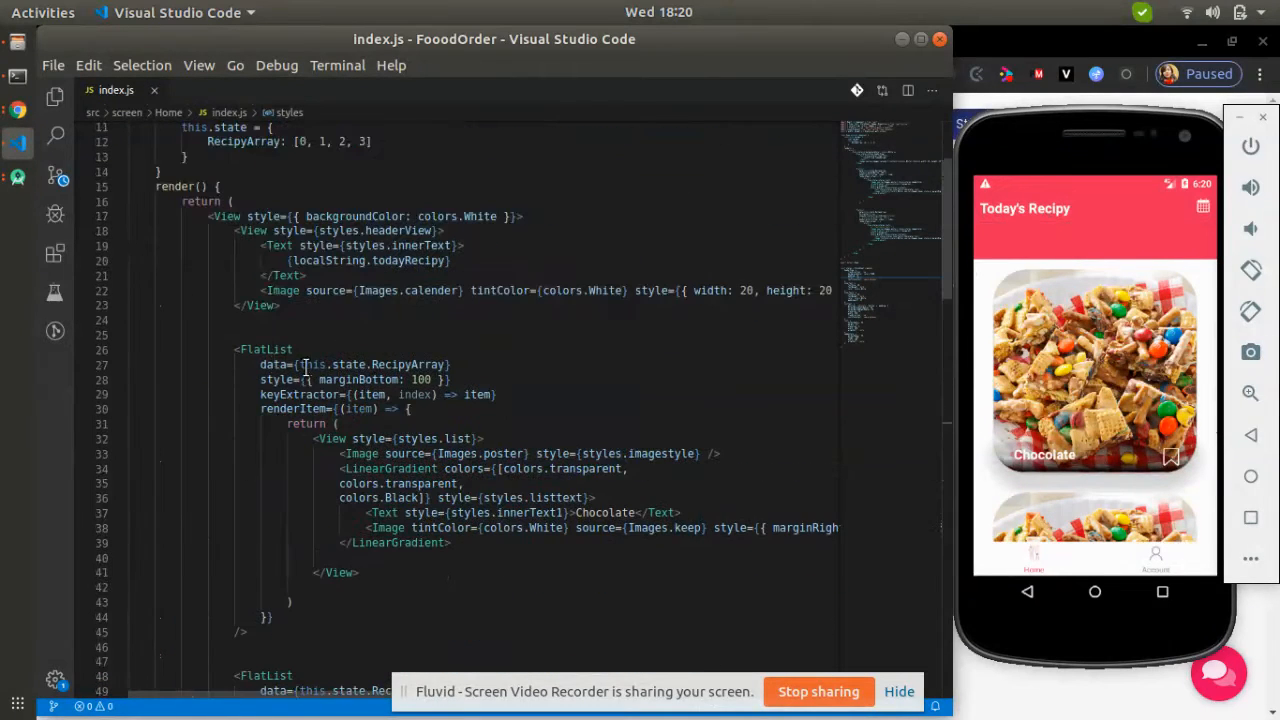
Wrap the vertical FlatList in a View with marginTop -50
text(<View style={)
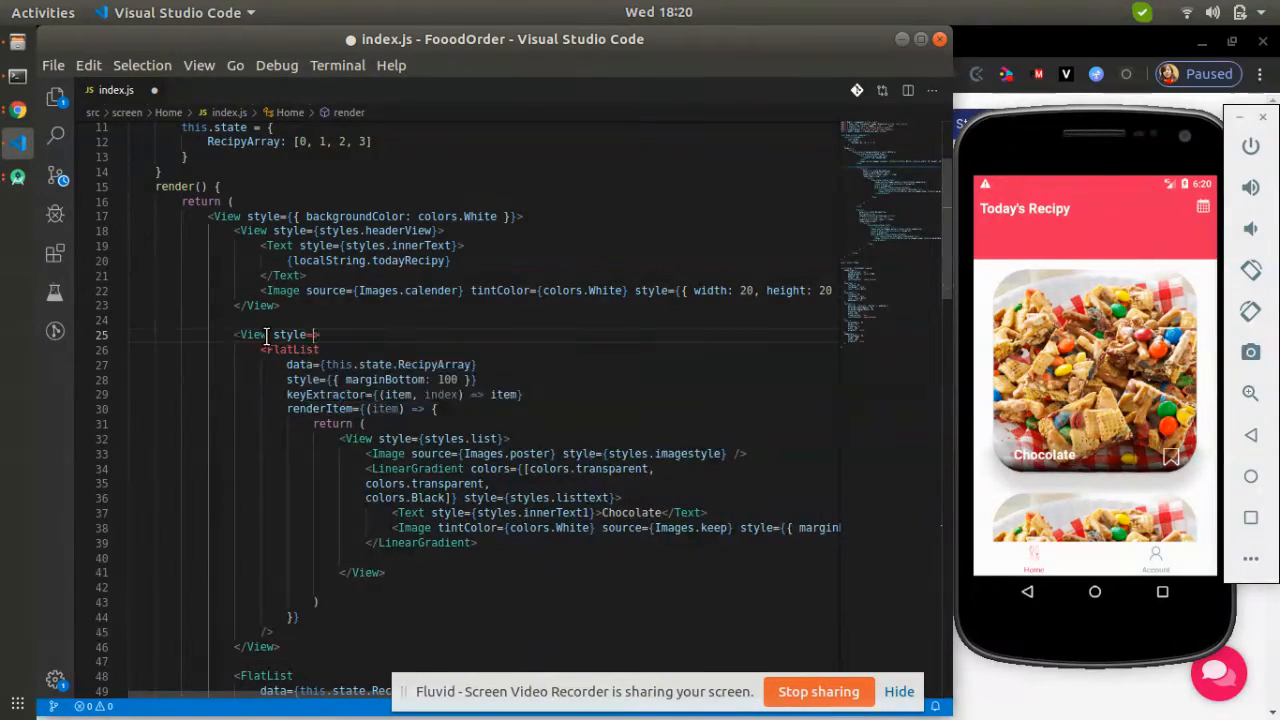
text(marginTop : }}>)
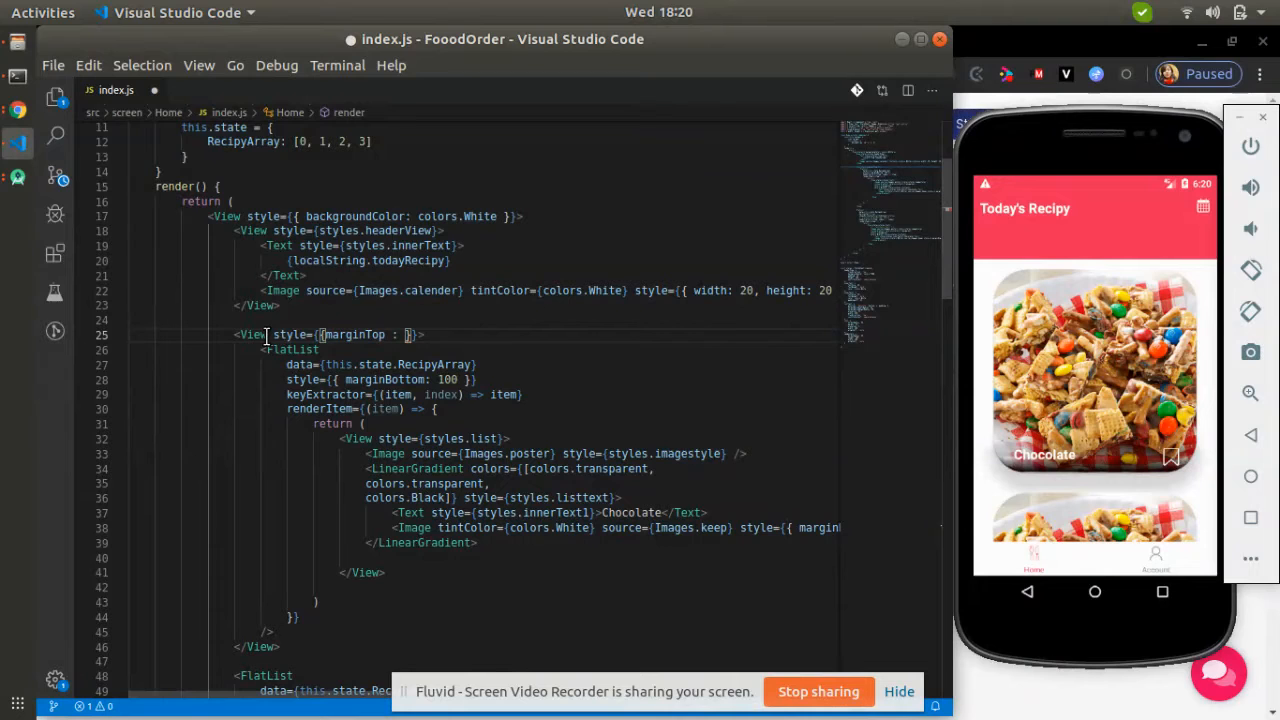
text(-50)
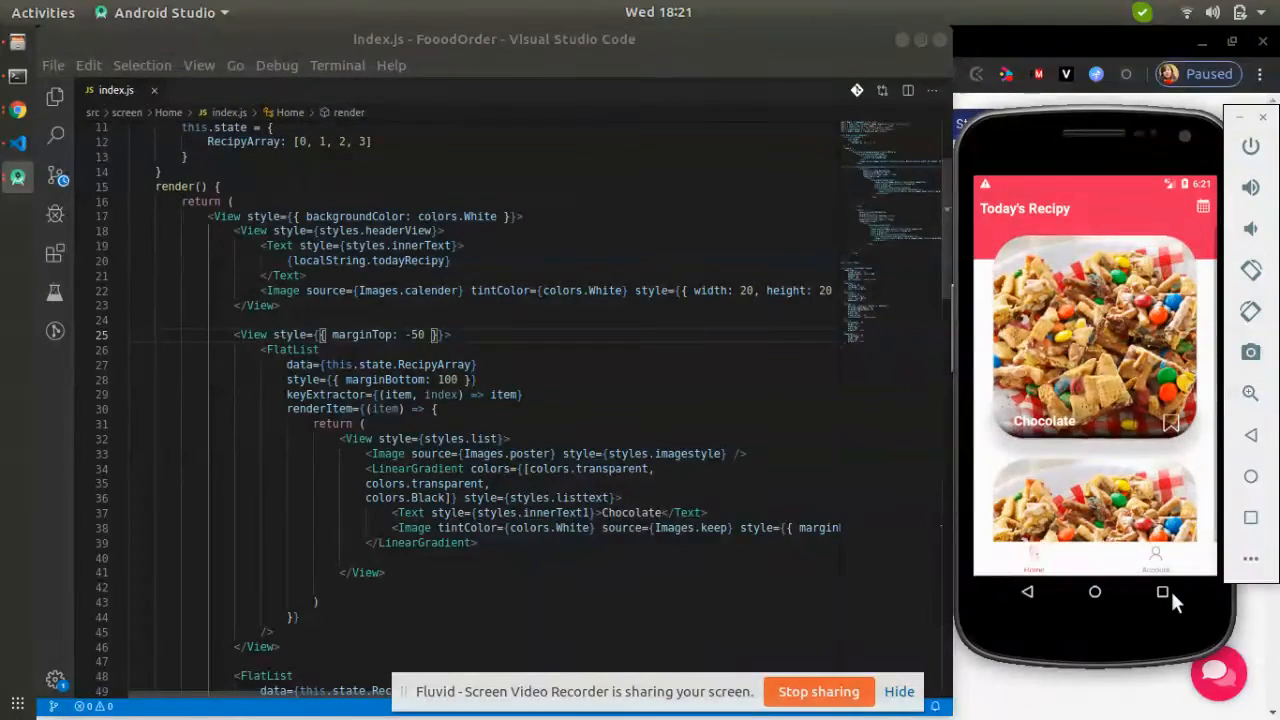
mouse_move(1050, 194)
text(<V)
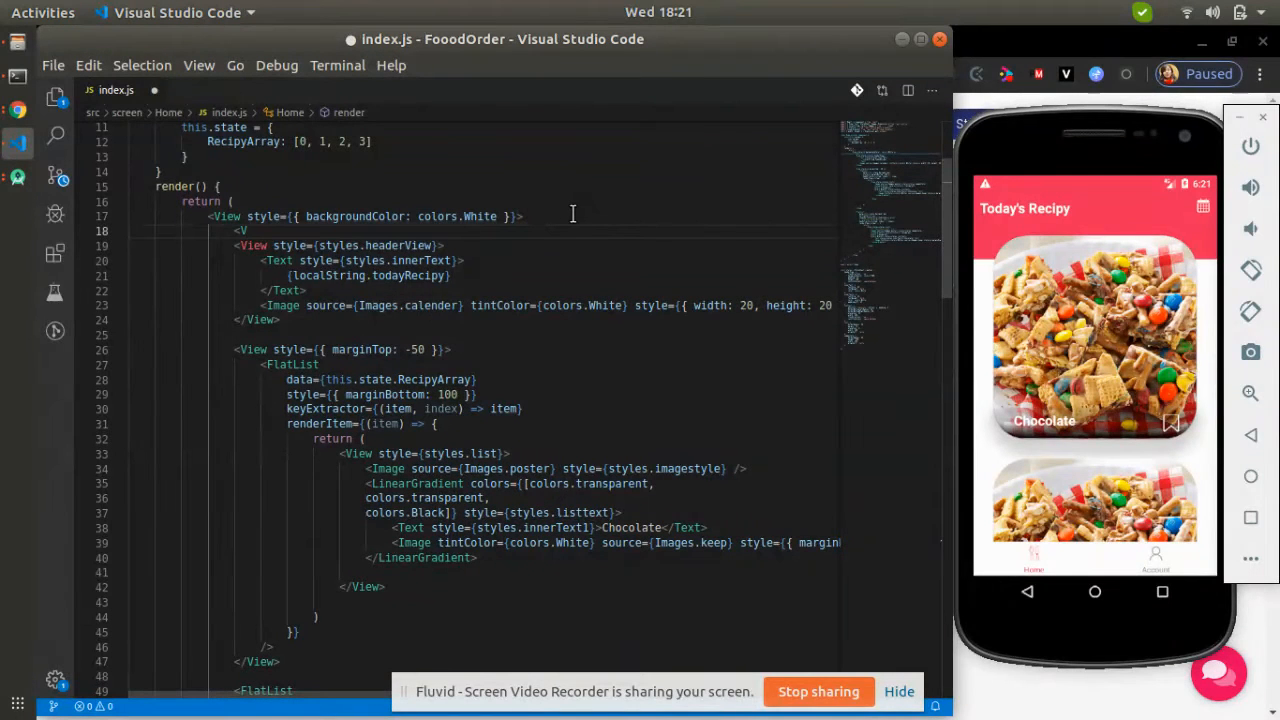
Wrap the Home render content in a ScrollView so the recipe screen scrolls
text(Sr)
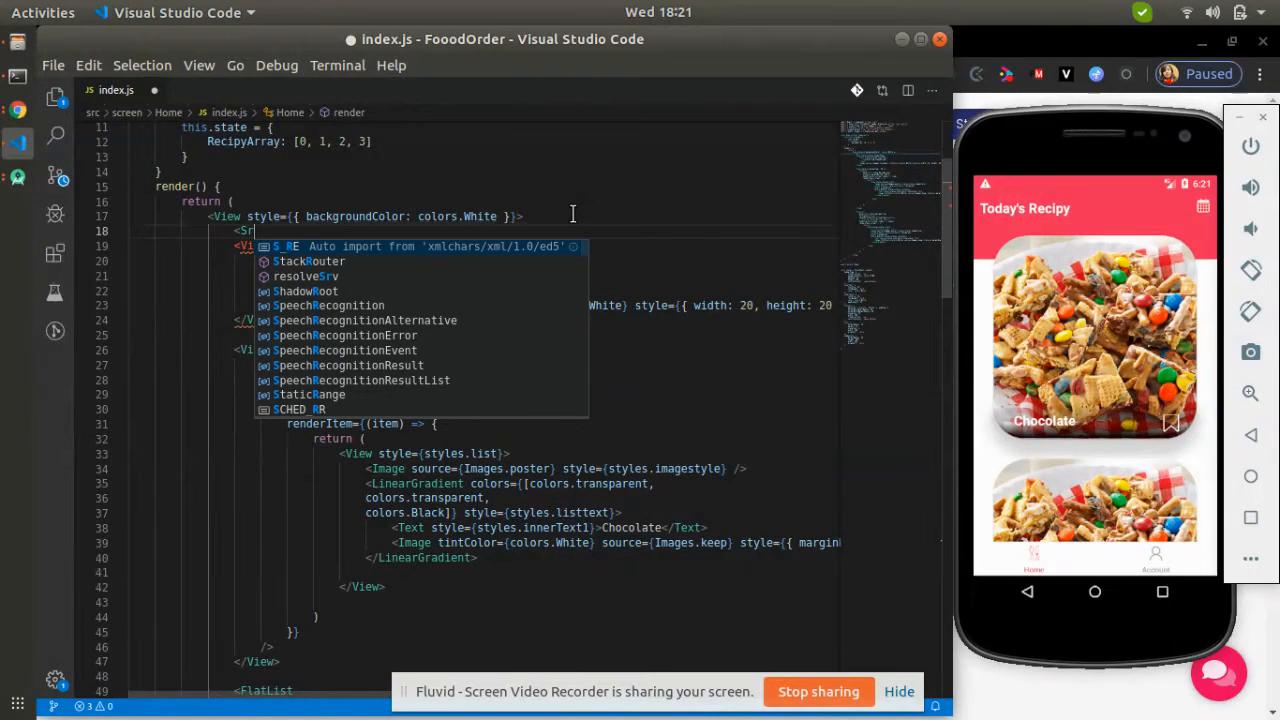
text(co)
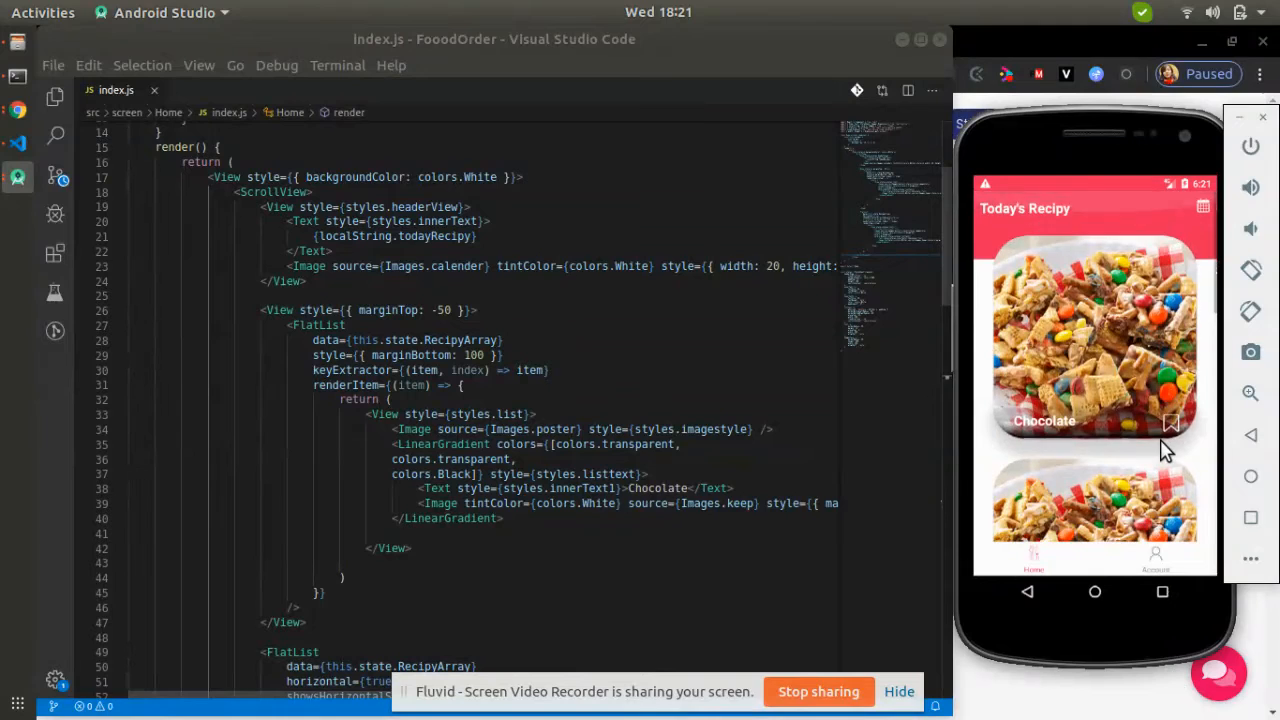
scroll(down, 3)
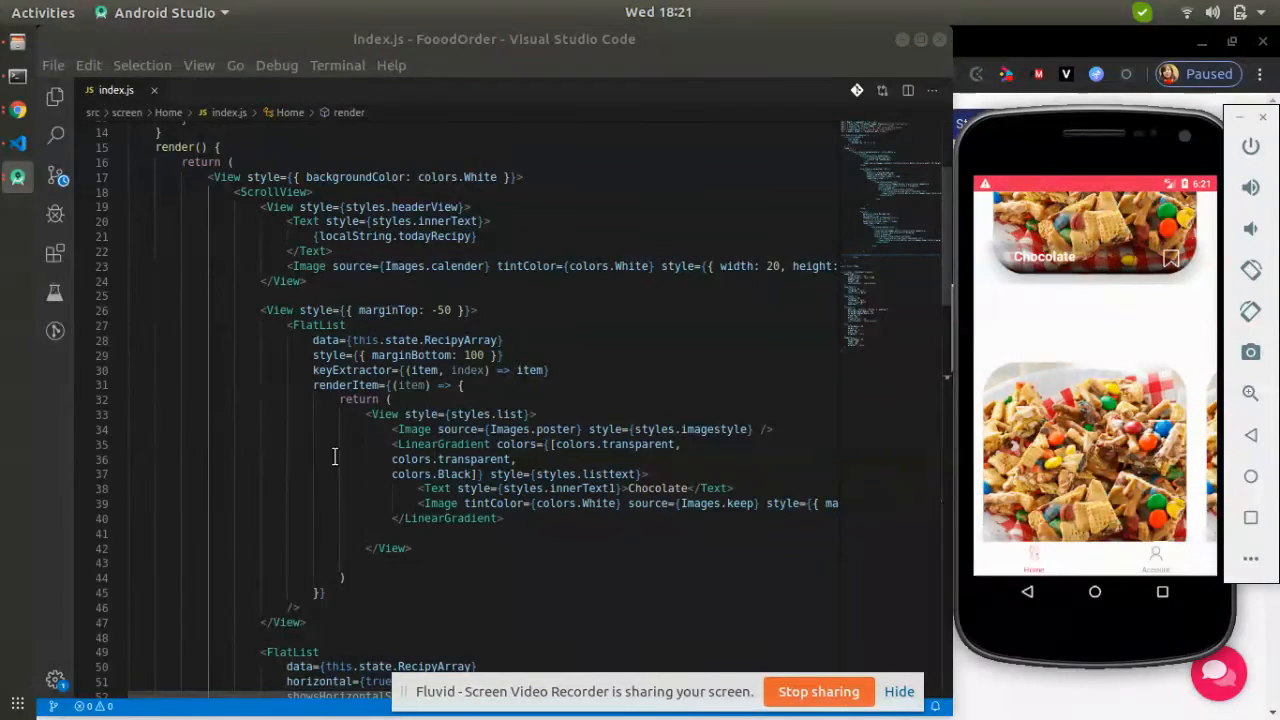
Insert a View holding a 'Similar Recipy' Text between the two FlatLists
scroll(down, 3)
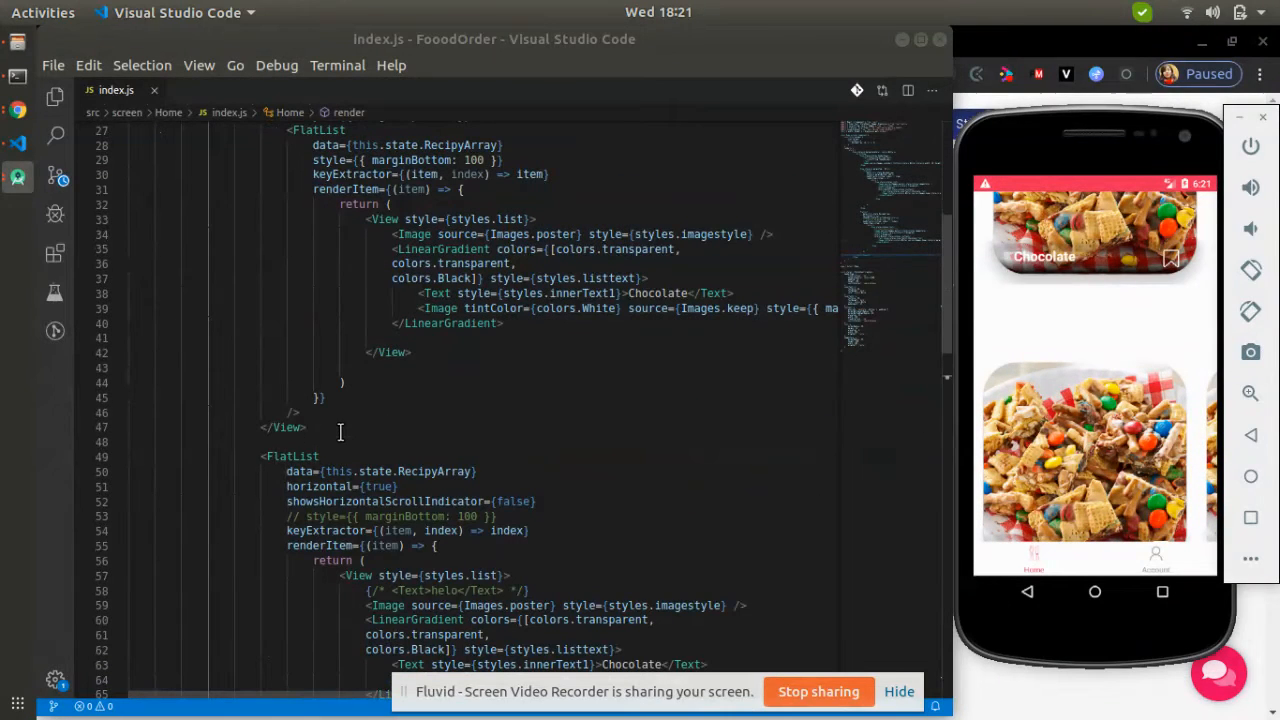
text(<View>)
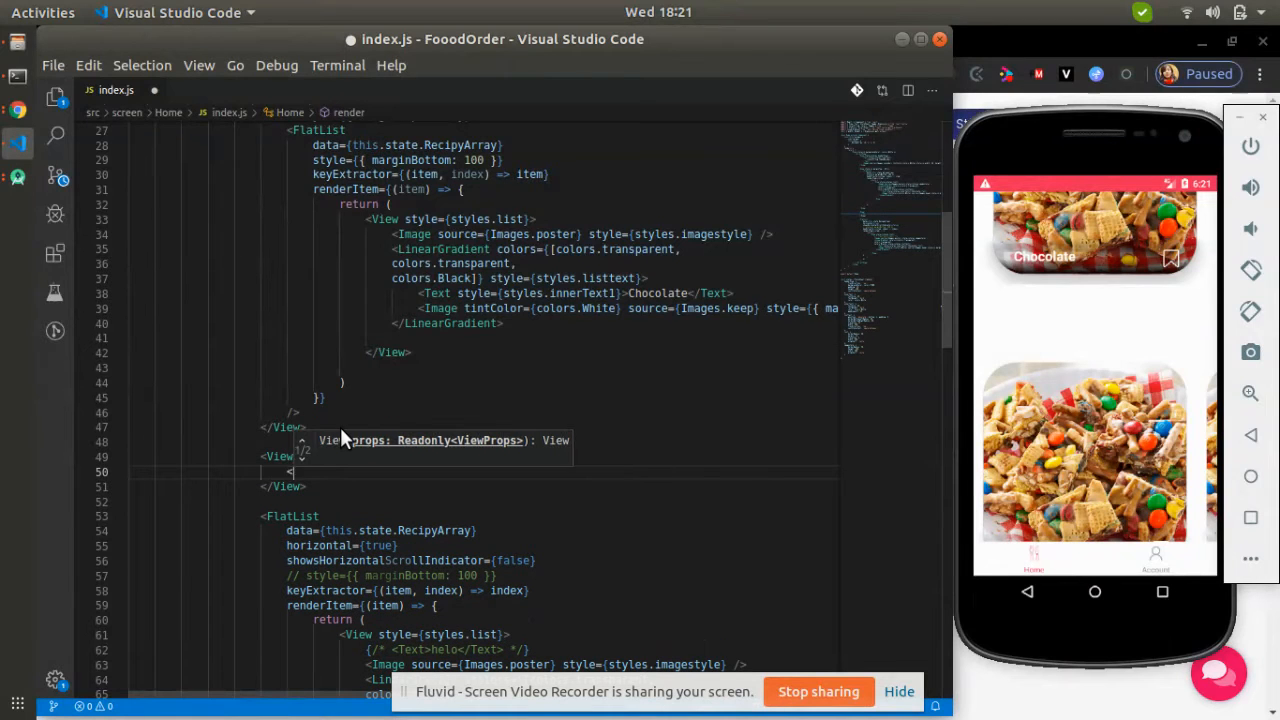
text(<Text></Text>)
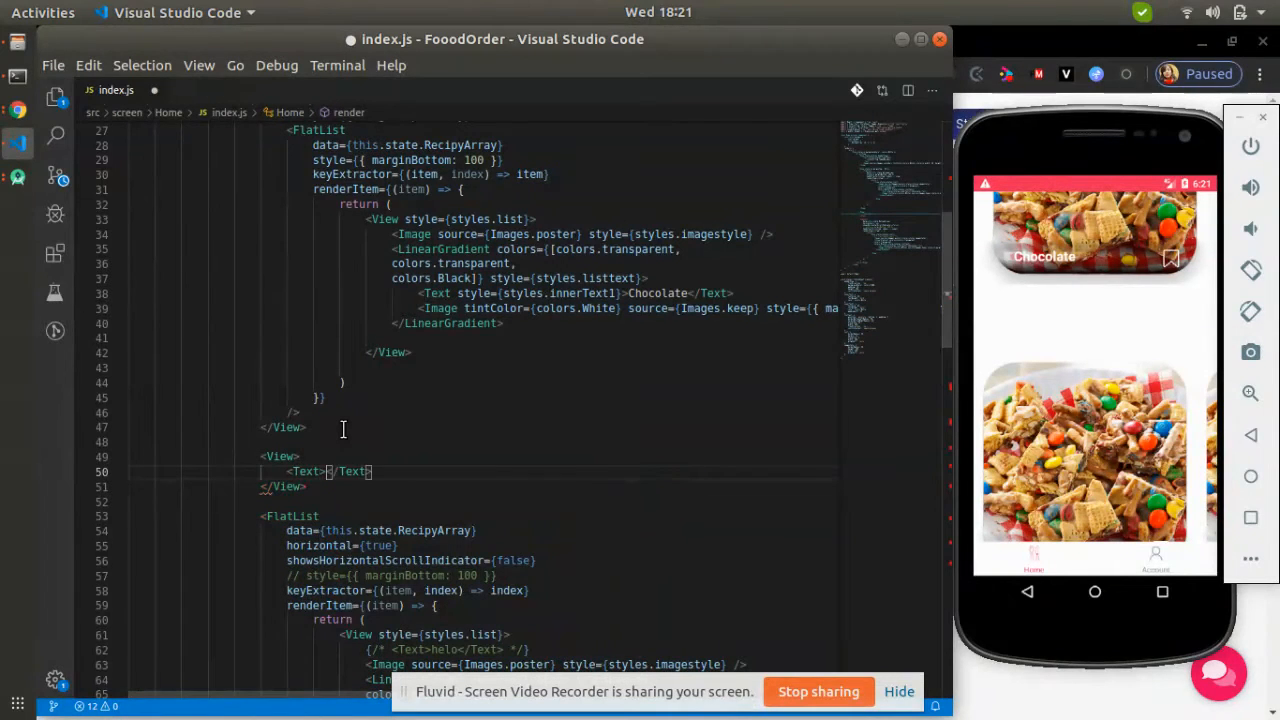
text(Similat)
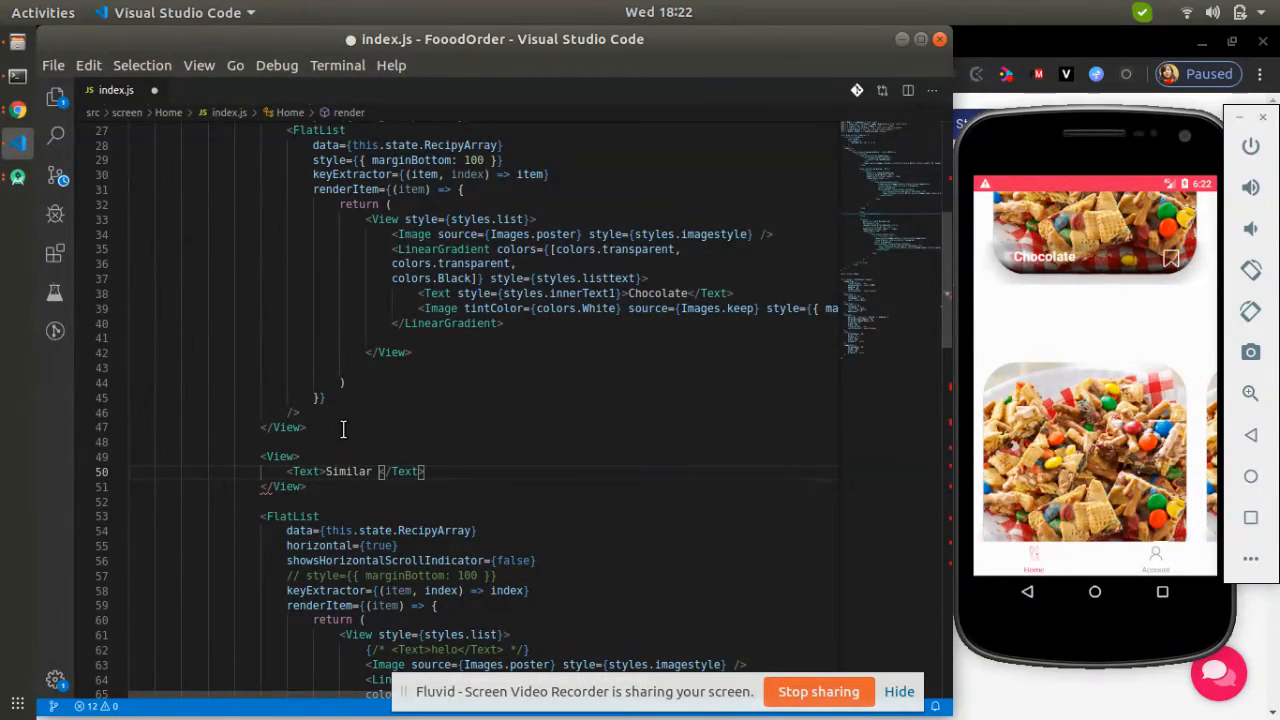
text(Items)
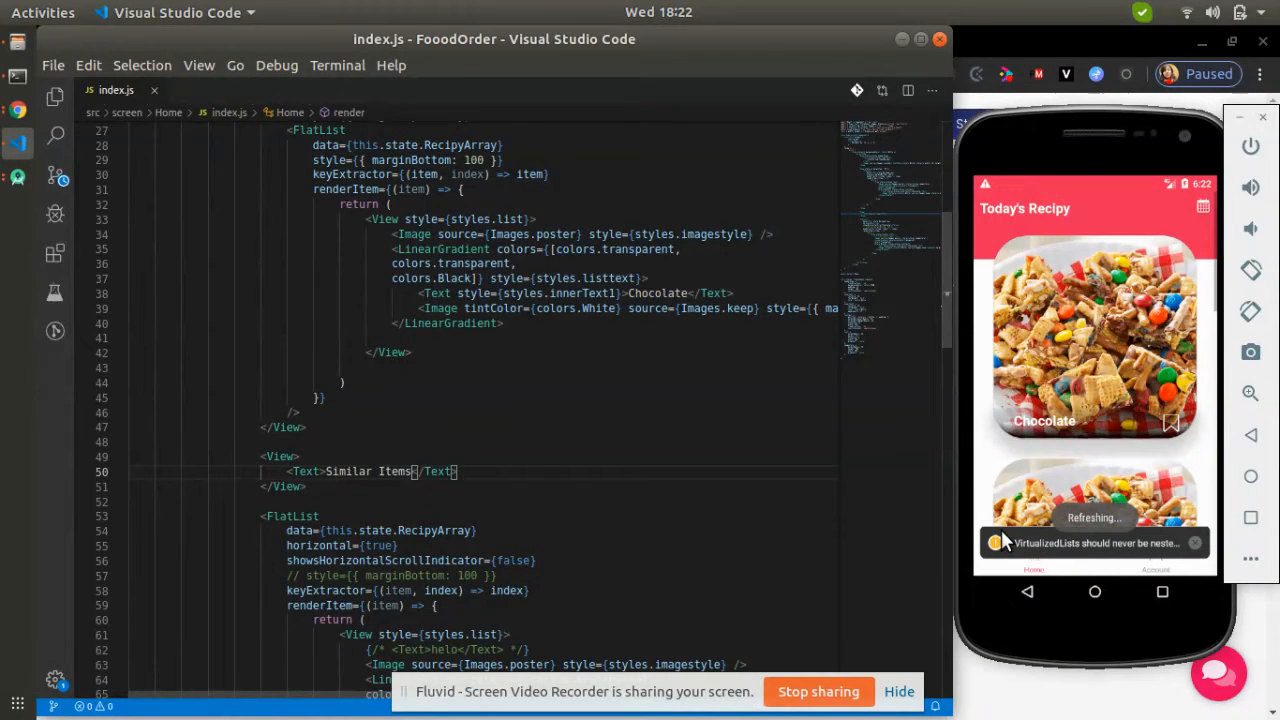
text(RE)
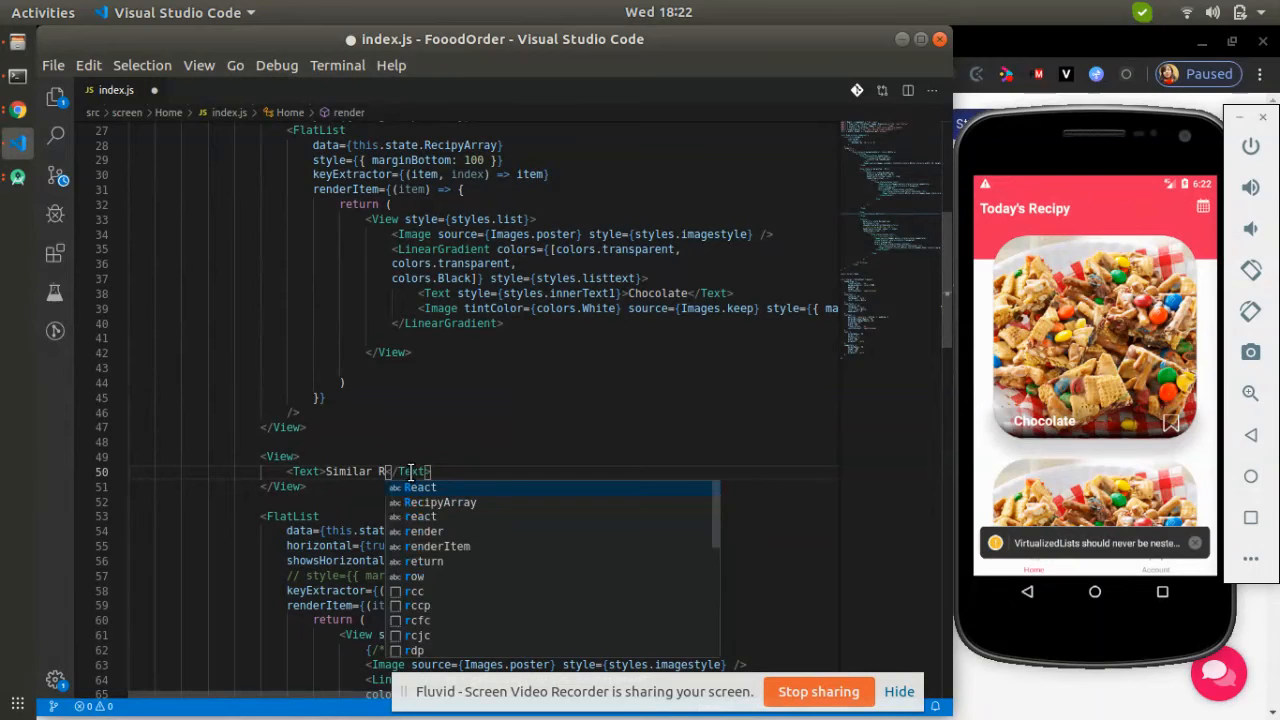
text(Recipy)
click(548, 456)
text( style={{)
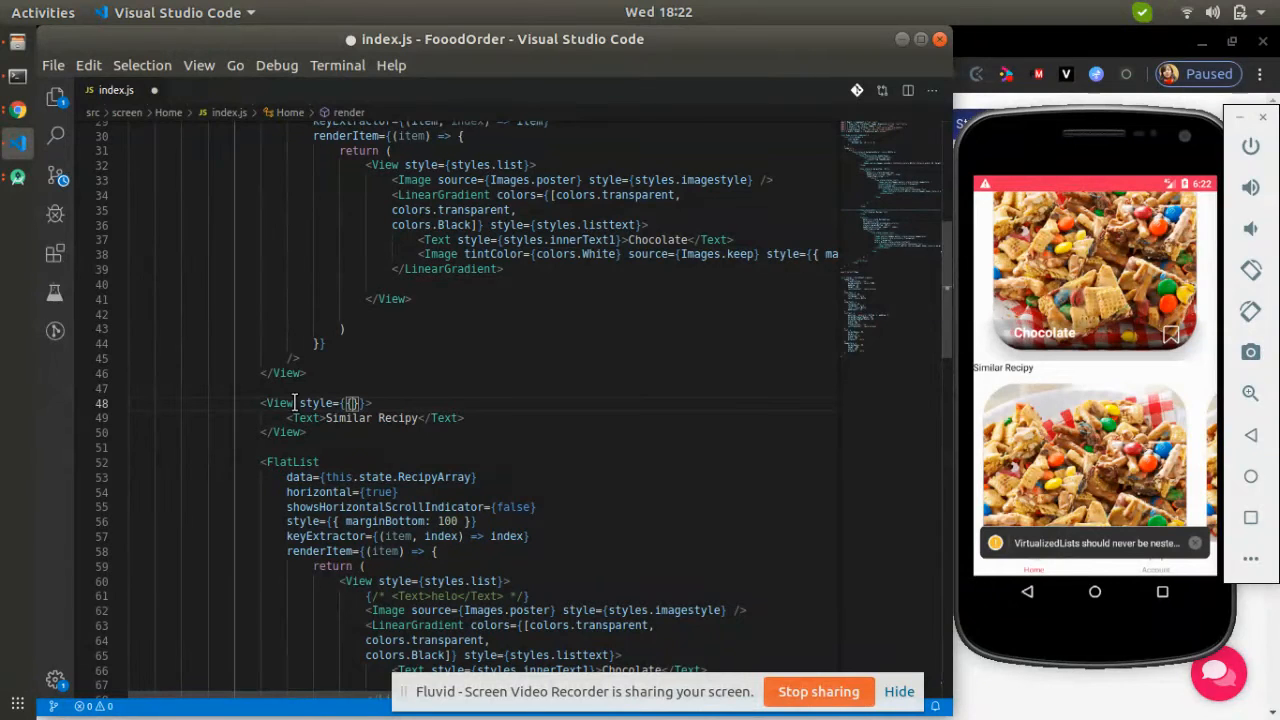
Replace the heading's View with a transparent-to-black LinearGradient, removing the copied listtext style
text(backl)
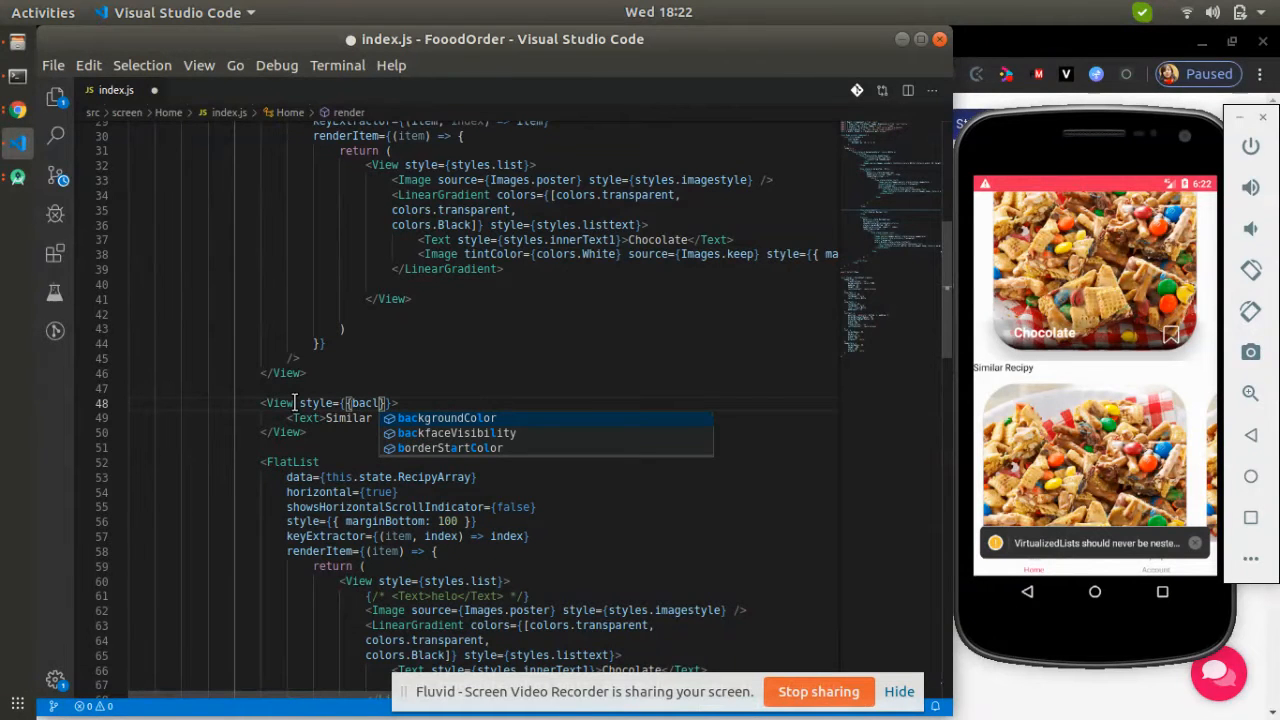
click(448, 418)
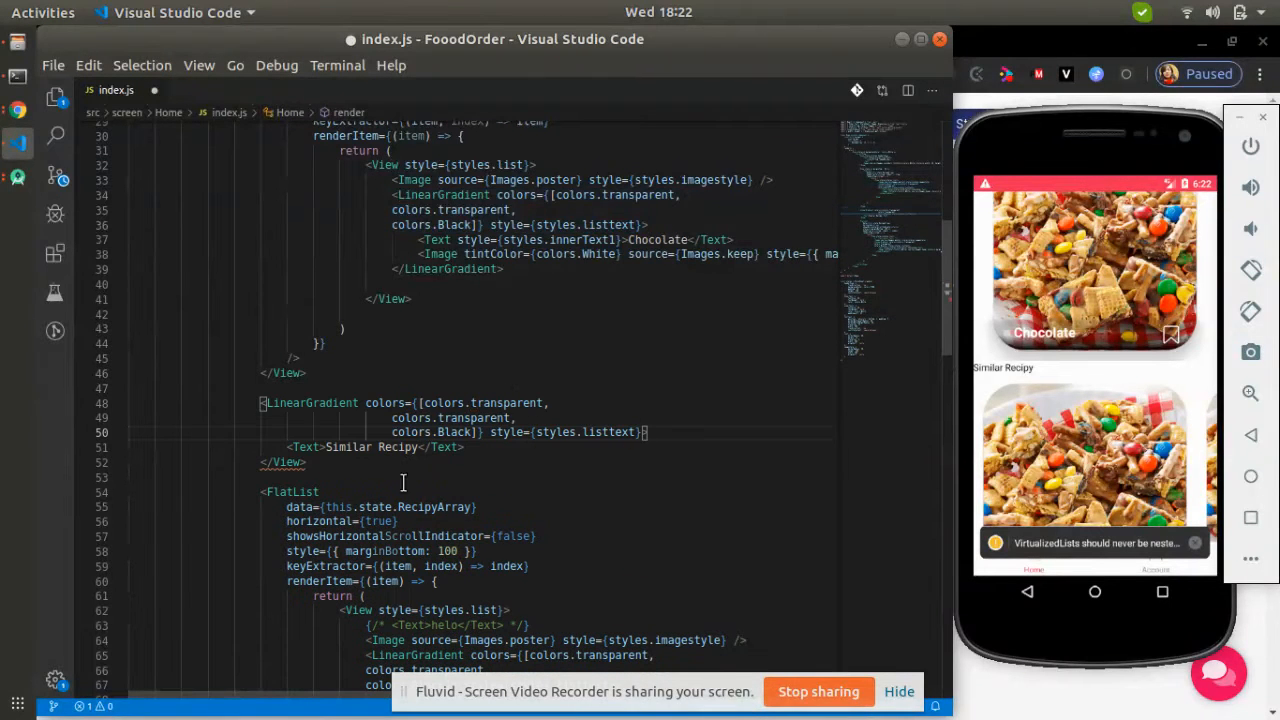
double_click(312, 402)
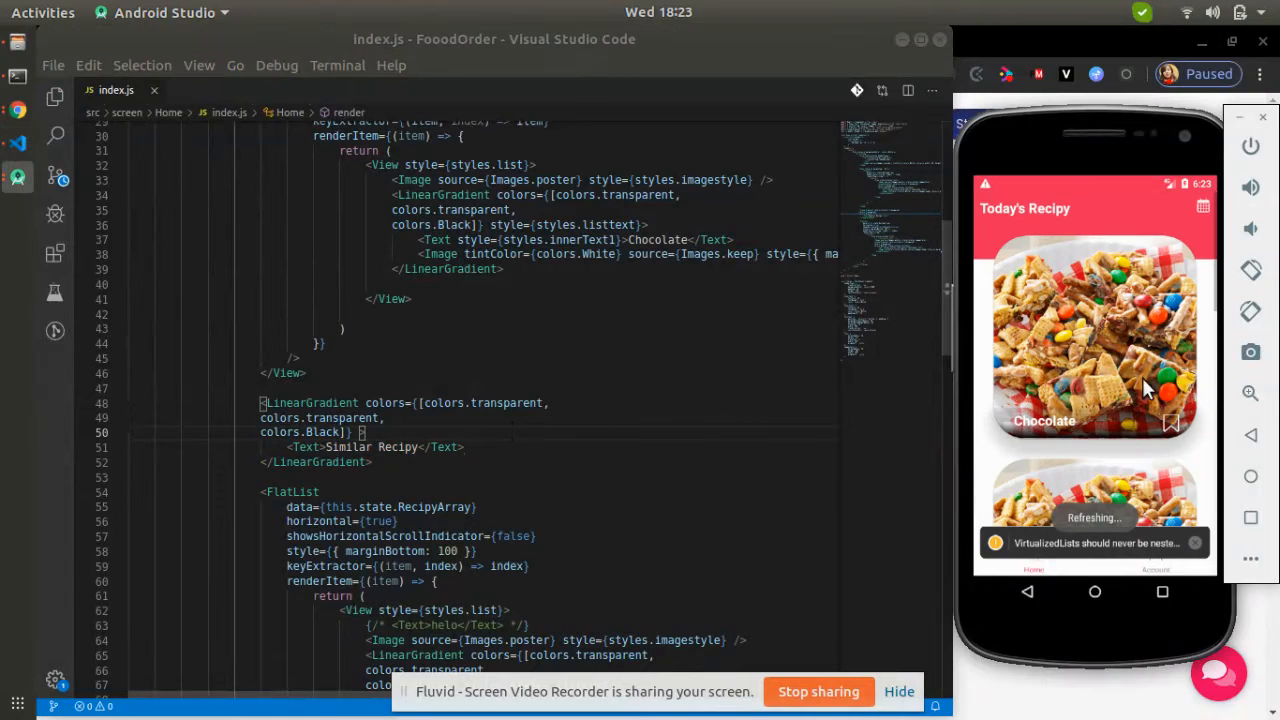
Change the heading gradient colours to colors.sky, colors.sky, colors.darkSky
scroll(down, 3)
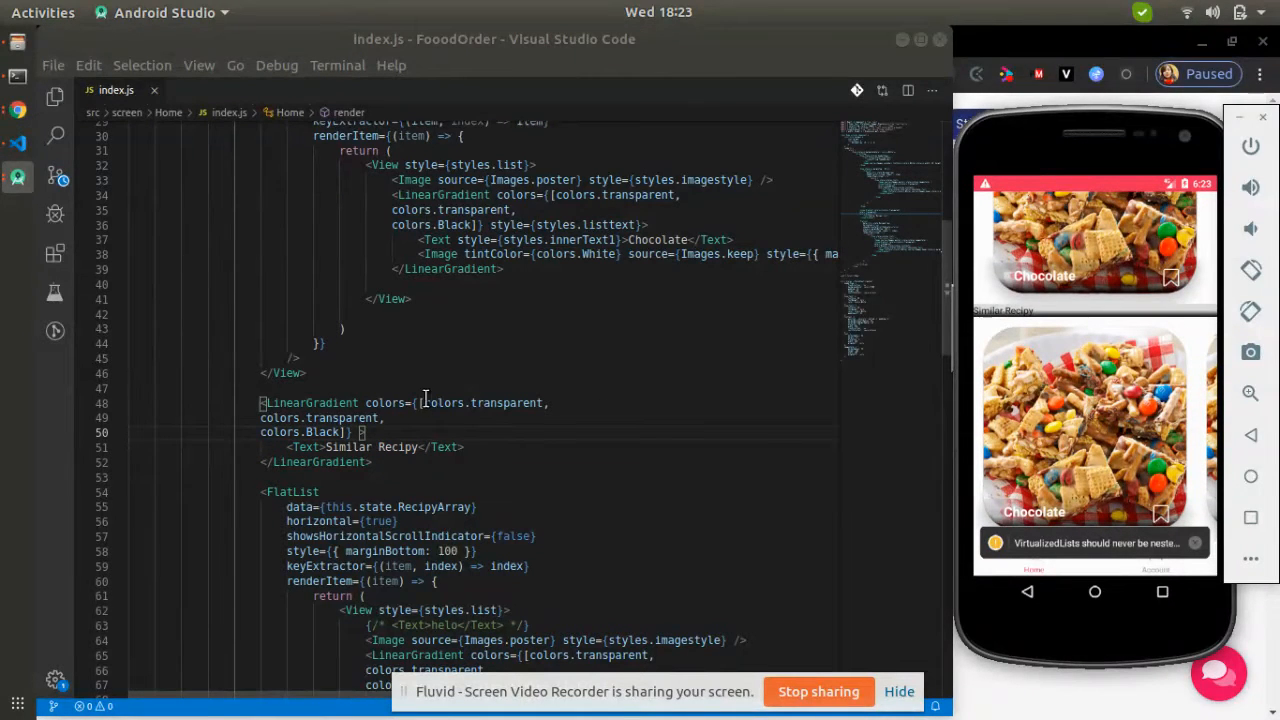
double_click(504, 402)
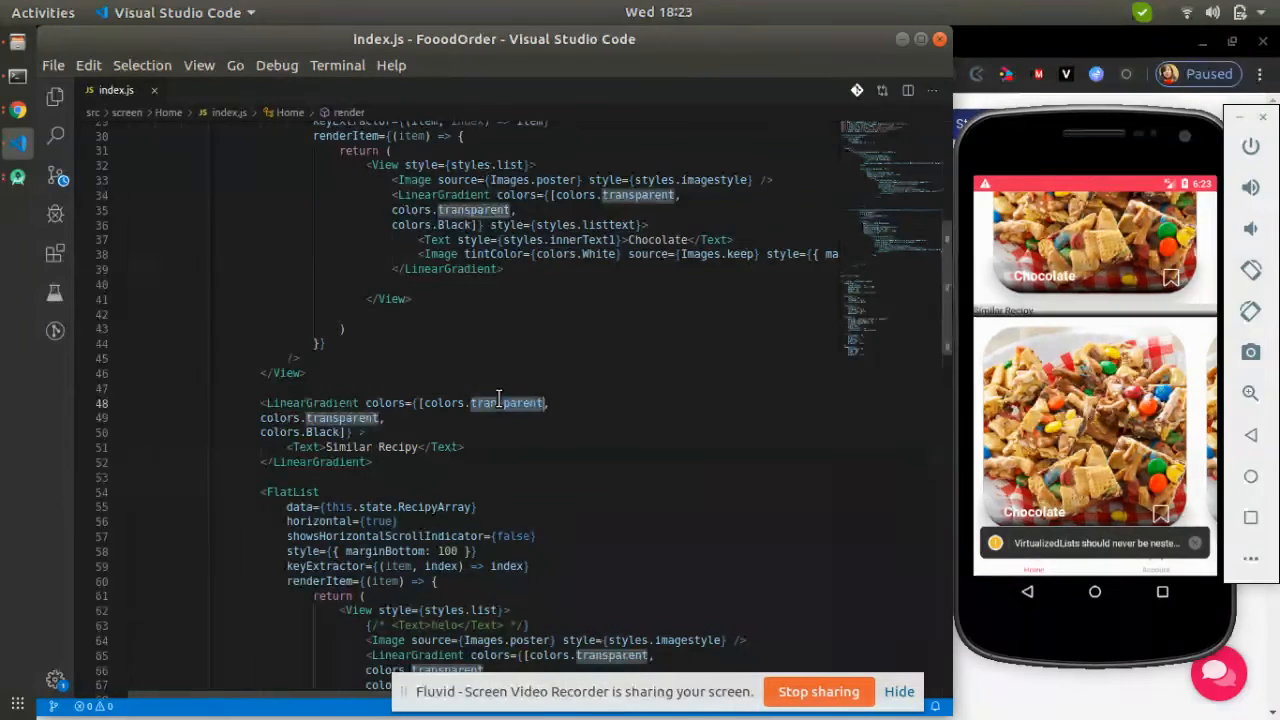
text(sky)
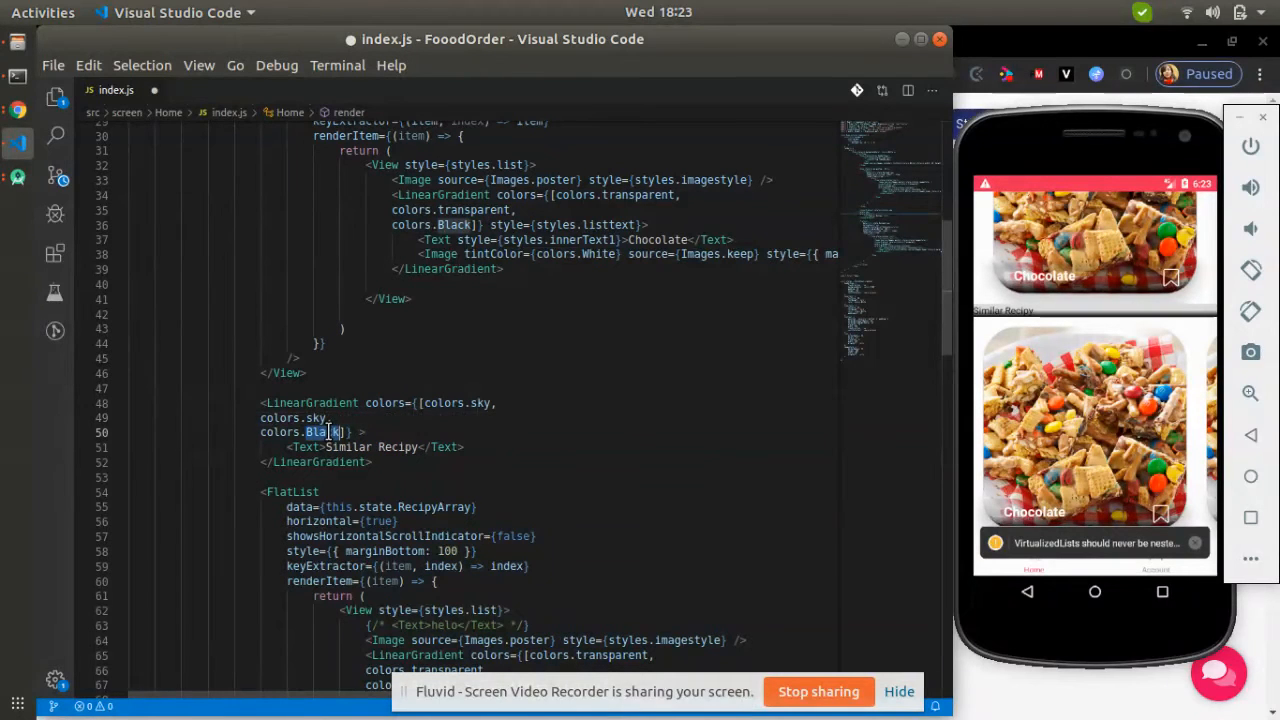
text(PINK)
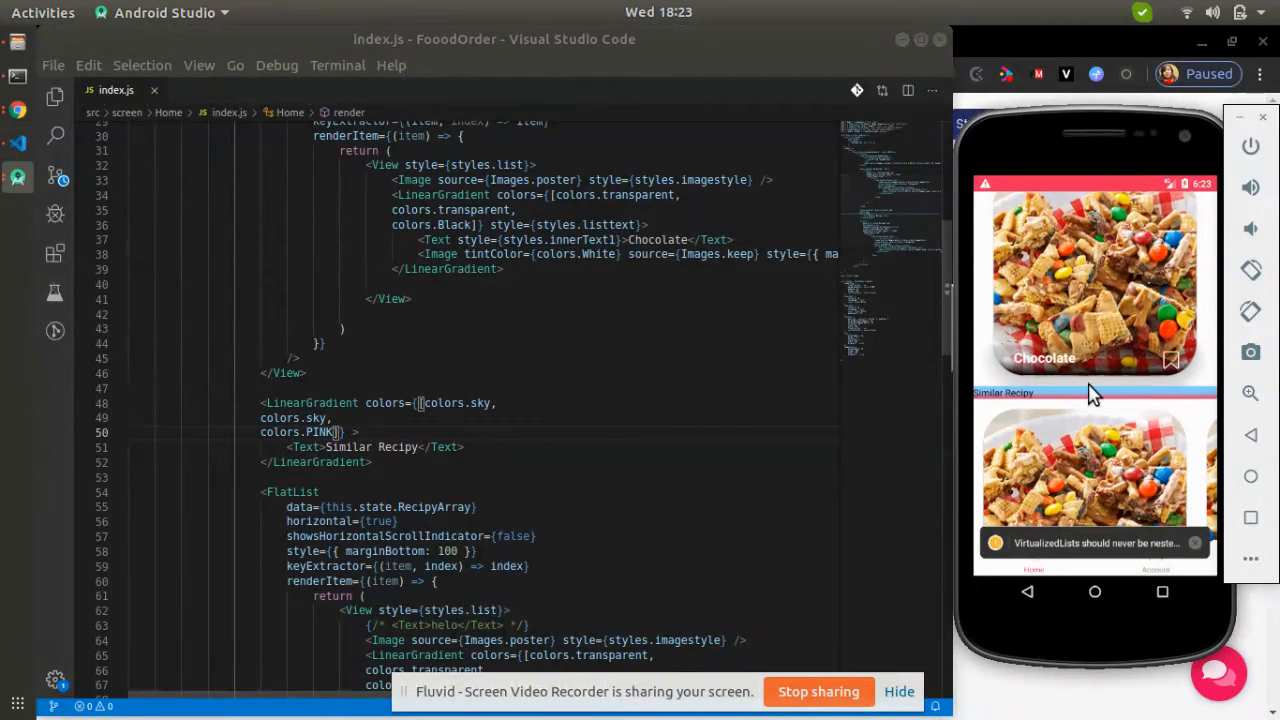
mouse_move(1220, 400)
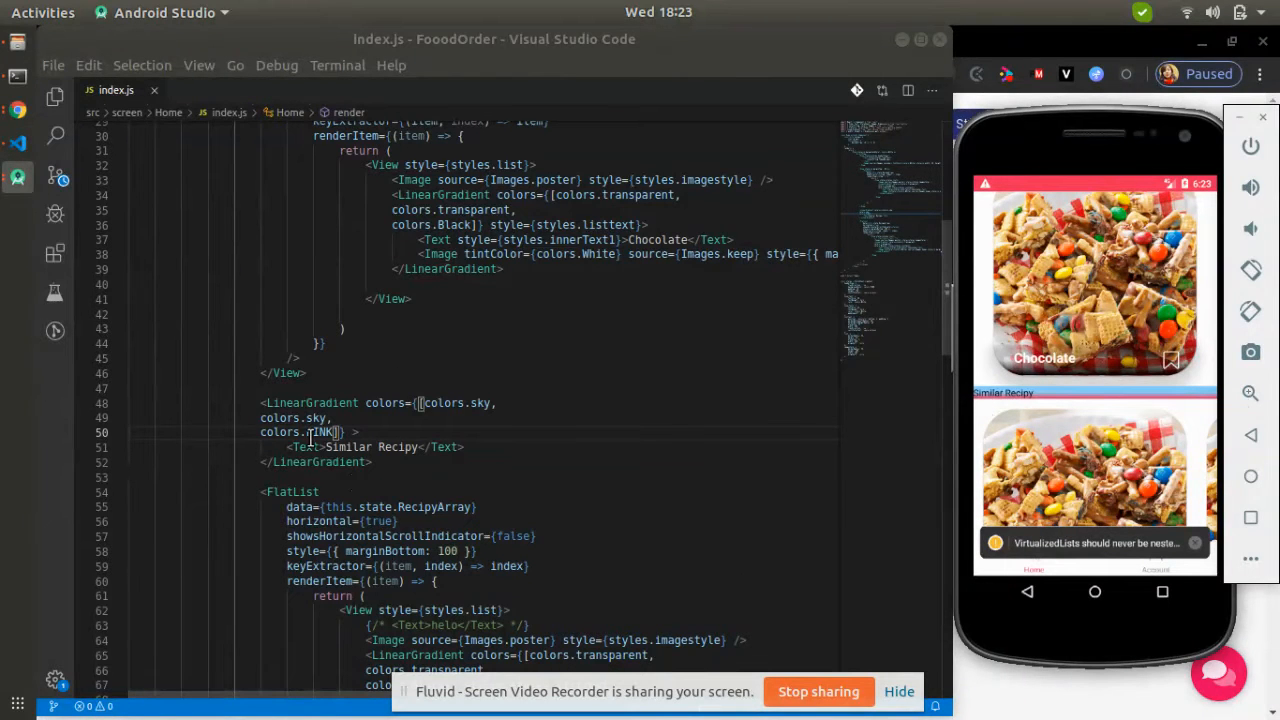
text(dar)
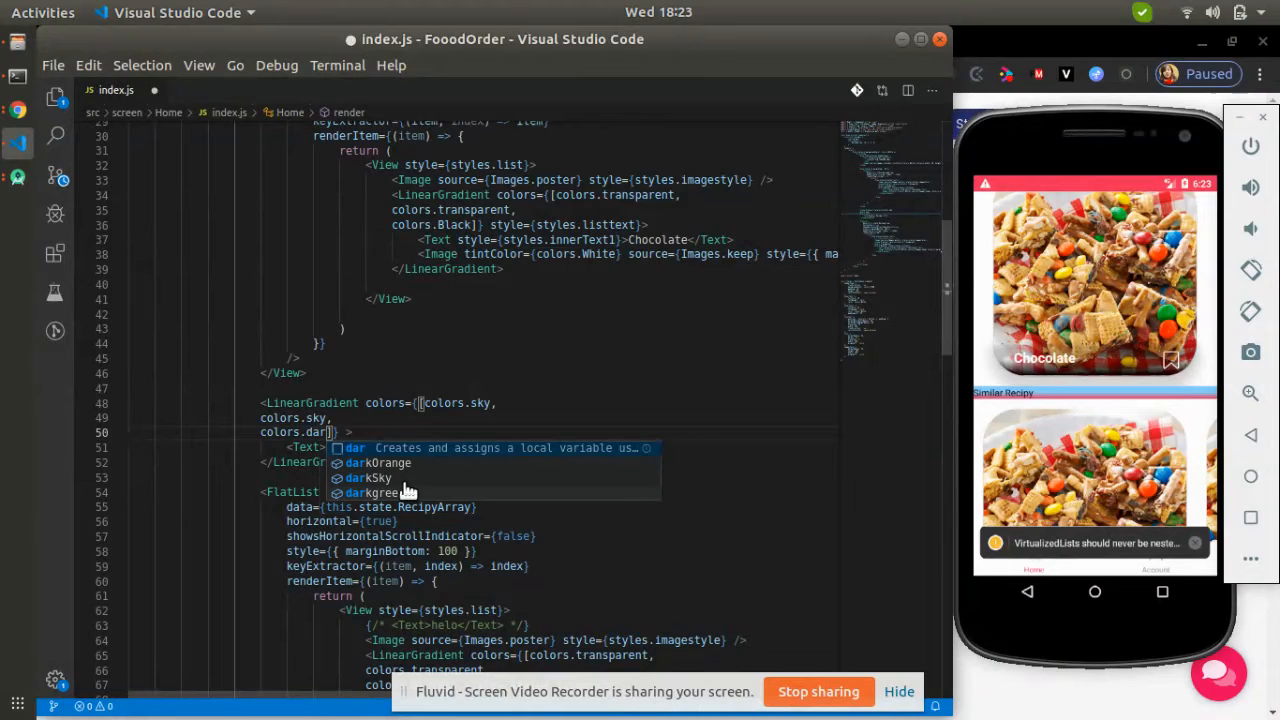
click(376, 476)
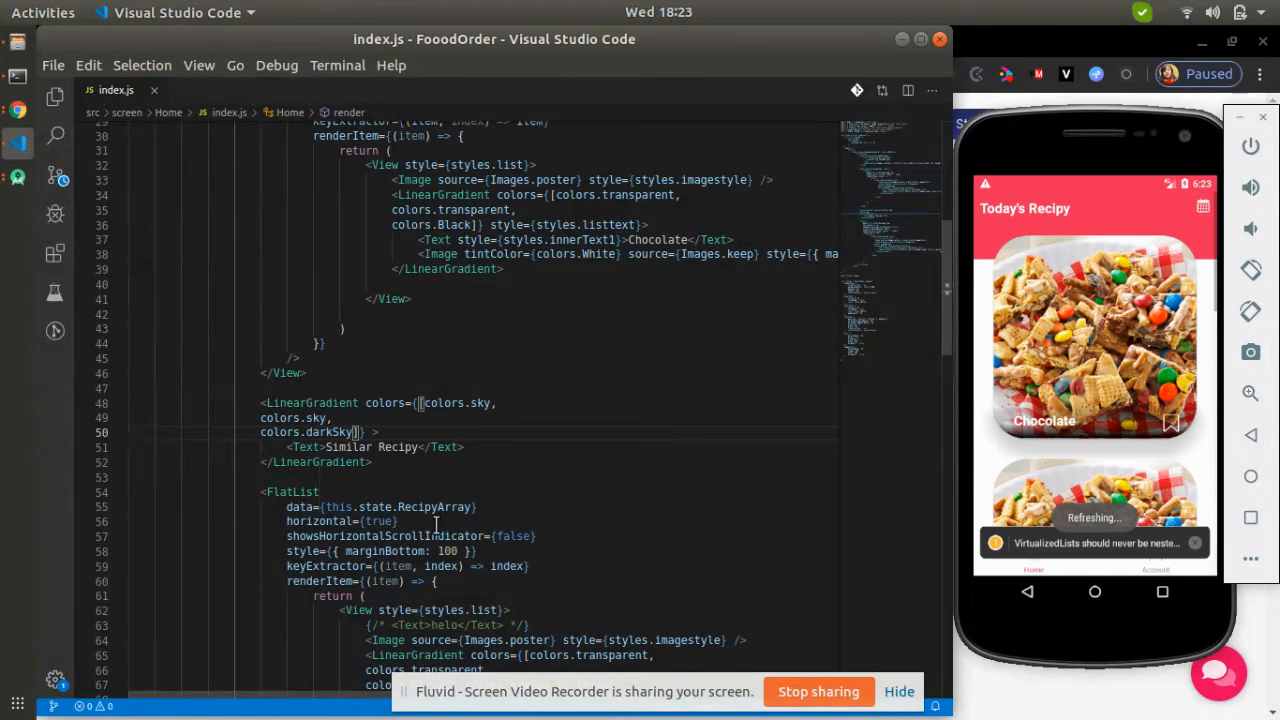
Give the Similar Recipy LinearGradient a style with padding 15
scroll(down, 3)
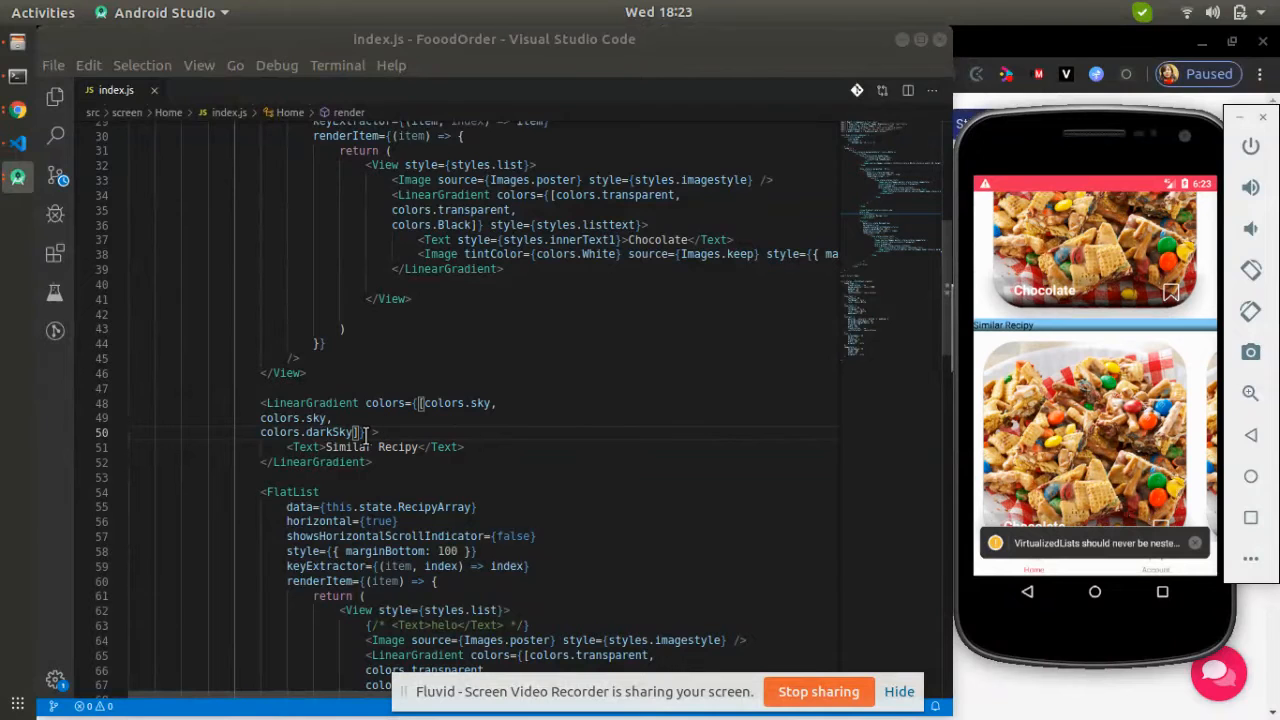
text(style)
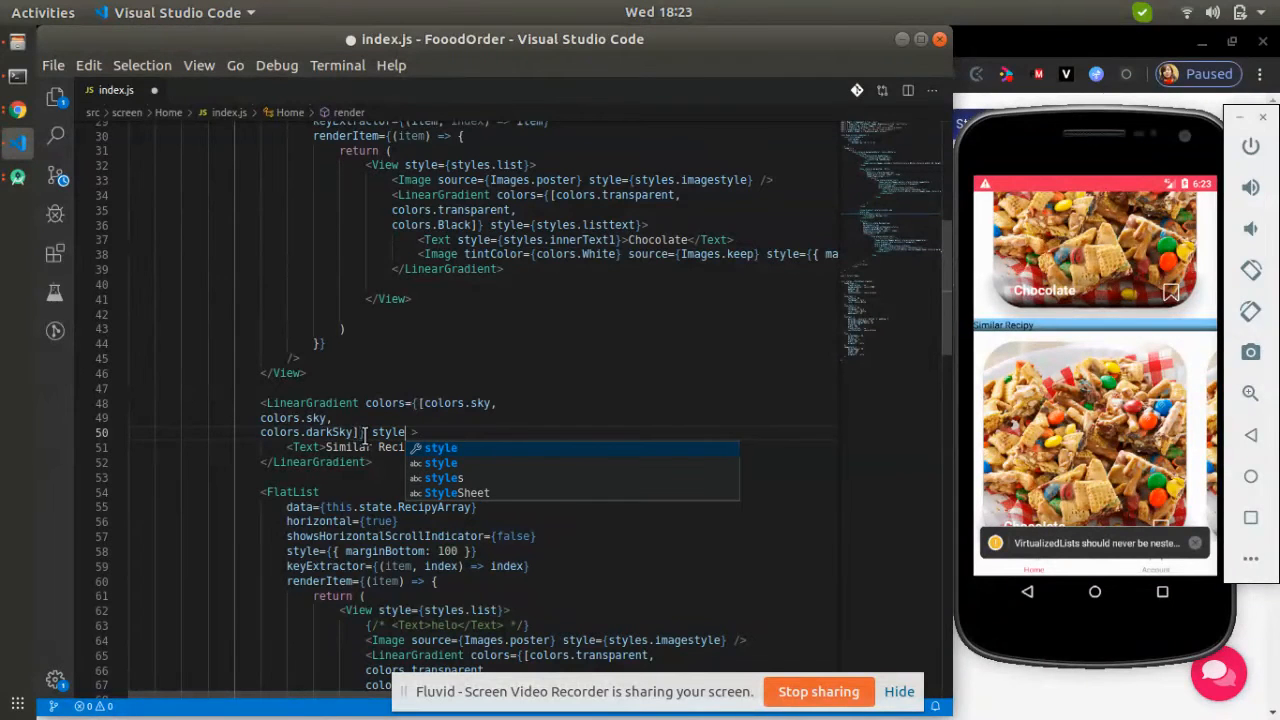
key(Enter)
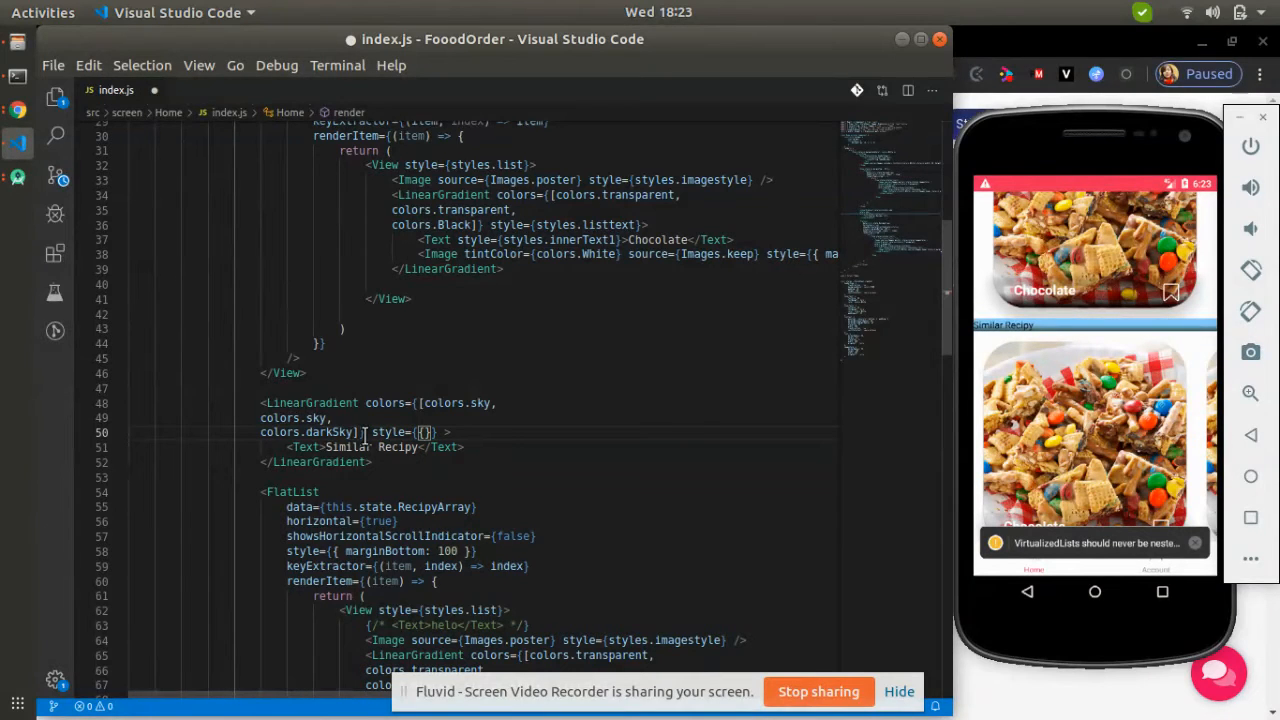
text(padding)
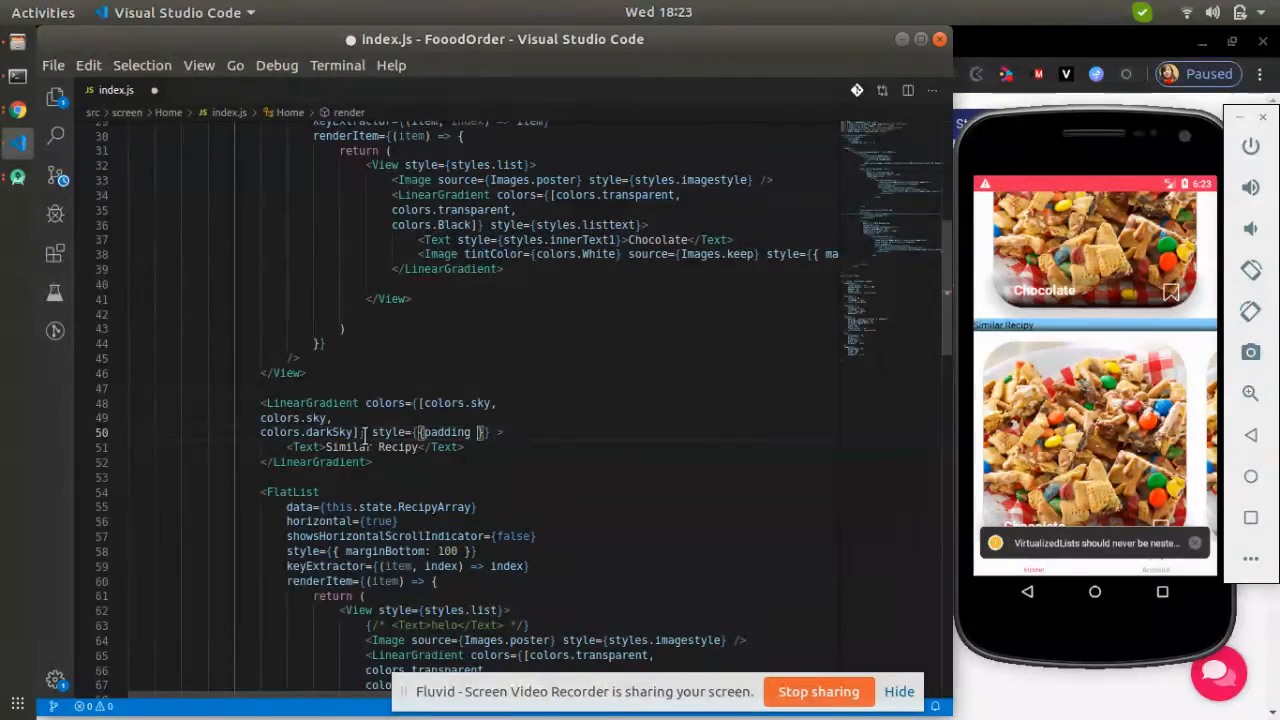
text(: 15)
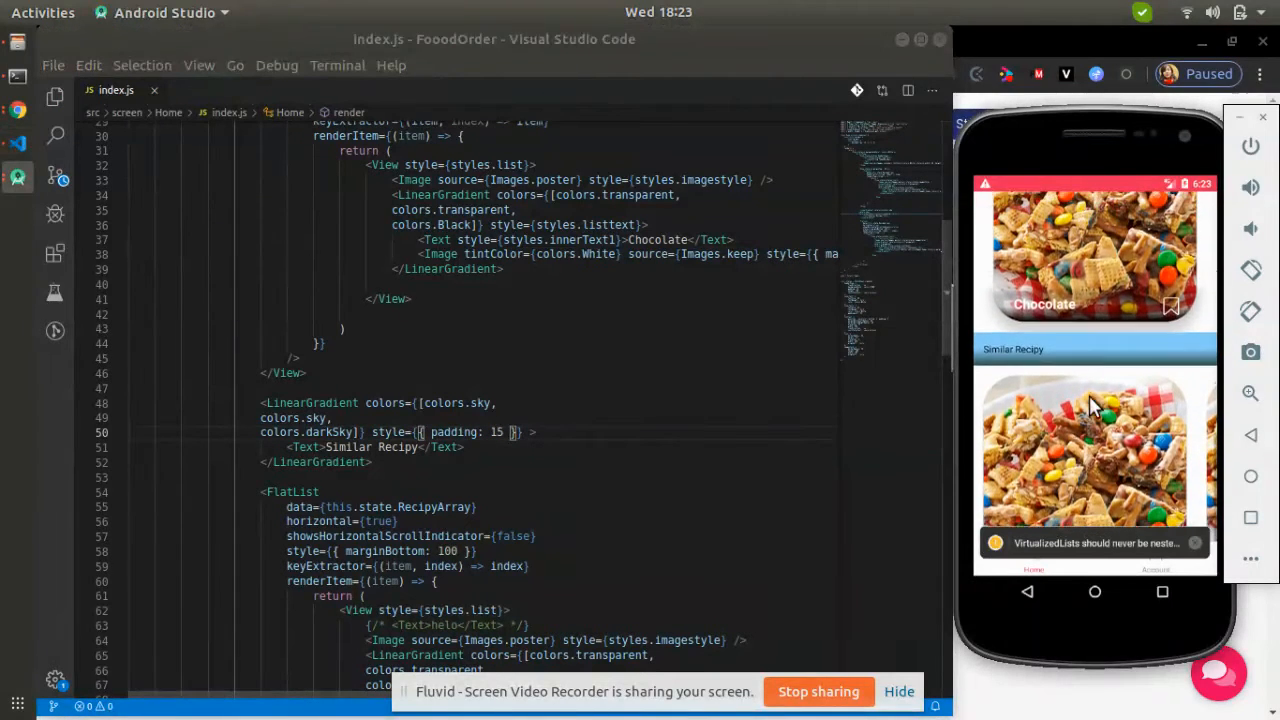
mouse_move(1124, 344)
text( style={{color:c)
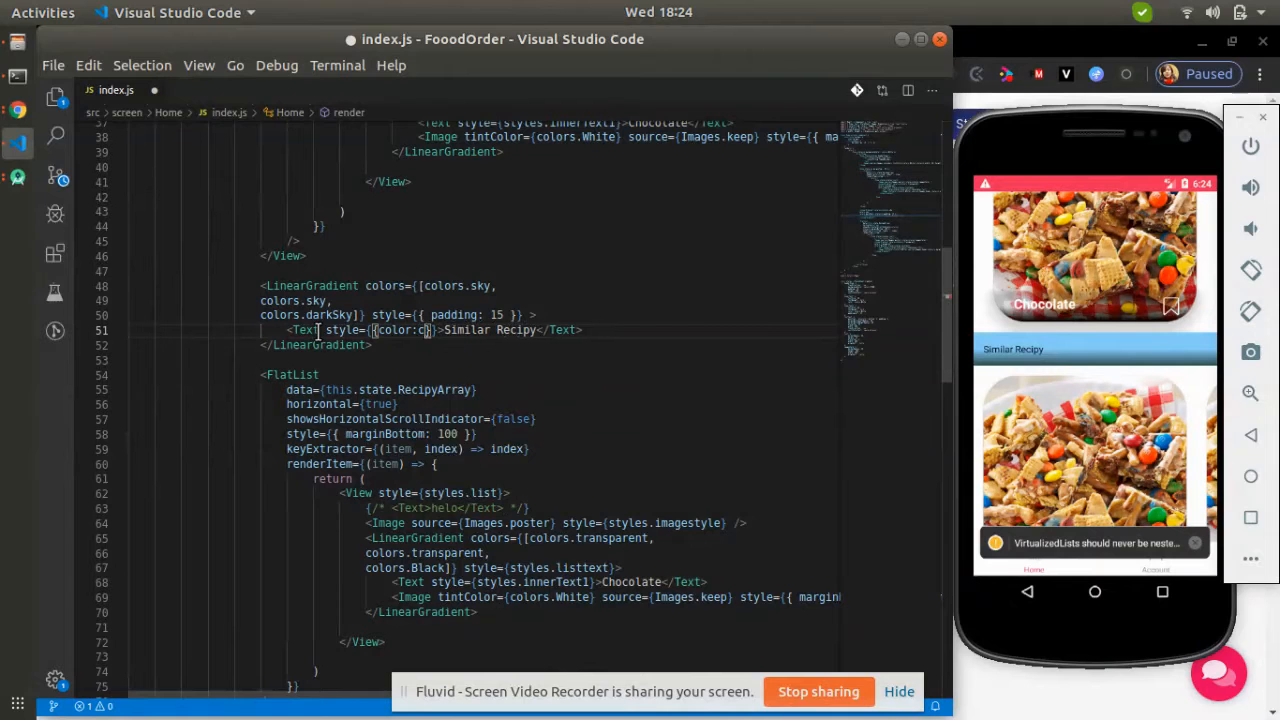
Style the Similar Recipy text inline with colors.PINK, a fontWeight and a fontSize
text(olors.)
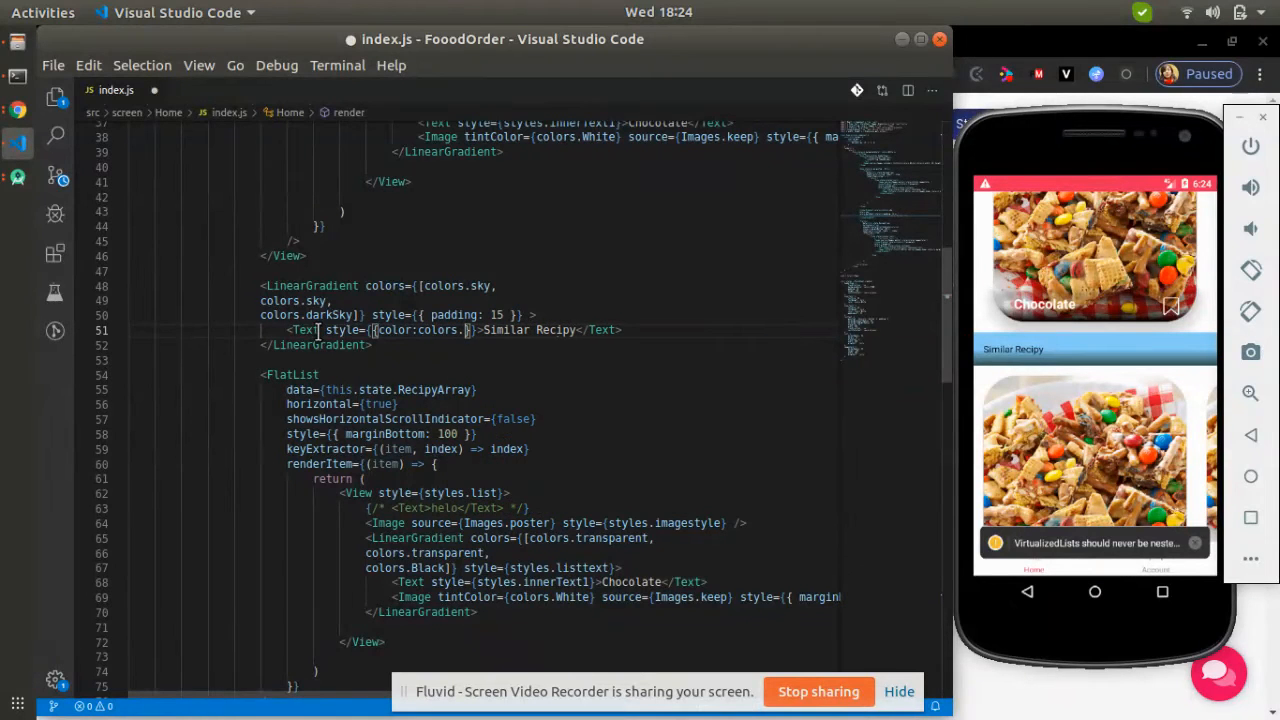
text(White)
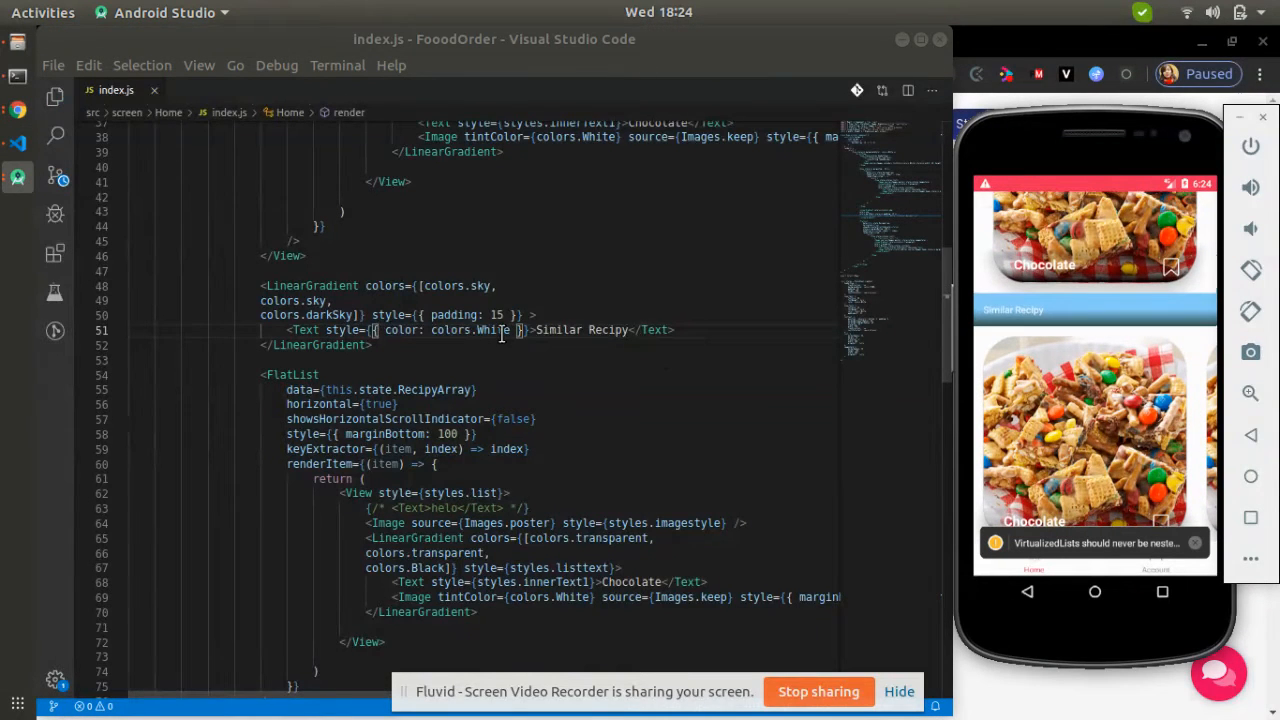
text(PINK)
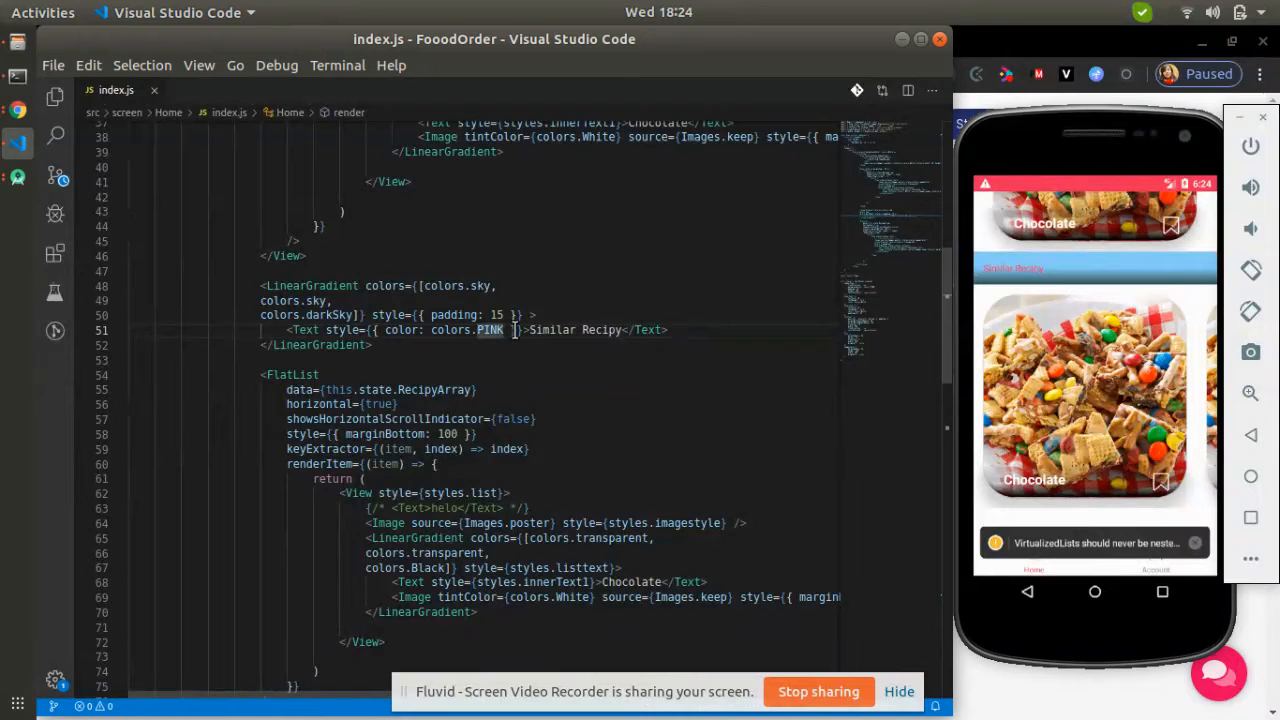
text(,fontWeight : 'bold)
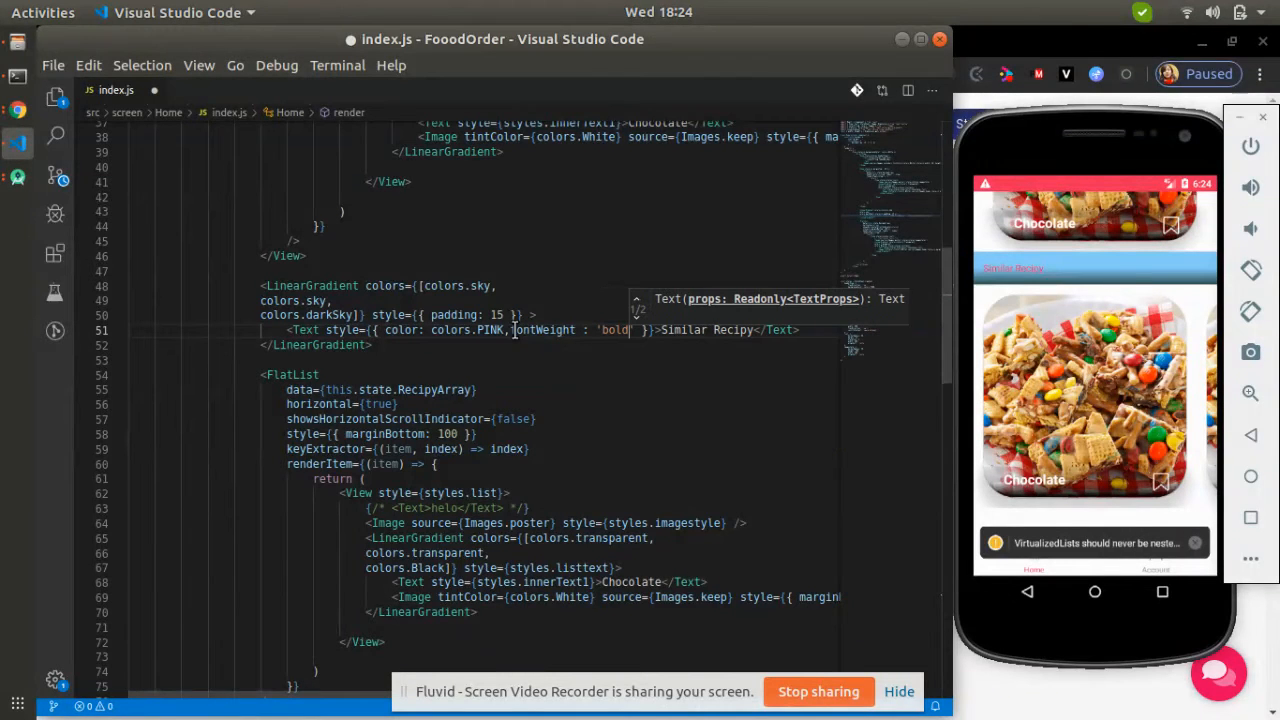
text(font)
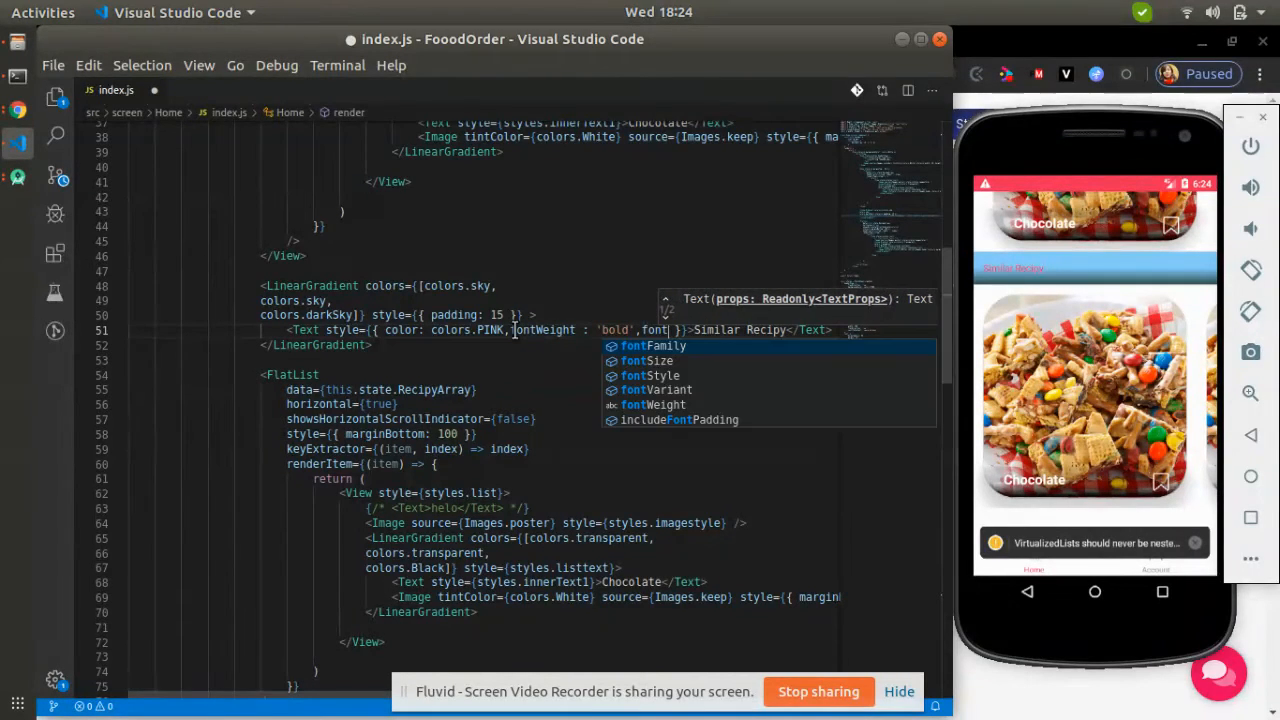
text(fontSize :)
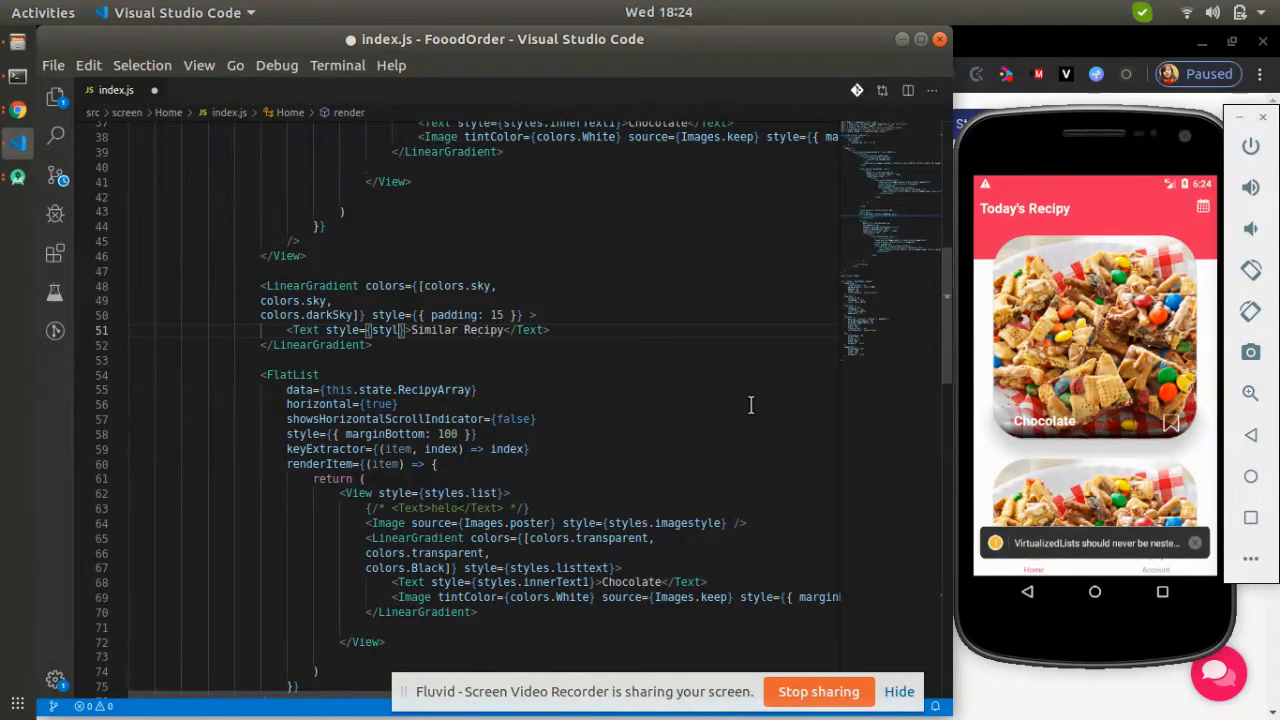
Point the heading at styles.textHeader and define it as color PINK, fontWeight 'bold', fontSize 20
text(styles.)
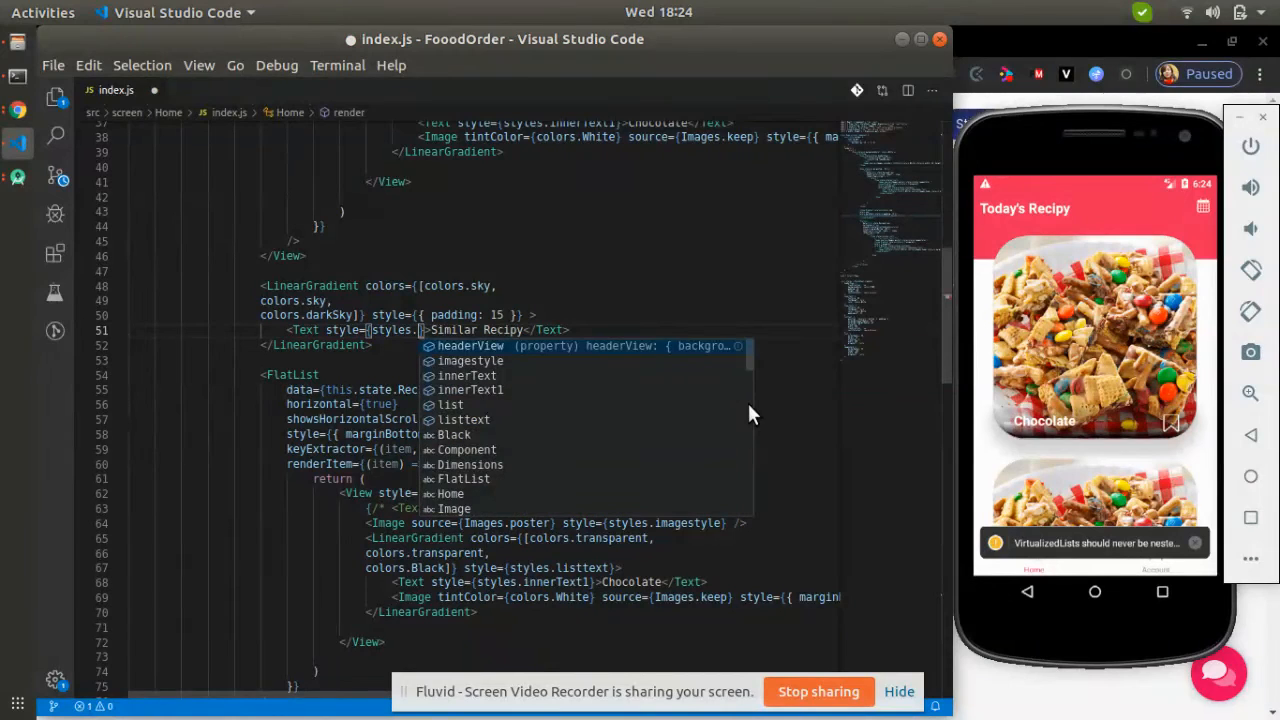
text(text)
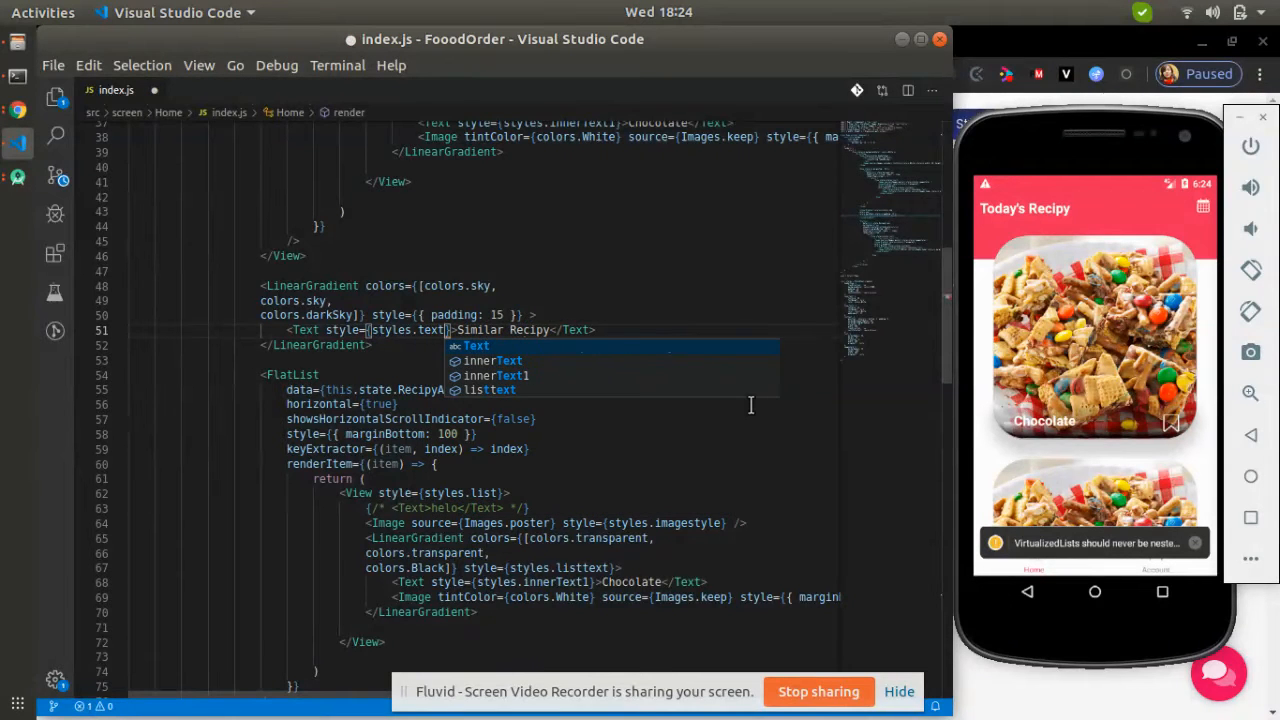
scroll(down, 3)
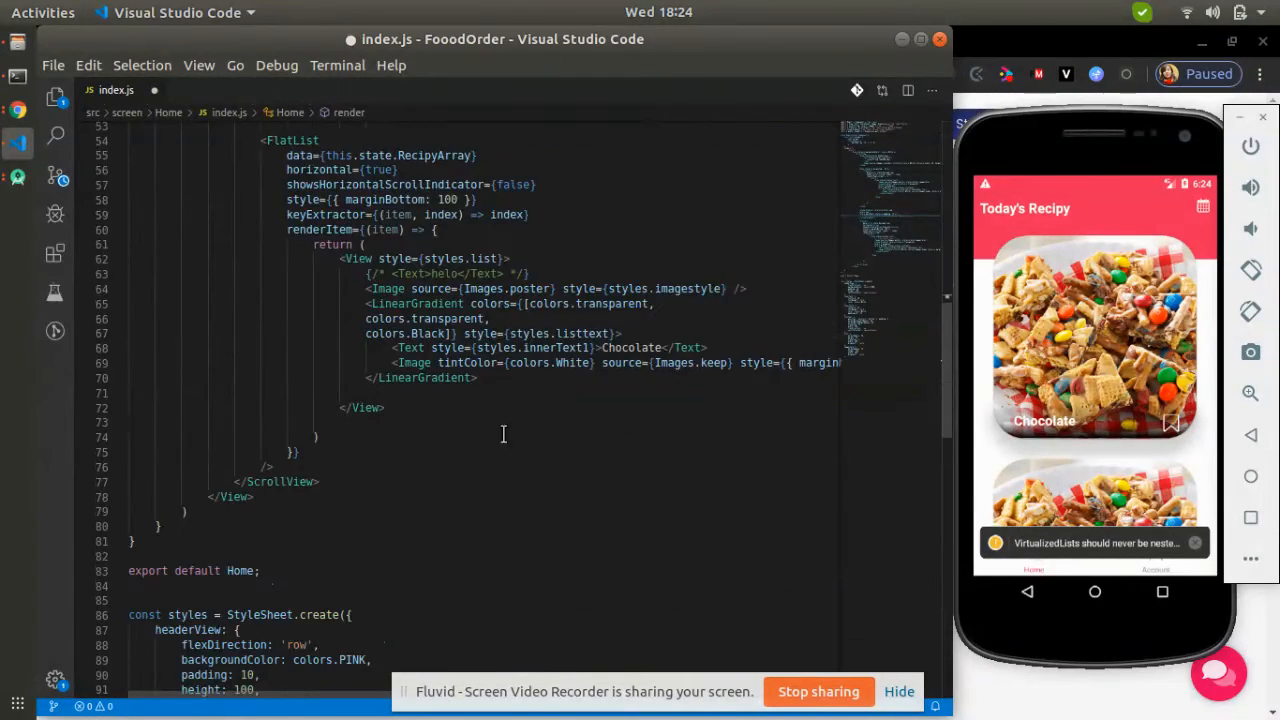
scroll(down, 3)
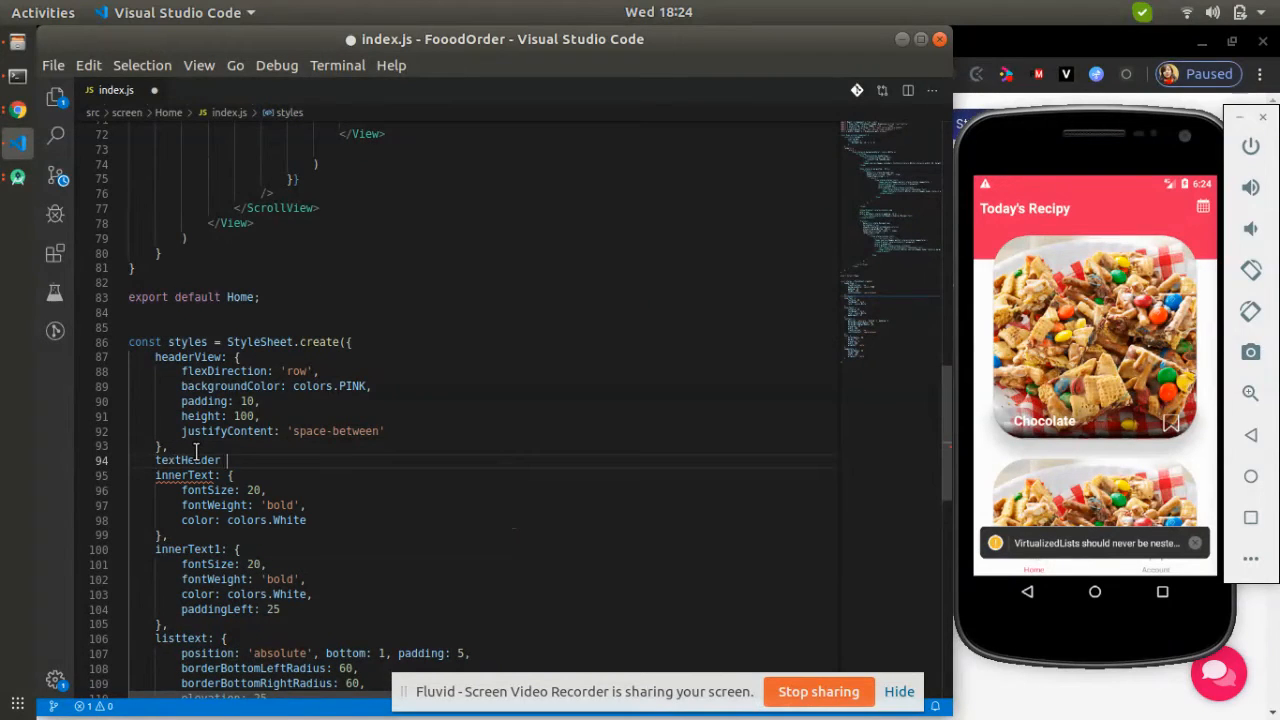
text({ color: colors.PINK, fontWeight: 'bold', fontSize: 20 },)
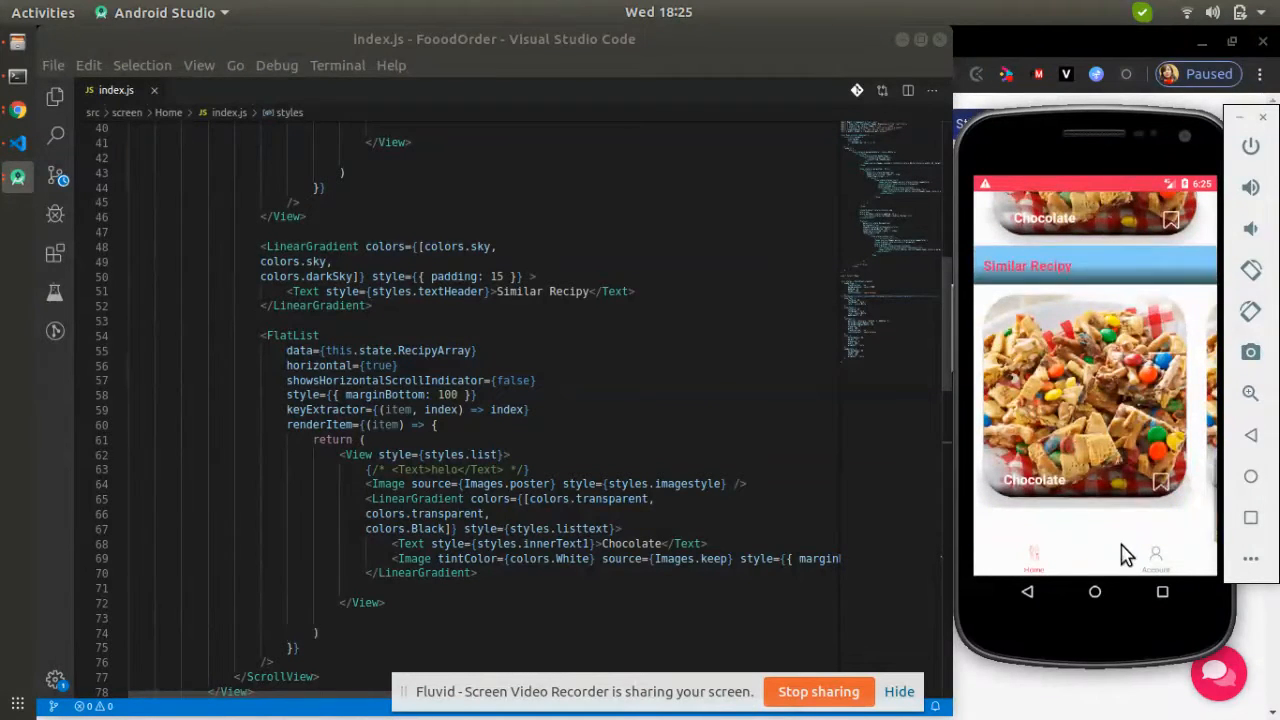
mouse_move(1144, 246)
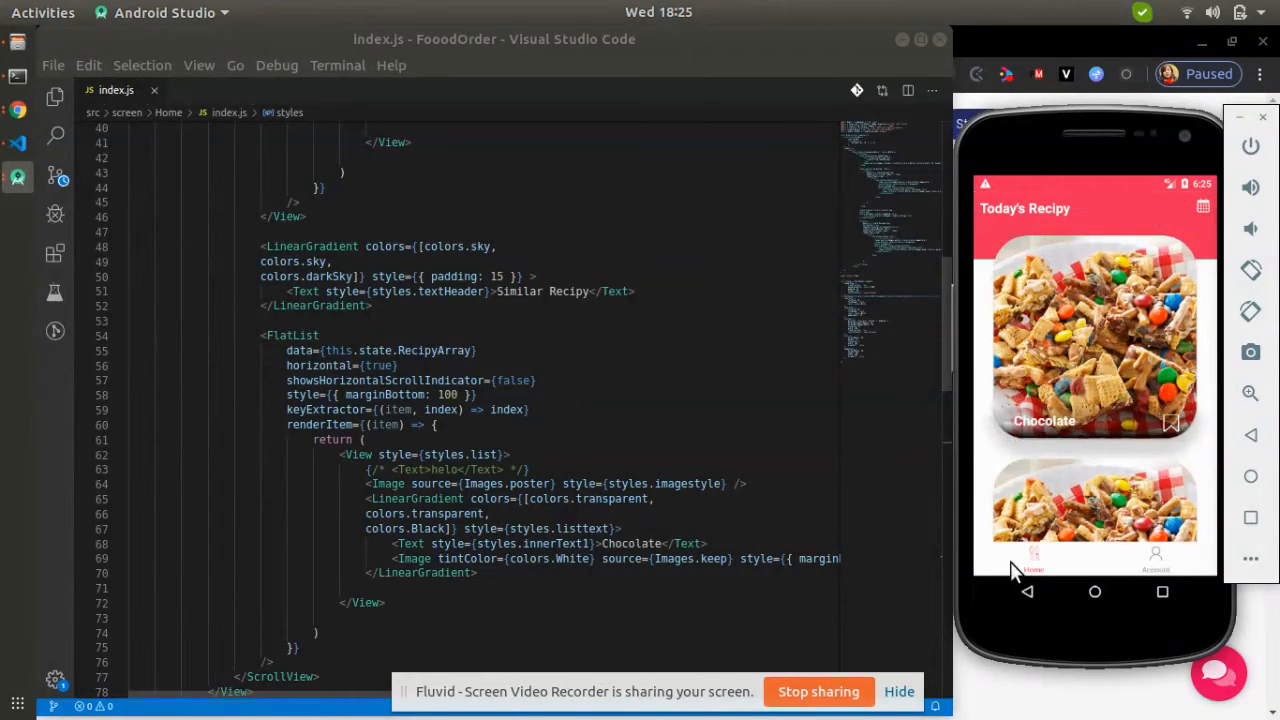
mouse_move(1088, 568)
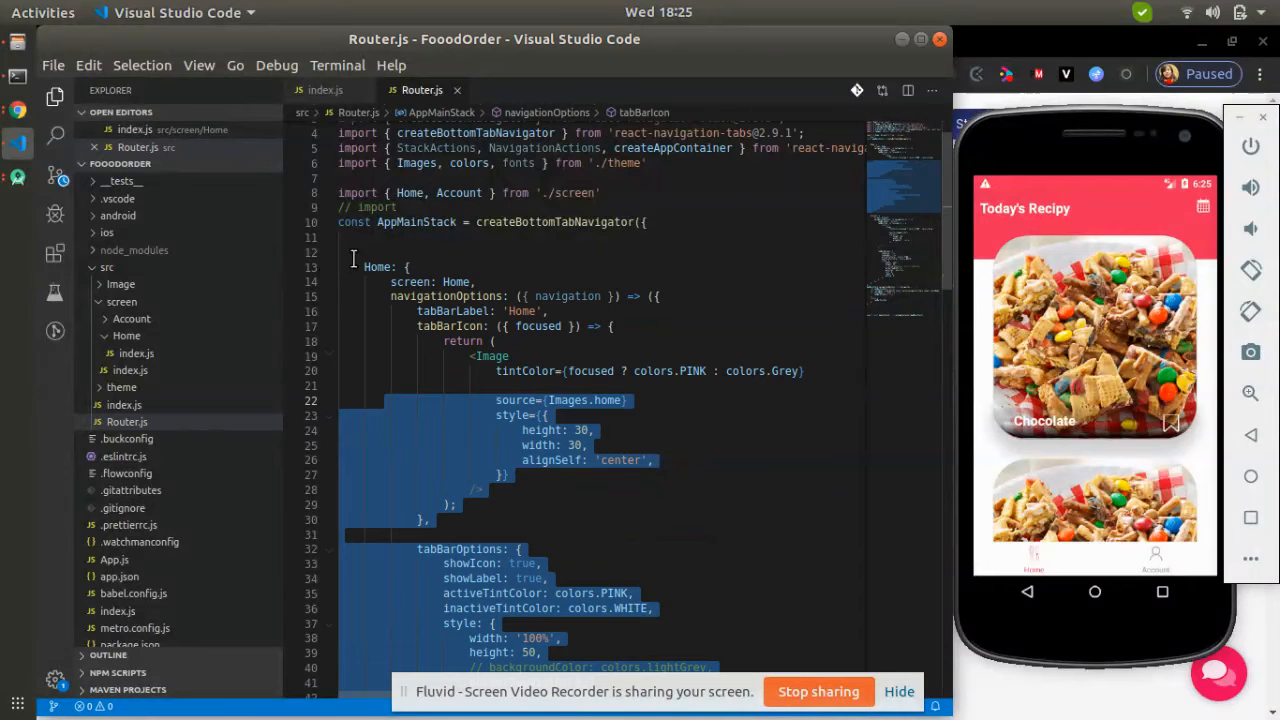
Scroll down through Router.js to reach the Home tab block and its tabBarOptions
scroll(down, 3)
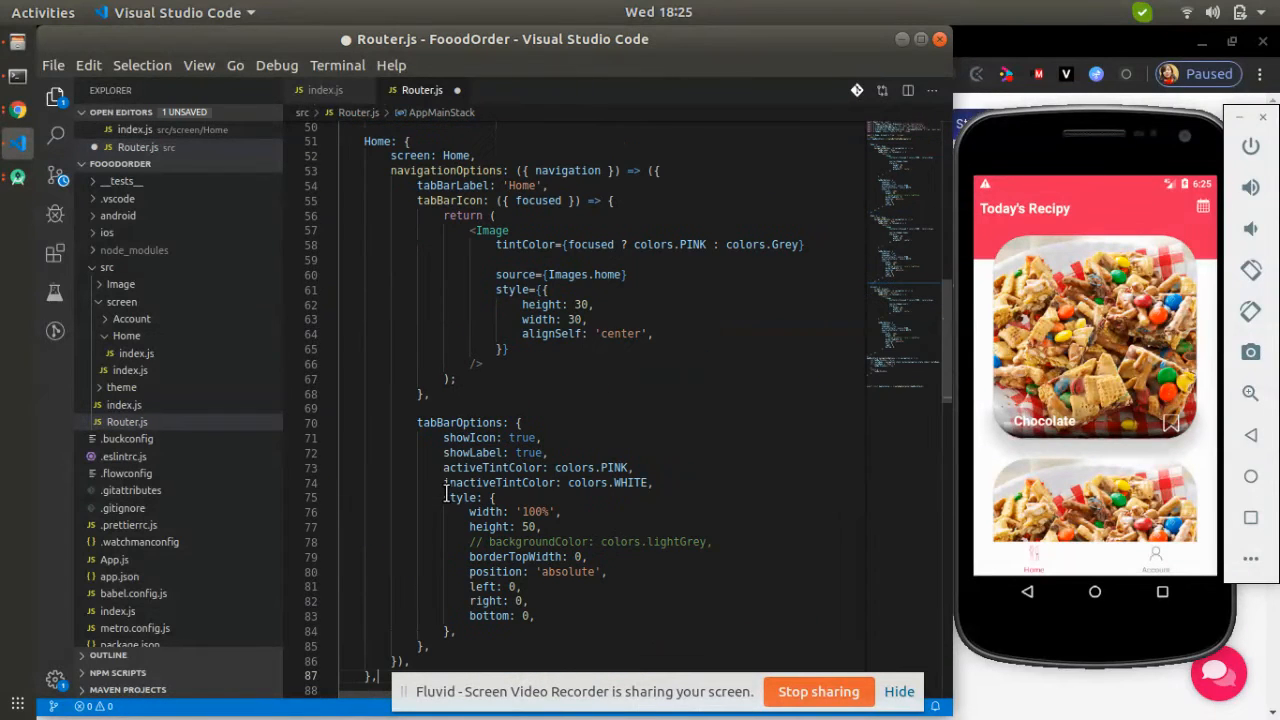
scroll(down, 3)
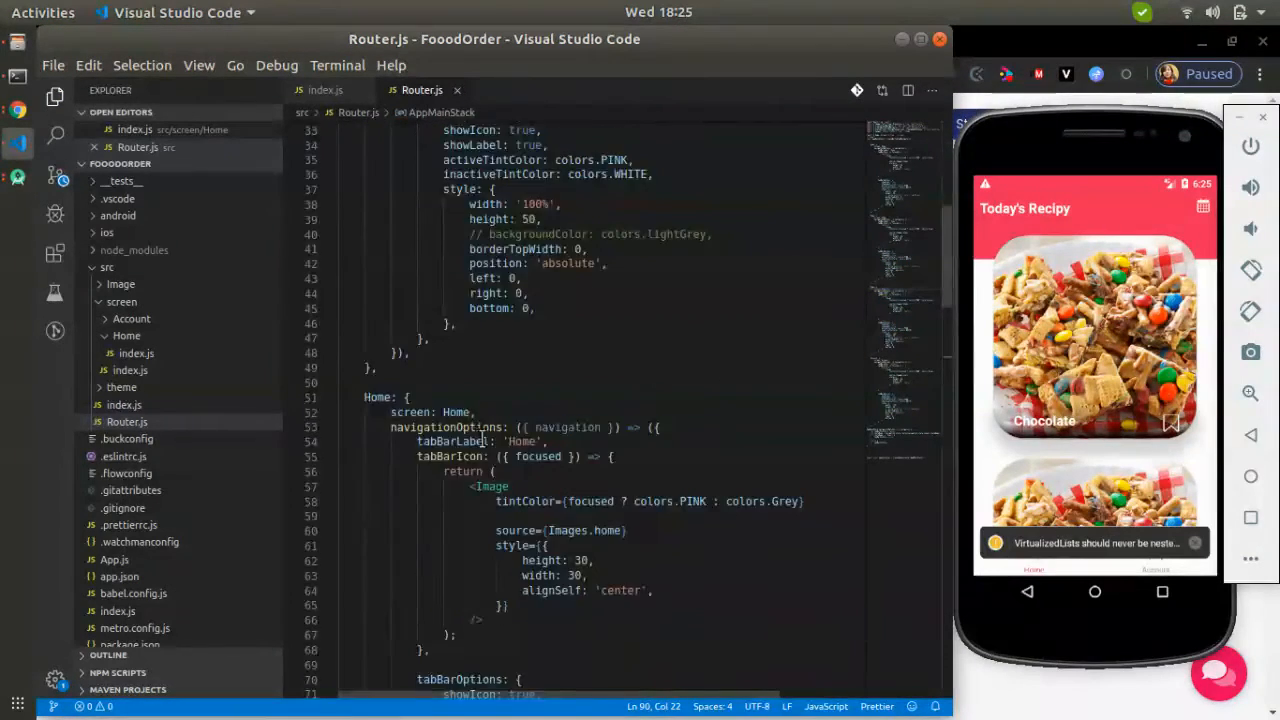
scroll(down, 3)
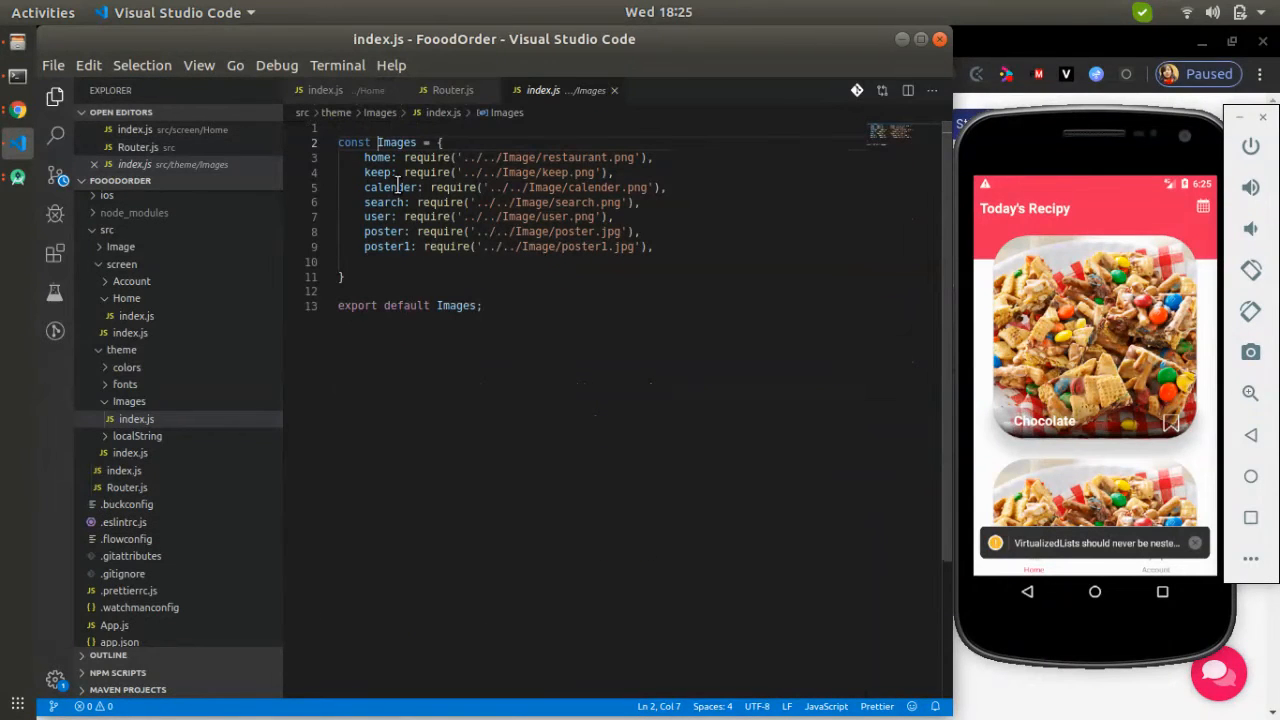
double_click(380, 202)
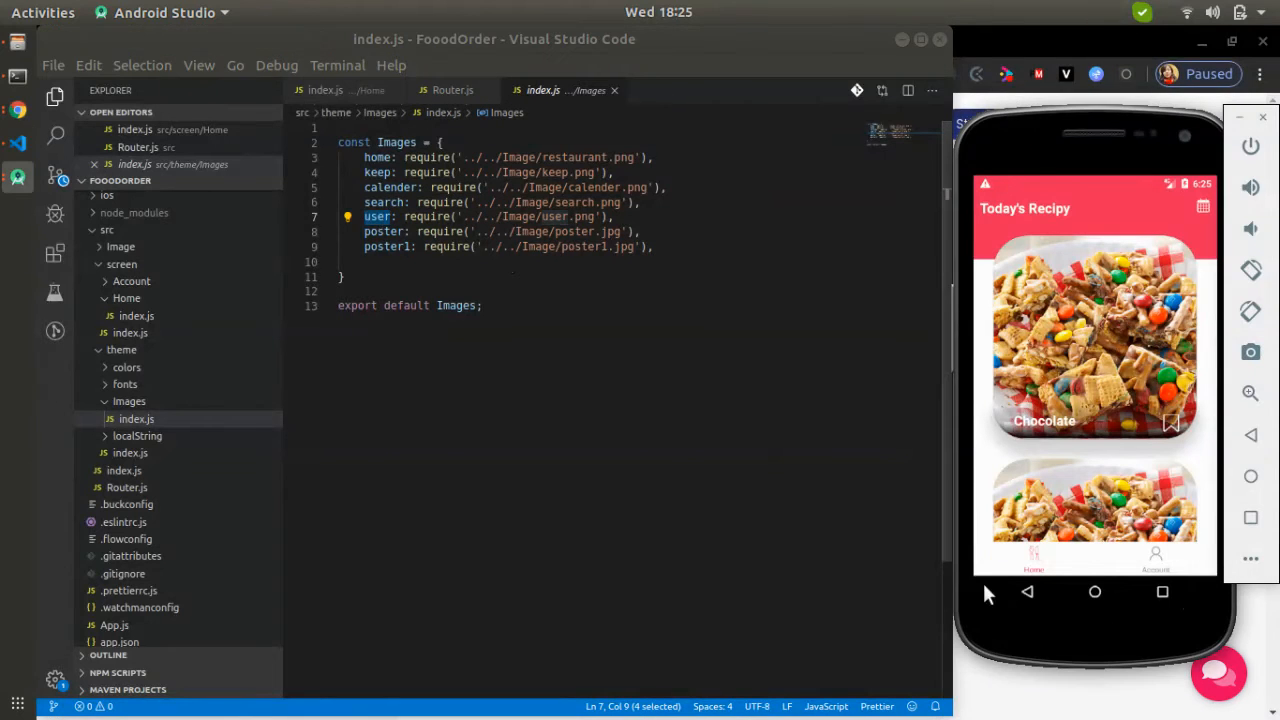
click(454, 90)
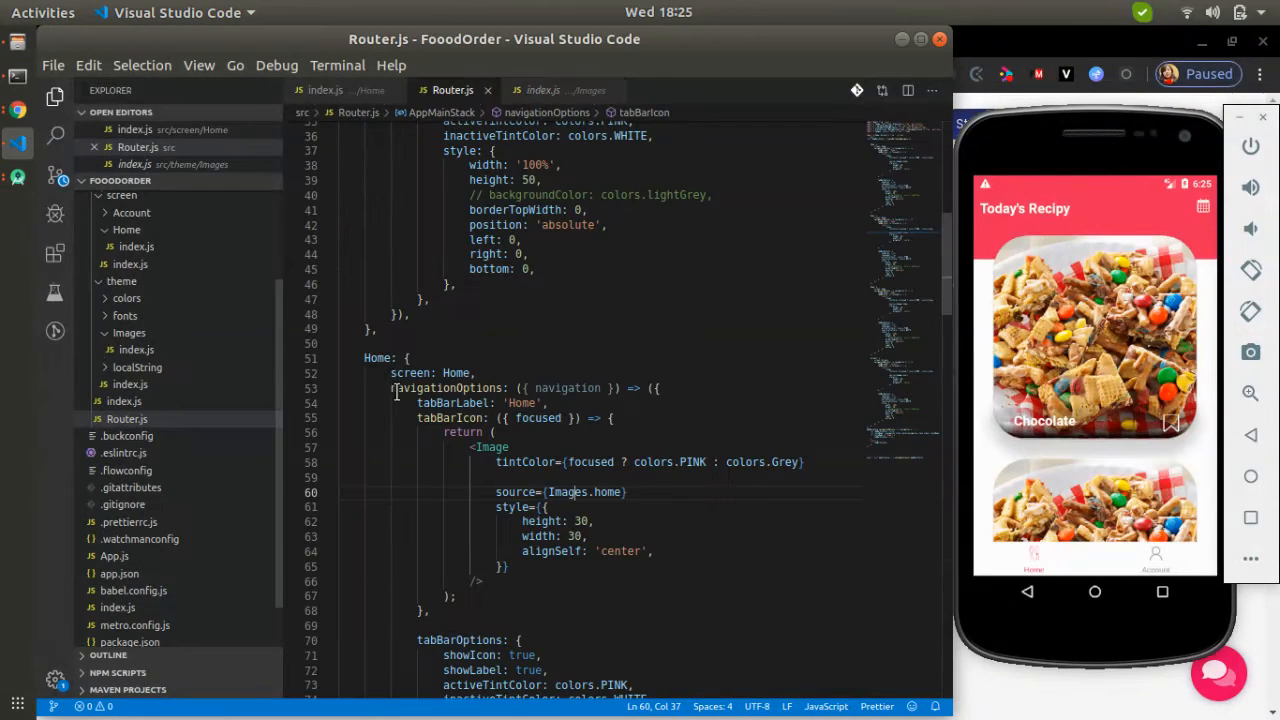
double_click(380, 358)
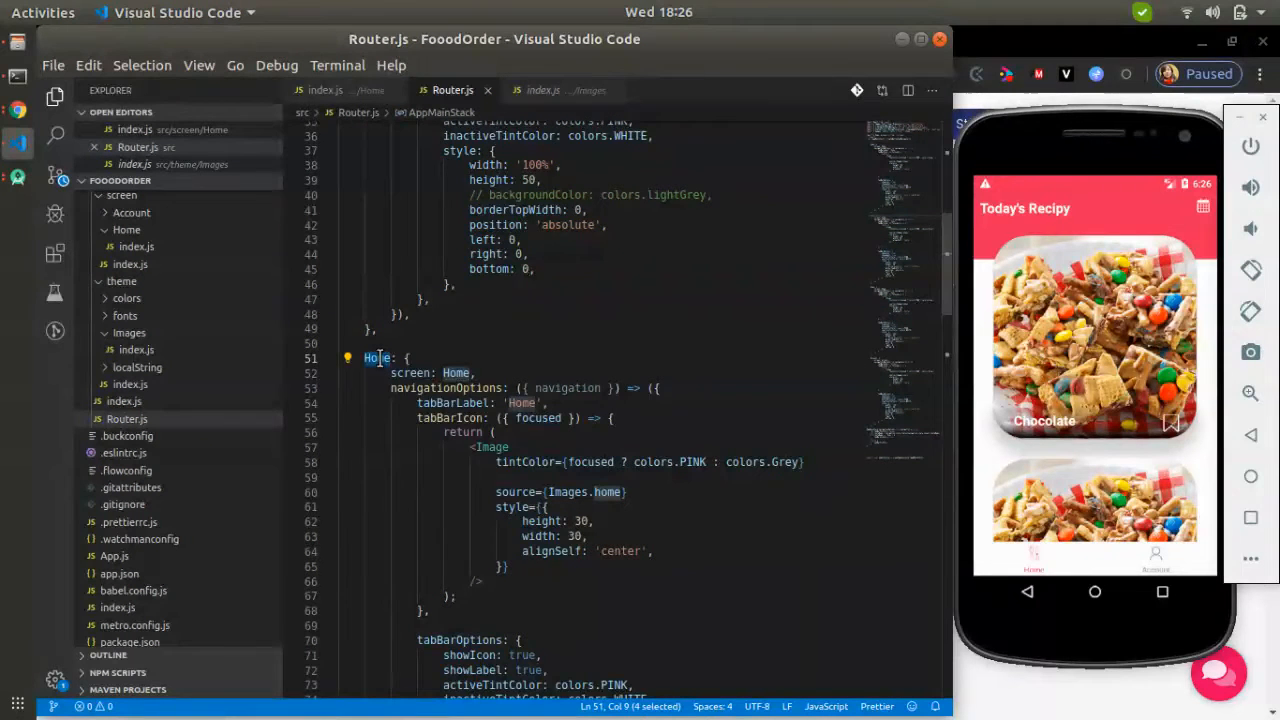
mouse_move(380, 358)
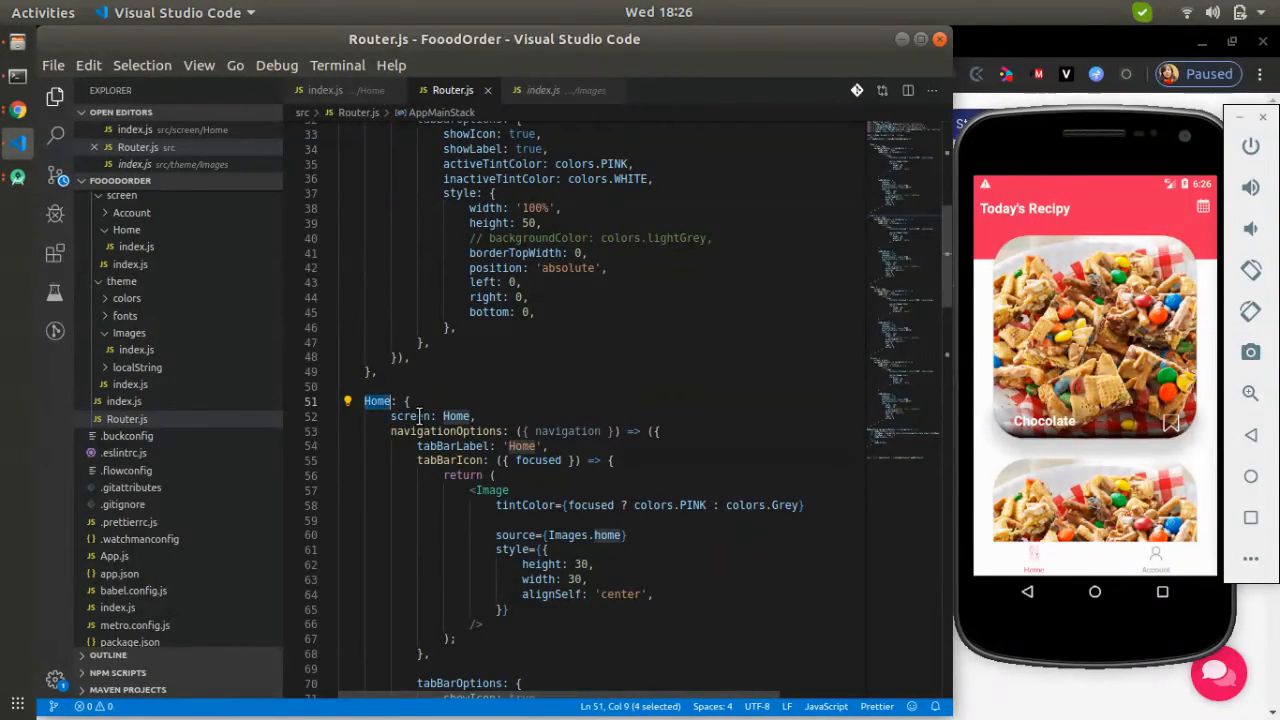
Rename a copied Home entry to Search and try the Account and second tabs in the emulator
text(Sea)
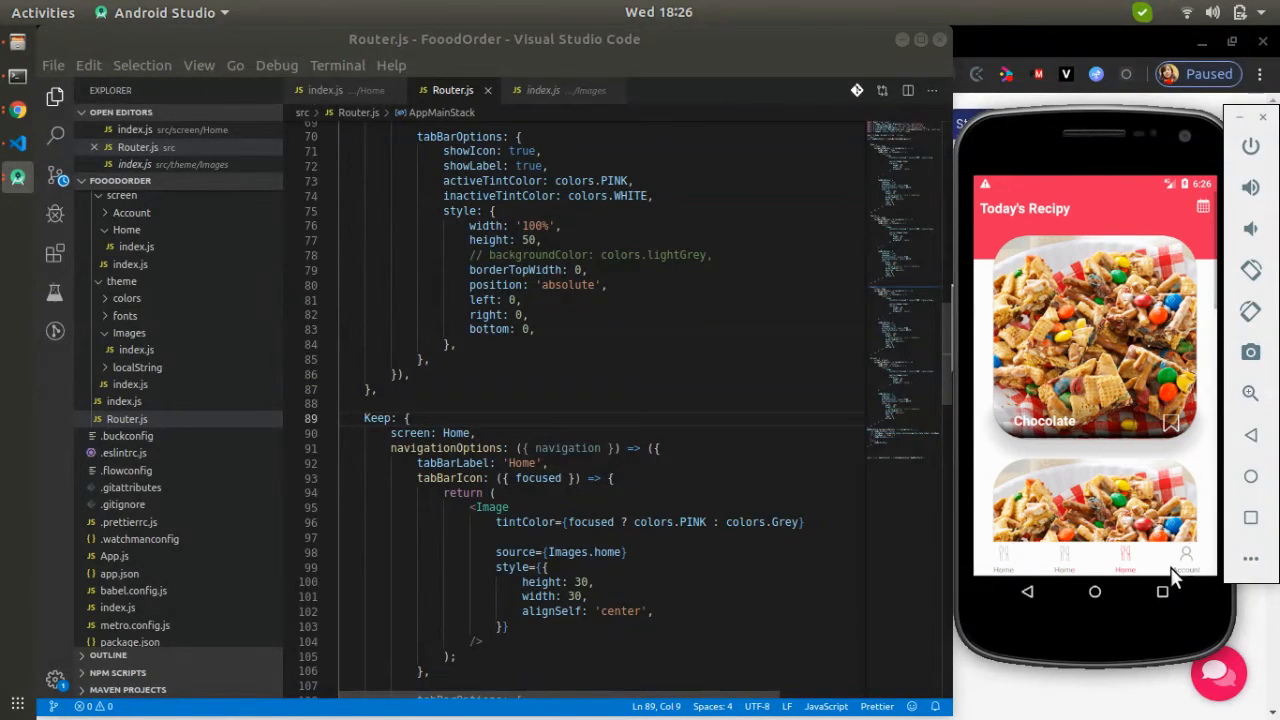
click(1188, 556)
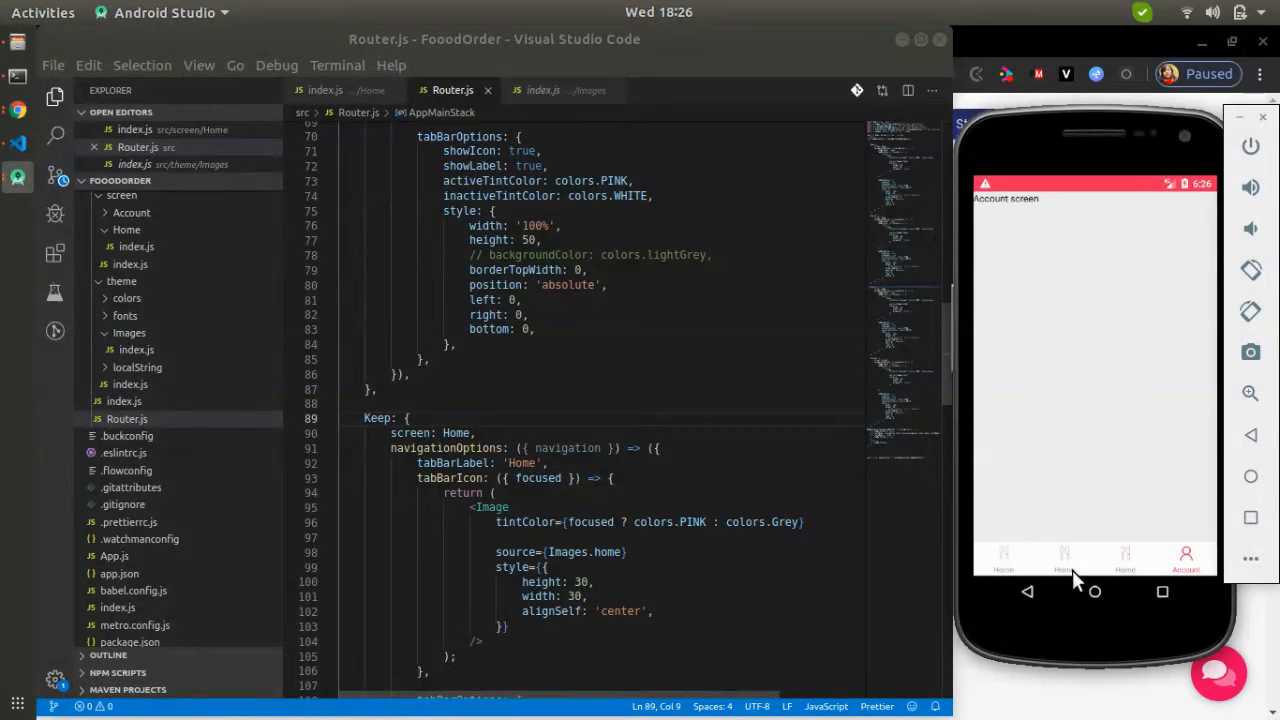
click(1064, 560)
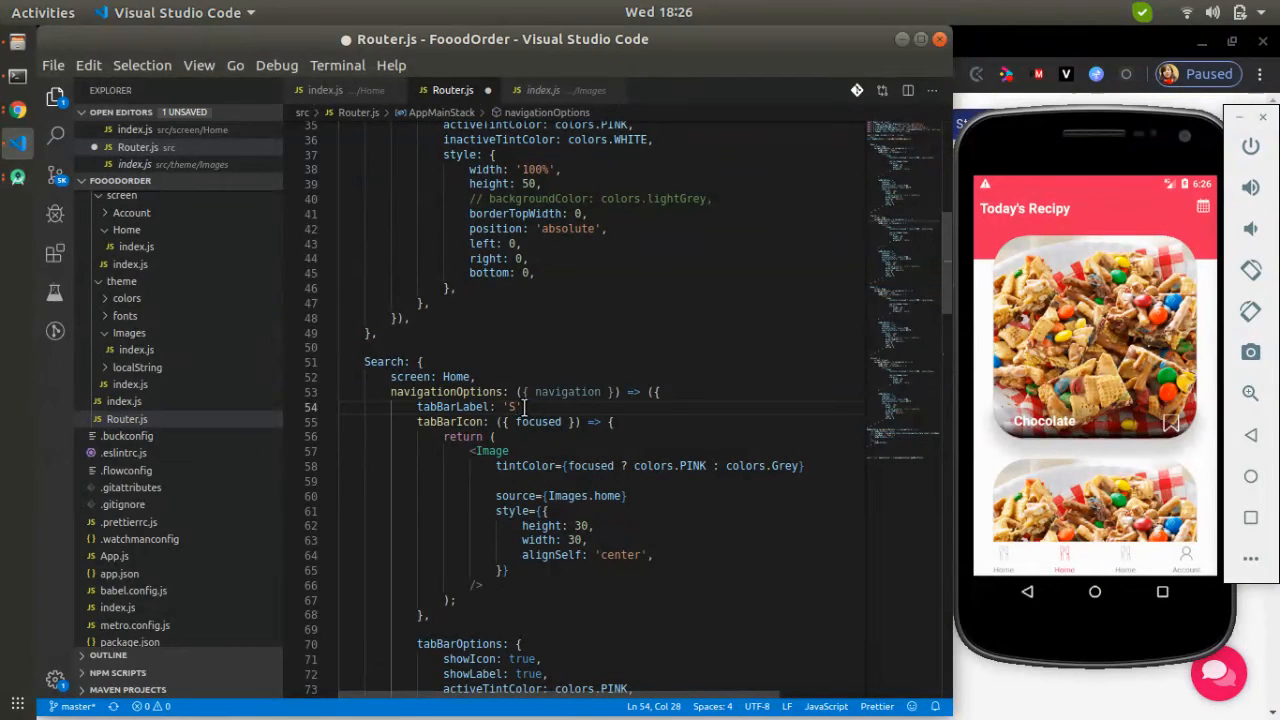
Scroll to the new tab entries' tabBarLabel lines and try the relabelled tab in the emulator
scroll(down, 3)
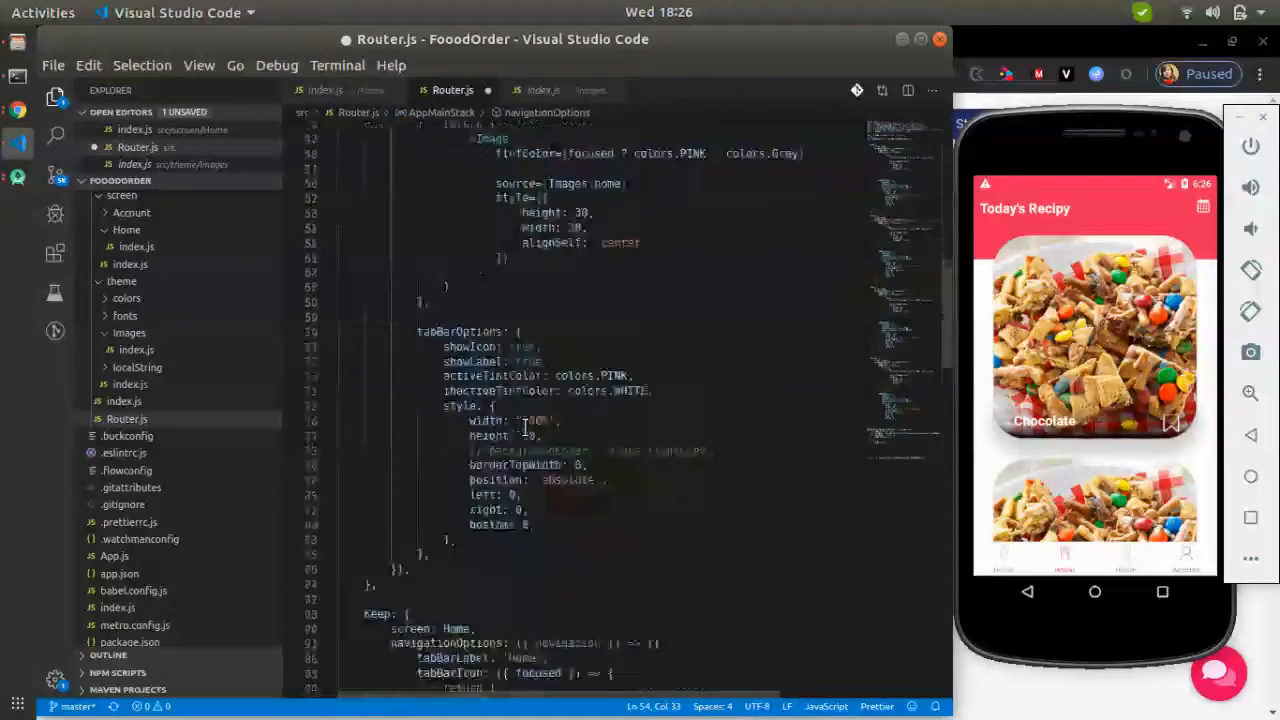
scroll(down, 3)
text(Keep)
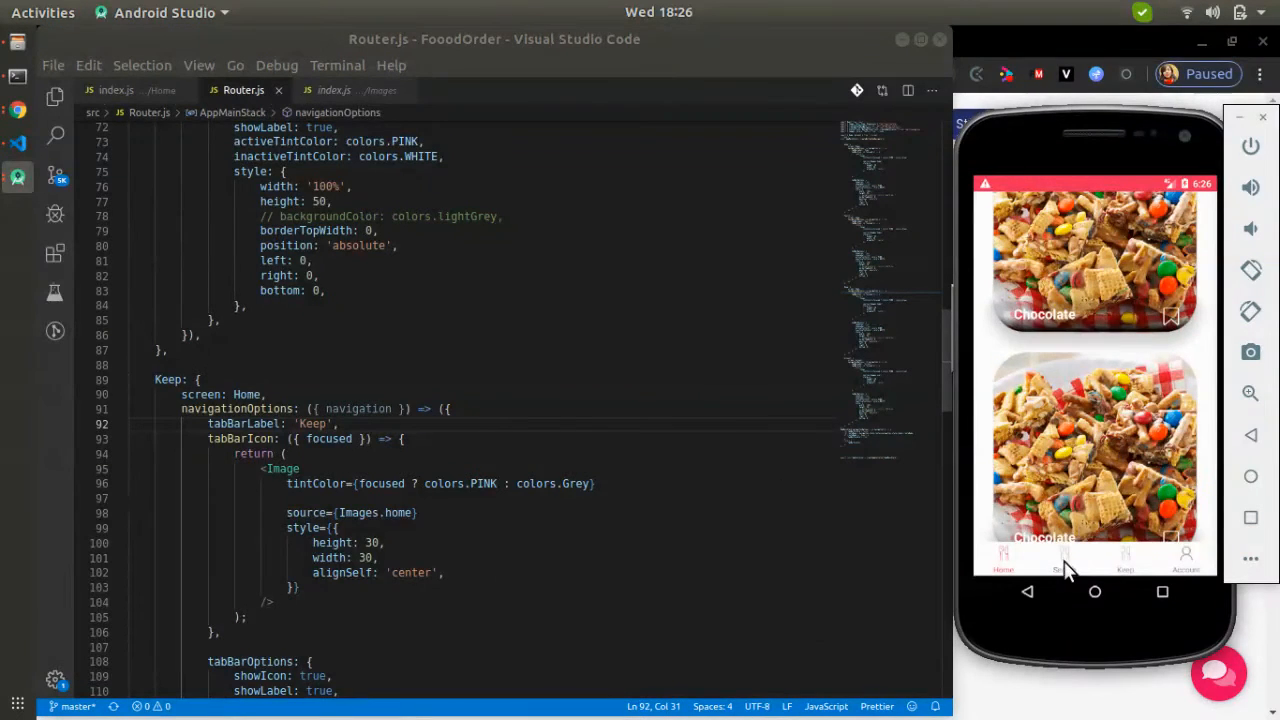
click(1064, 556)
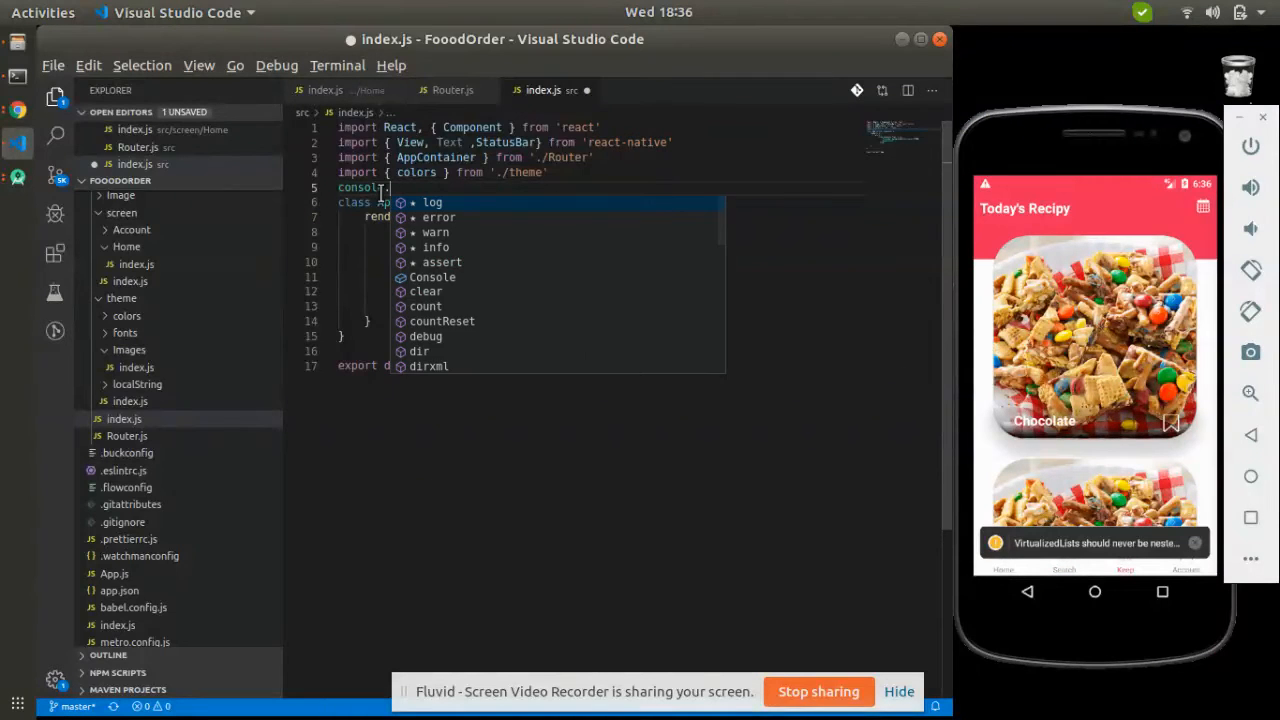
Add console.disableYellowBox in src/index.js and dismiss the autocomplete list
text(disableYellowBox = true)
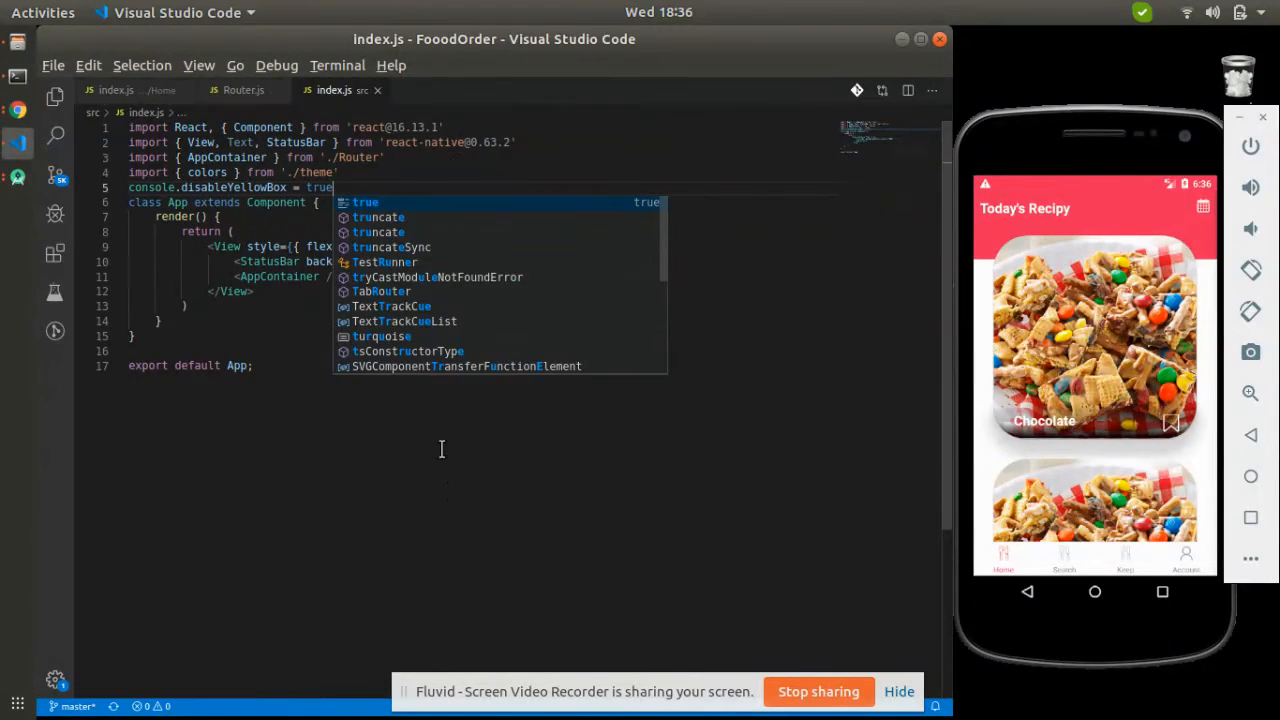
click(244, 88)
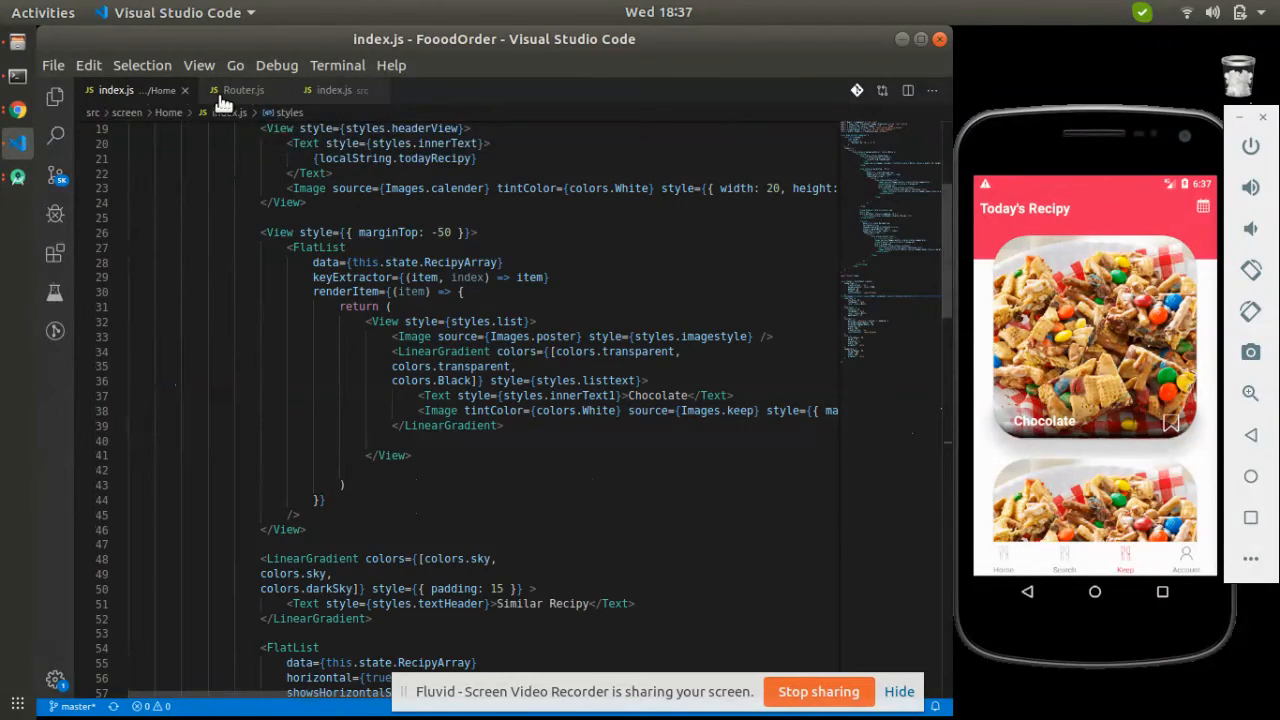
In Router.js change the Keep tab's icon source from Images.home to Images.keep
click(240, 90)
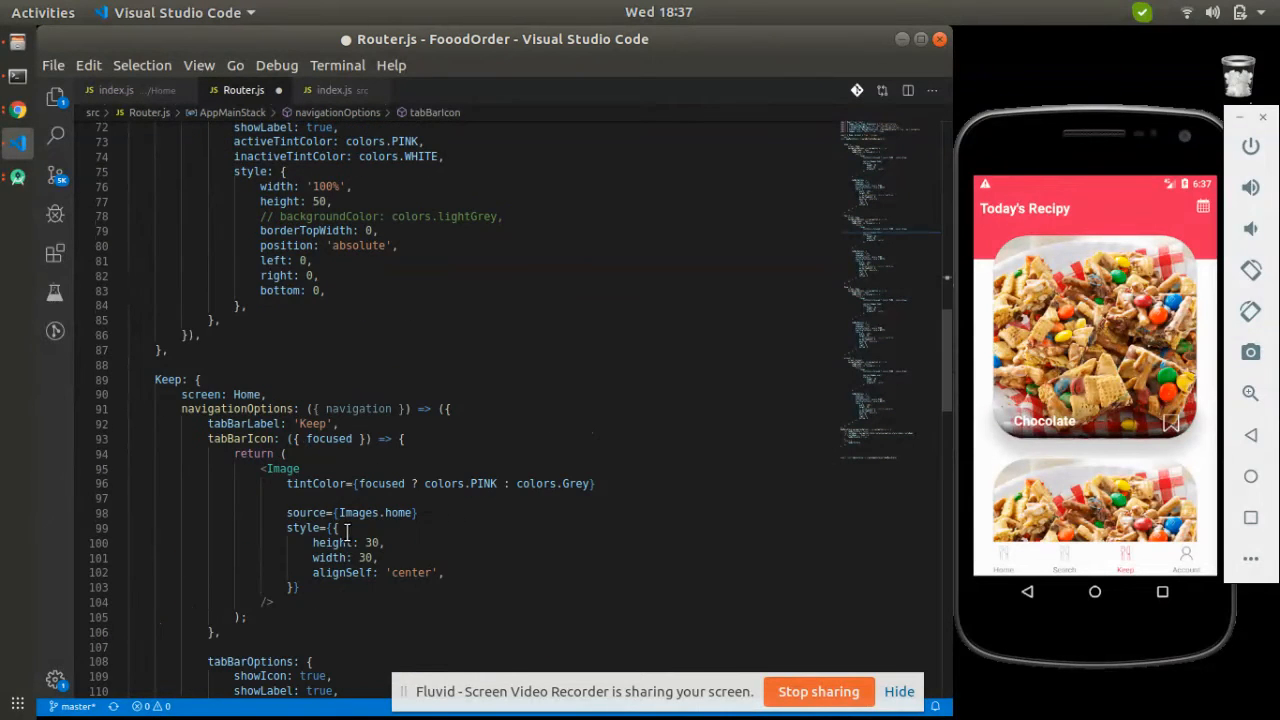
text(k)
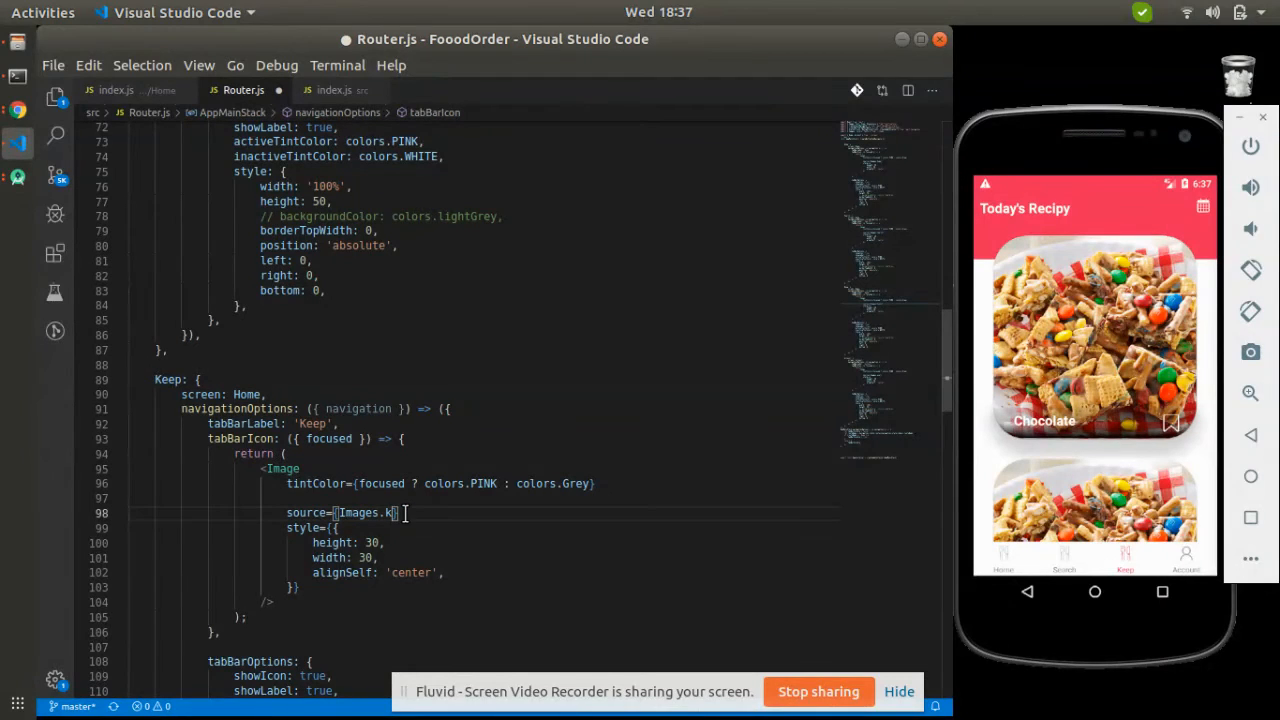
text(eep)
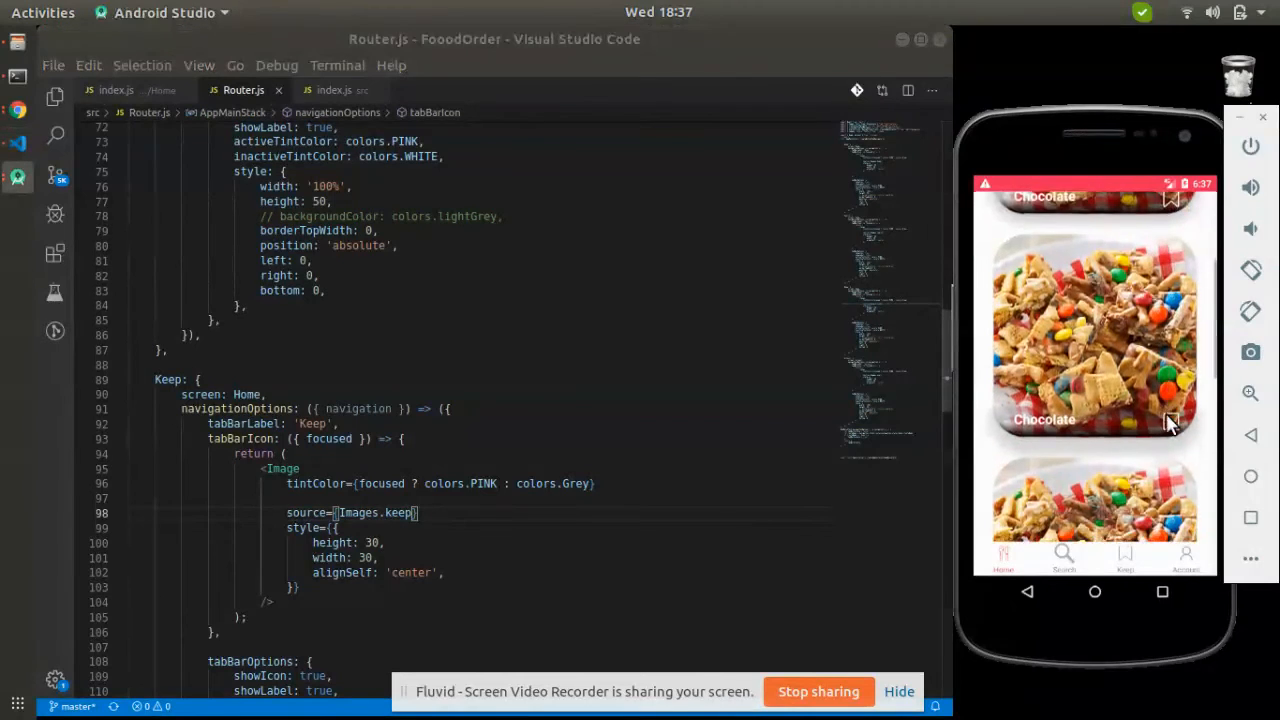
scroll(down, 3)
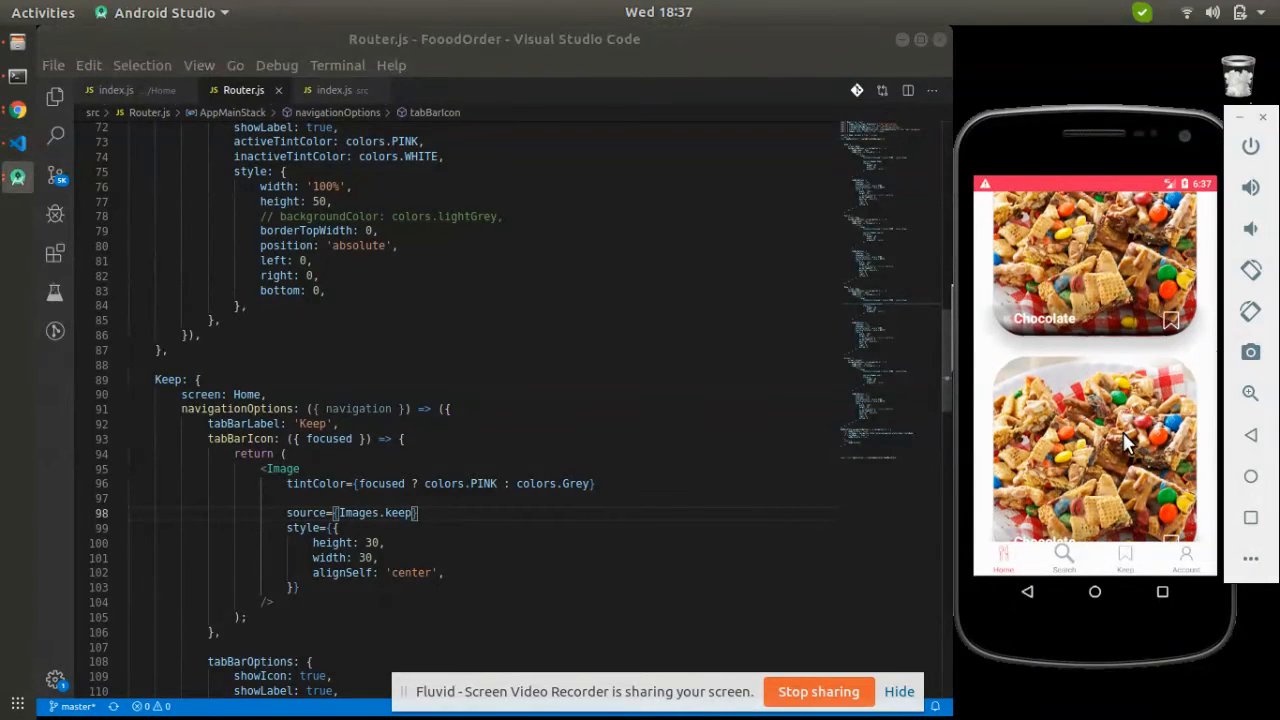
scroll(down, 3)
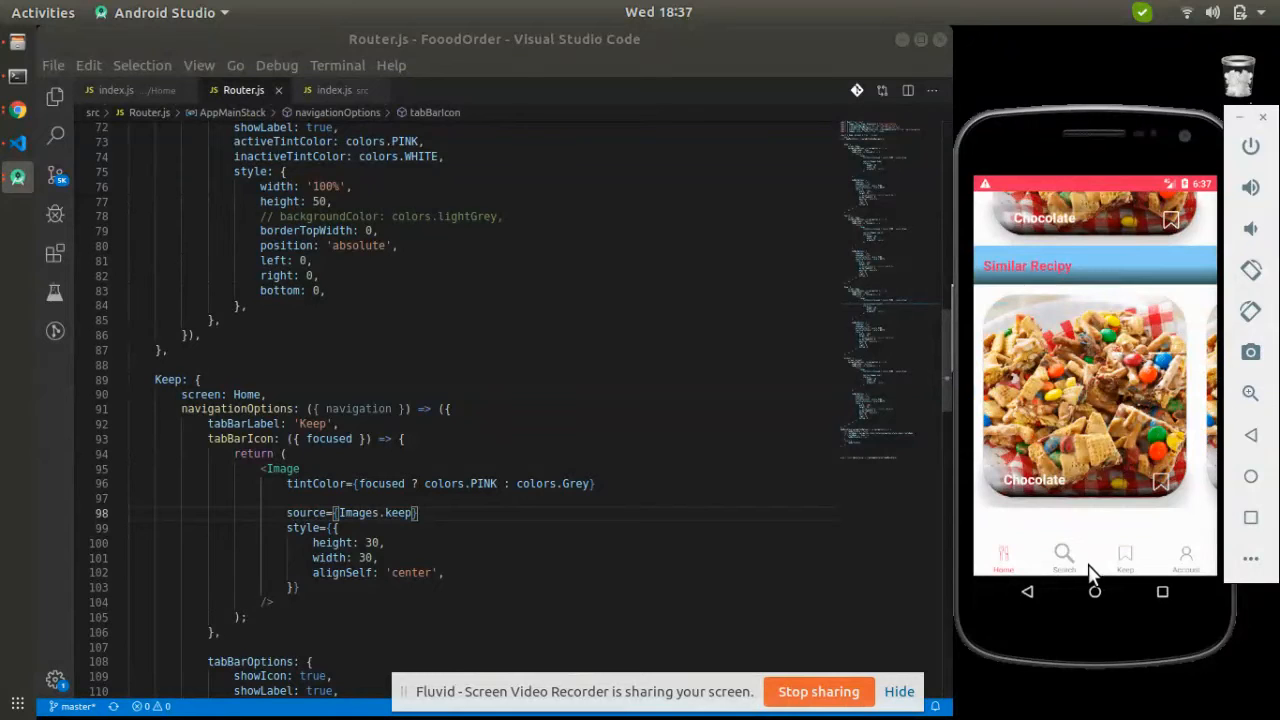
click(1124, 556)
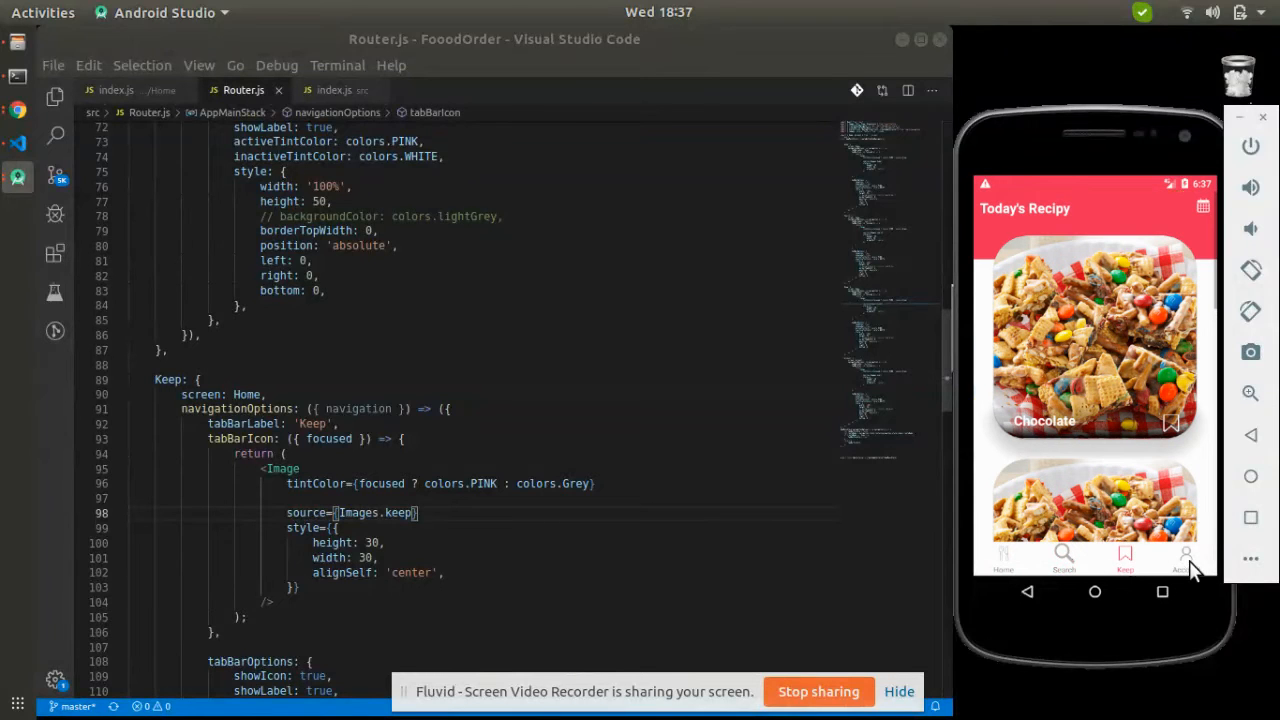
mouse_move(1004, 568)
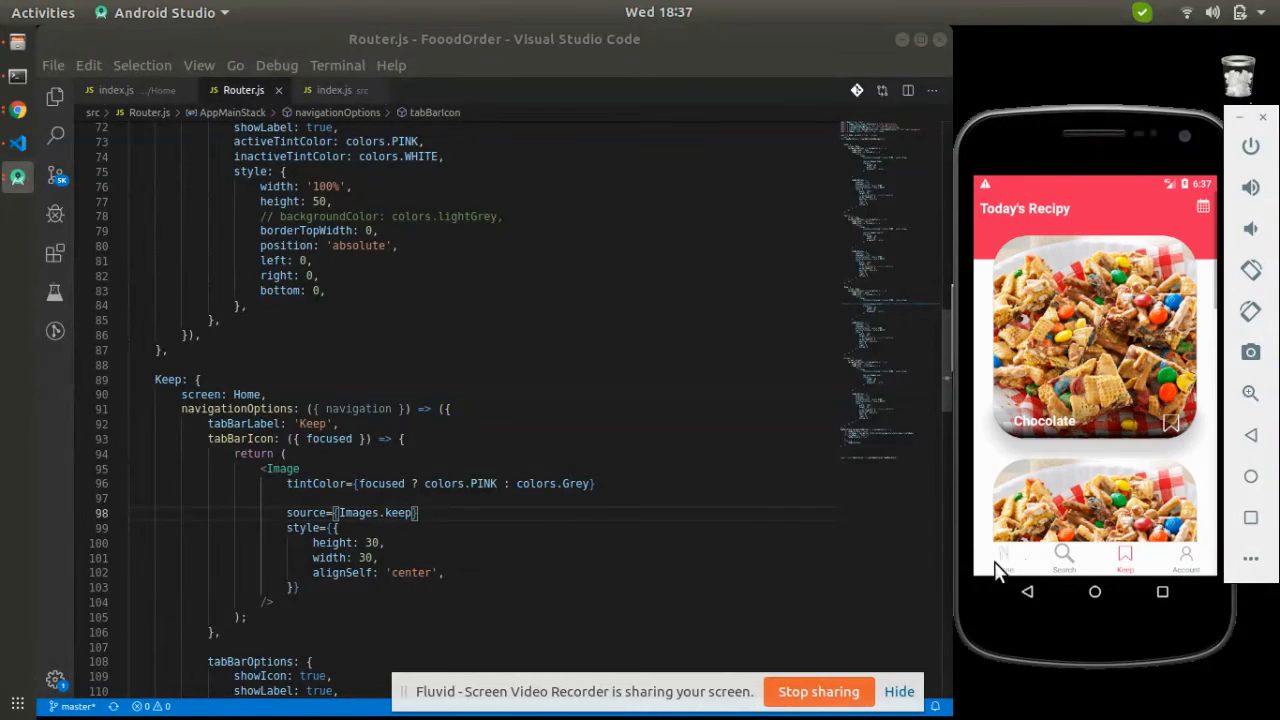
click(1184, 556)
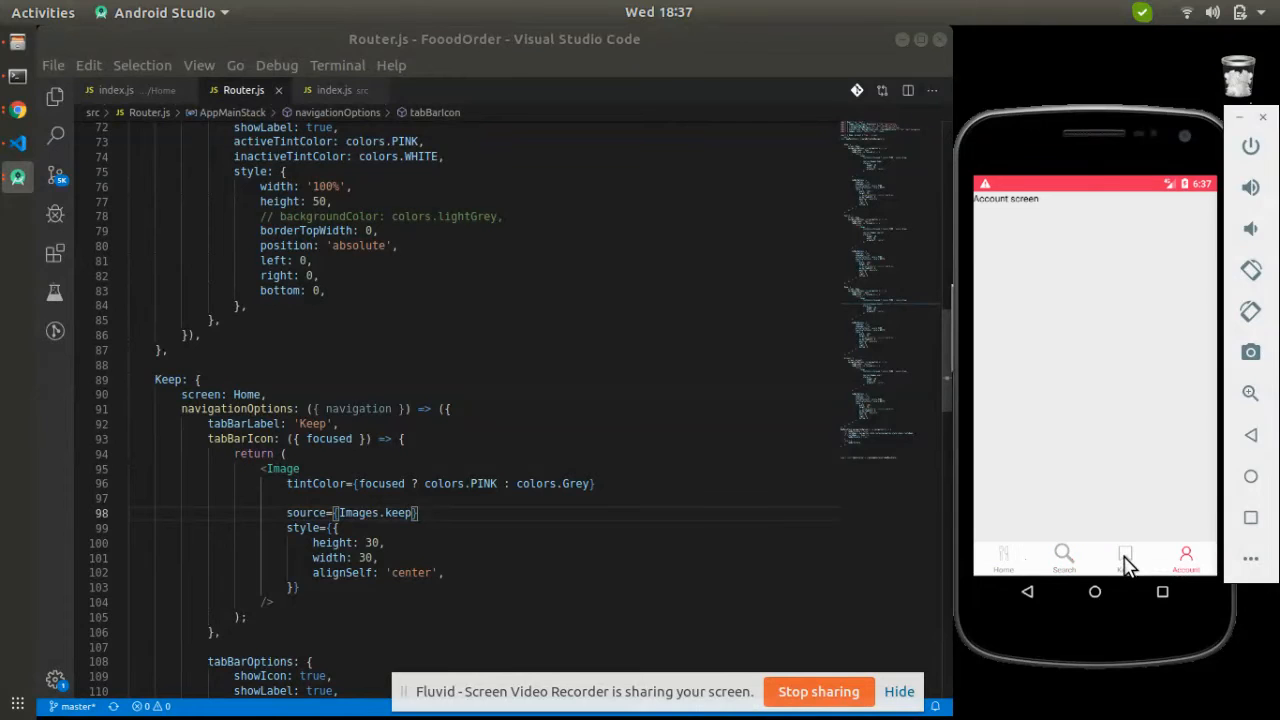
click(1064, 560)
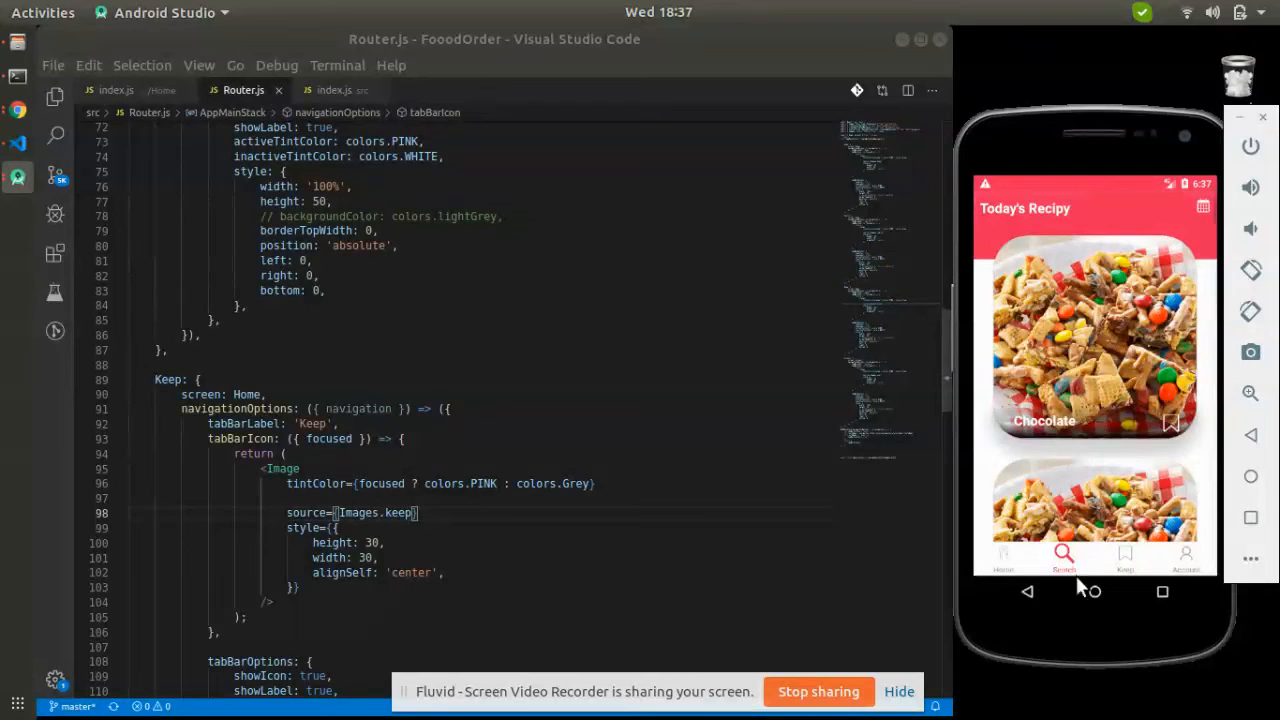
scroll(down, 3)
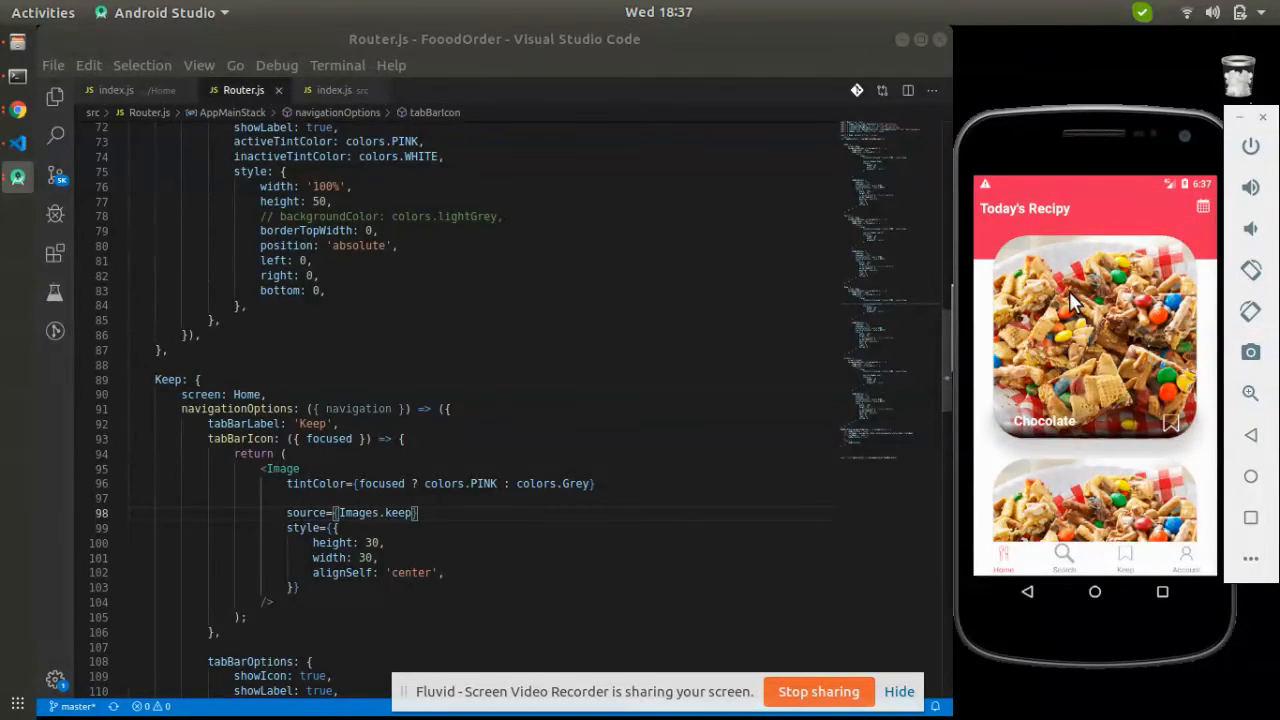
mouse_move(976, 268)
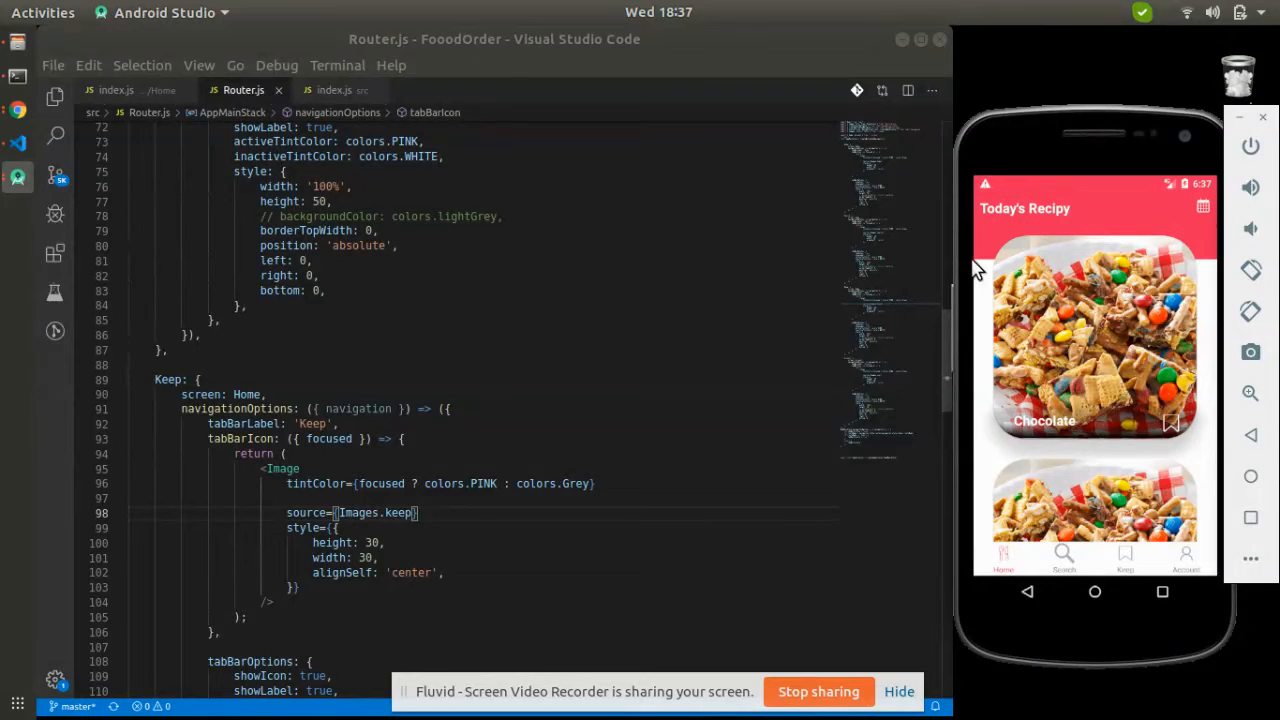
mouse_move(1224, 384)
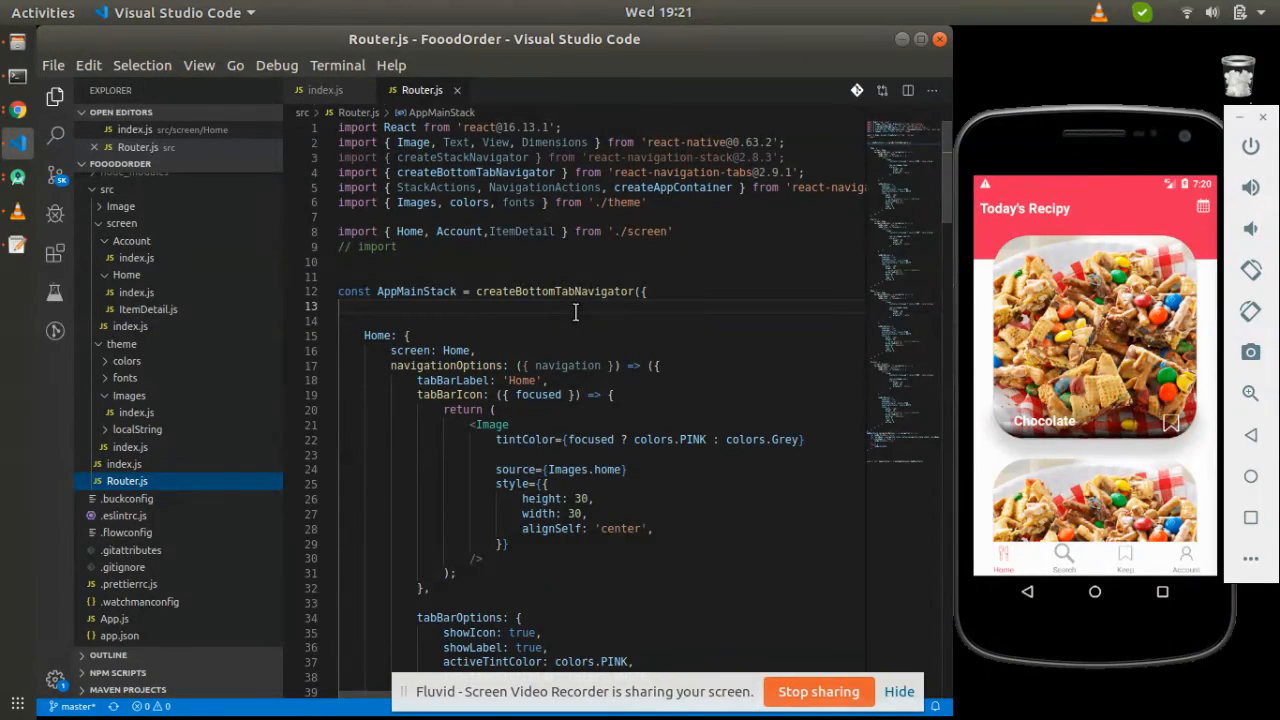
mouse_move(456, 350)
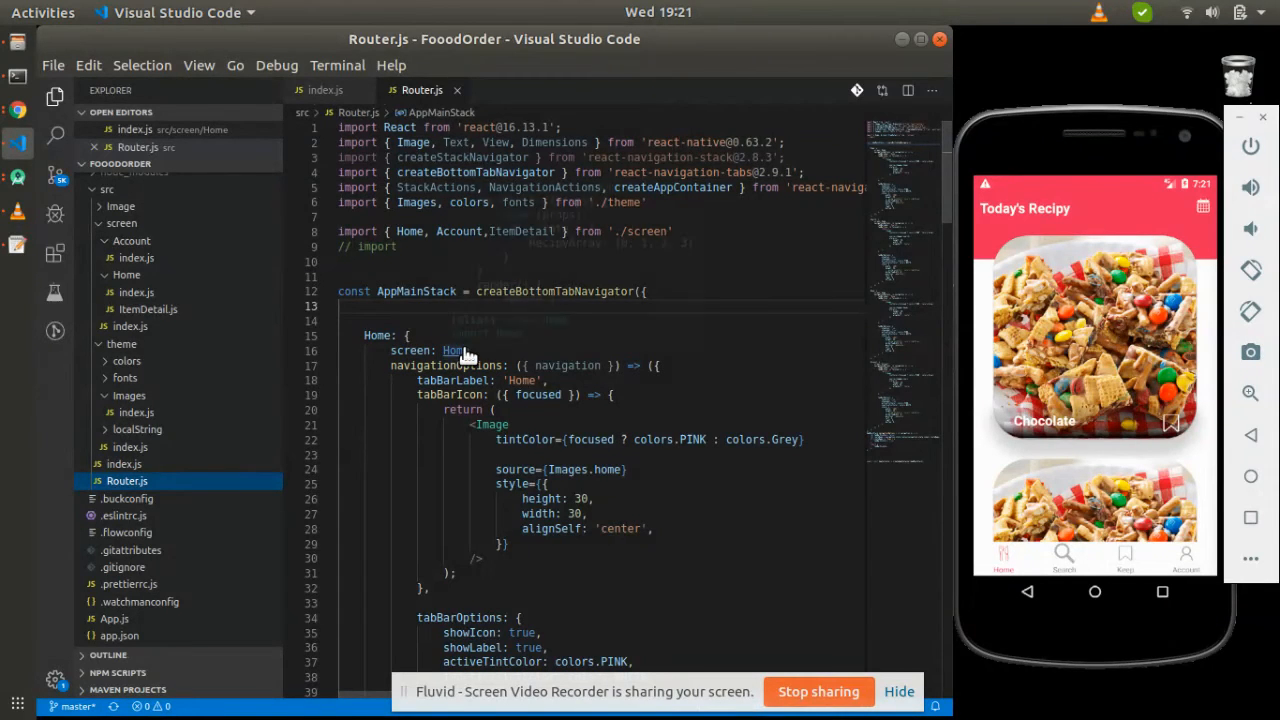
Declare const HomeStack = createStackNavigator({ Home above AppMainStack
text(const)
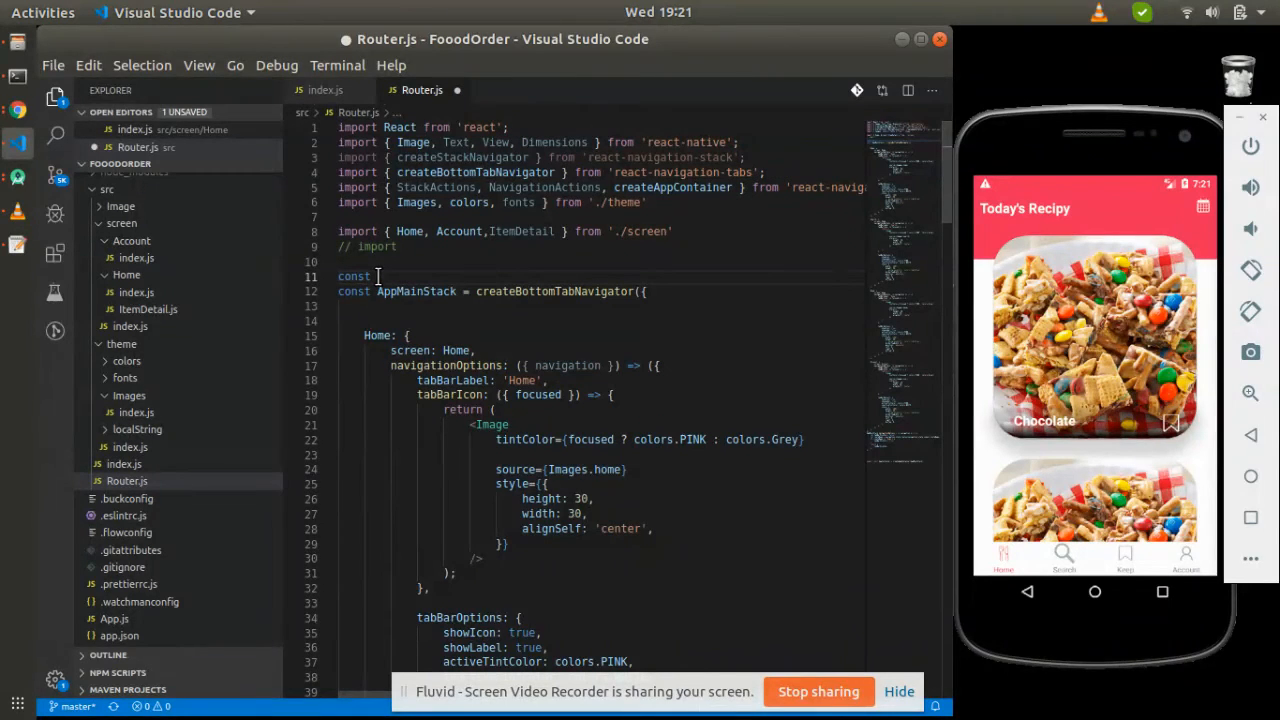
text(HomeStack =)
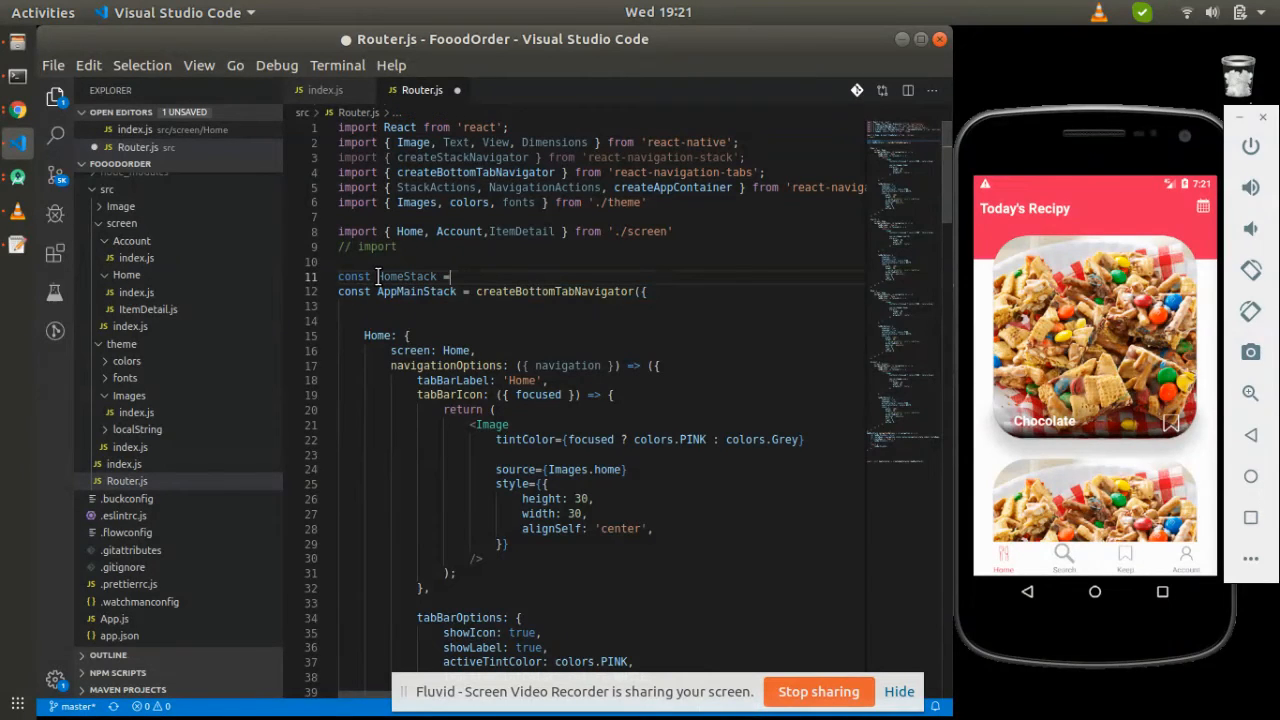
text(createStackNavigator()
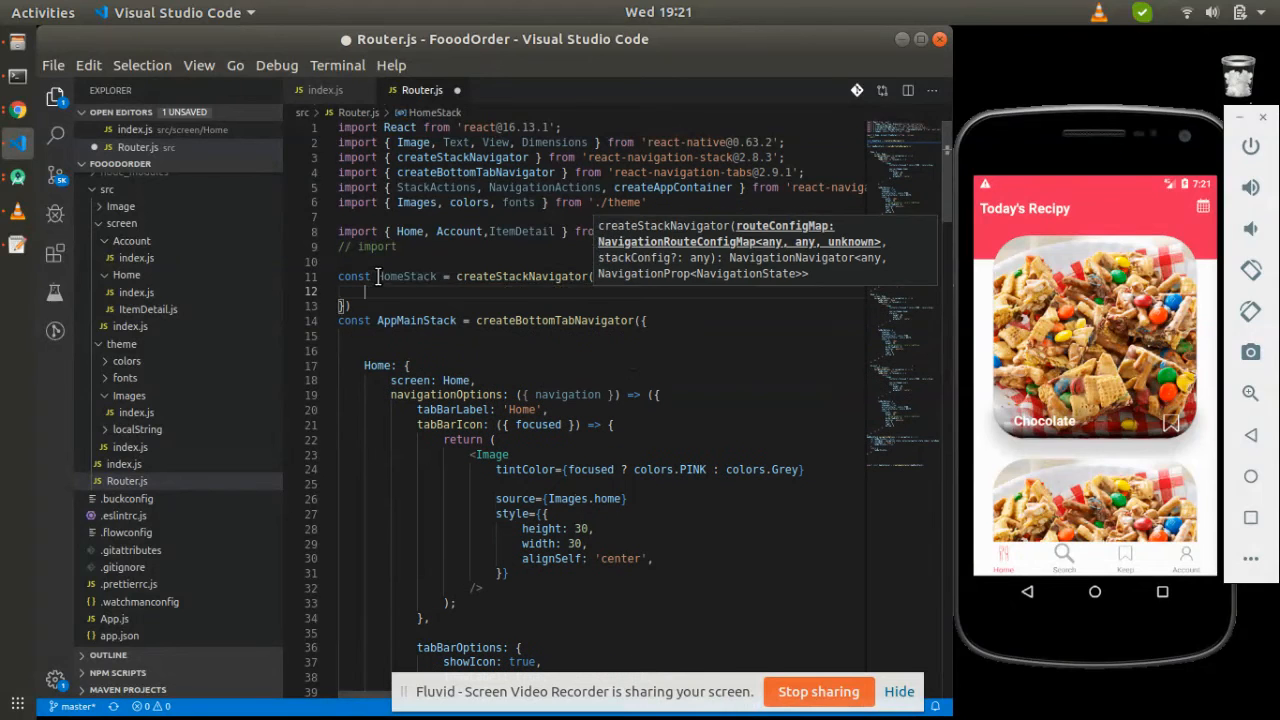
text(Home :)
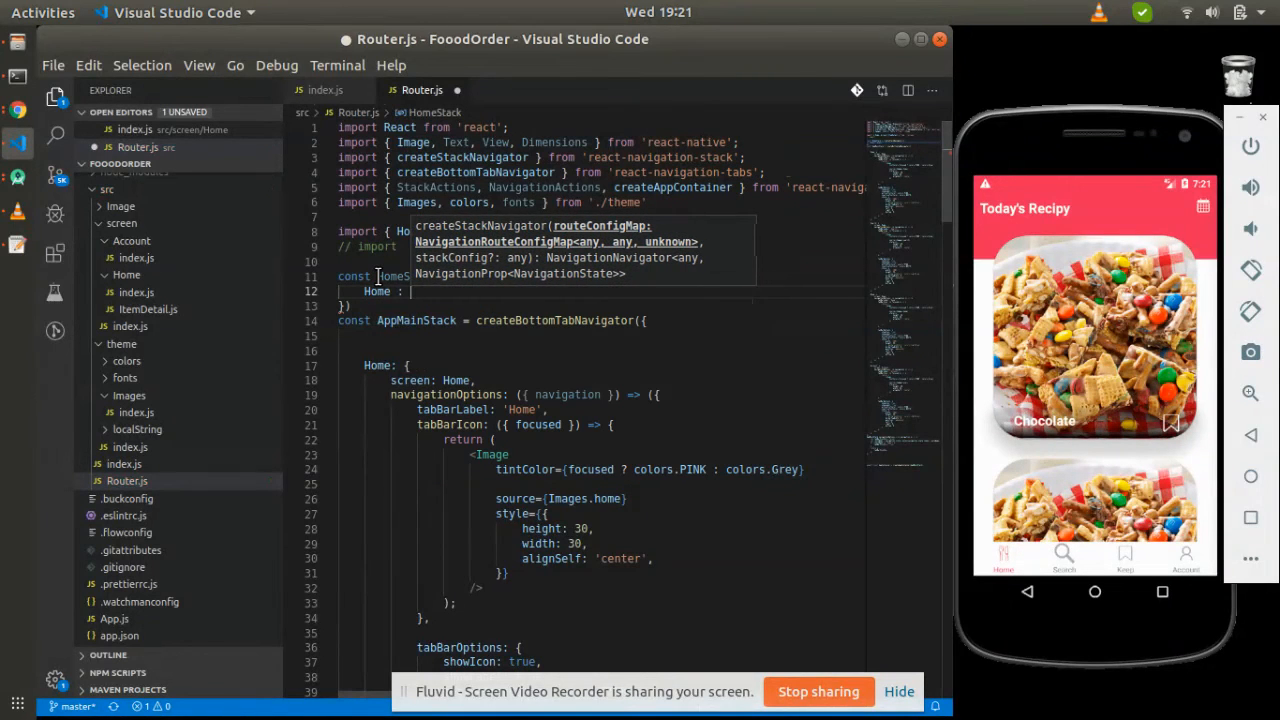
Add Home's screen, headerMode 'none', and start the ItemDetail route's screen entry
text(screen :})
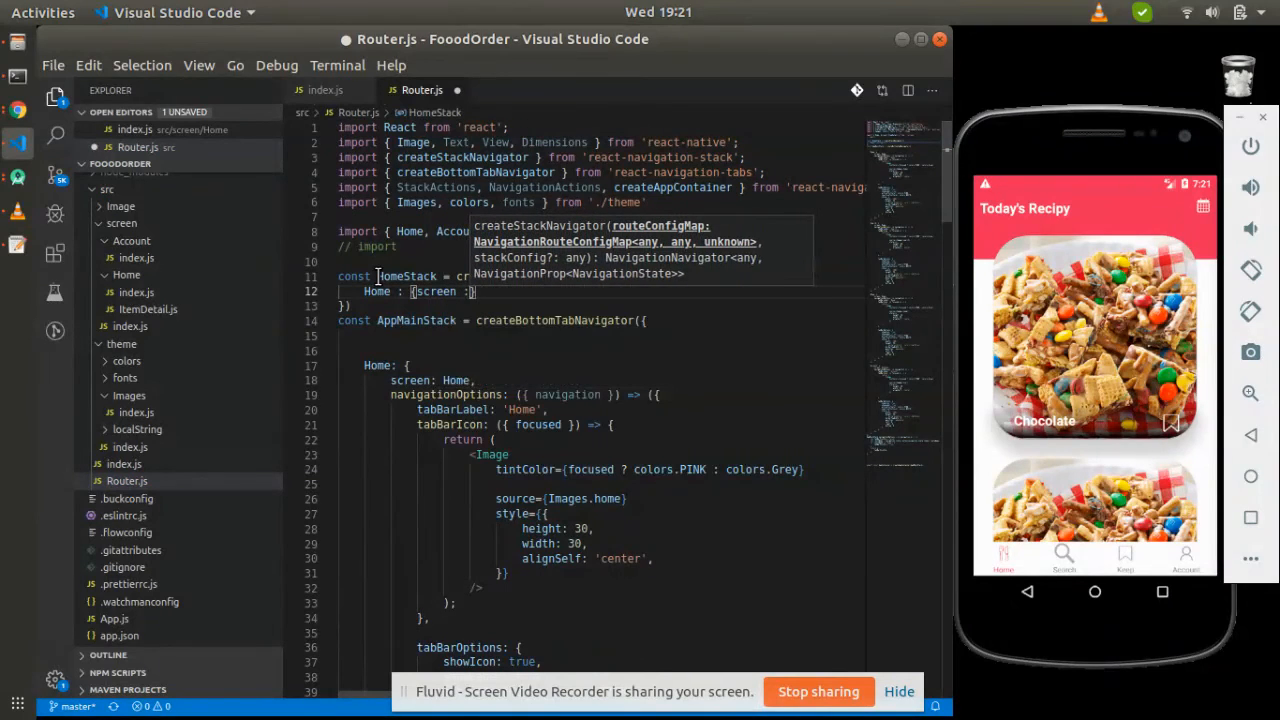
text(Home)
text(headerMode : 'n)
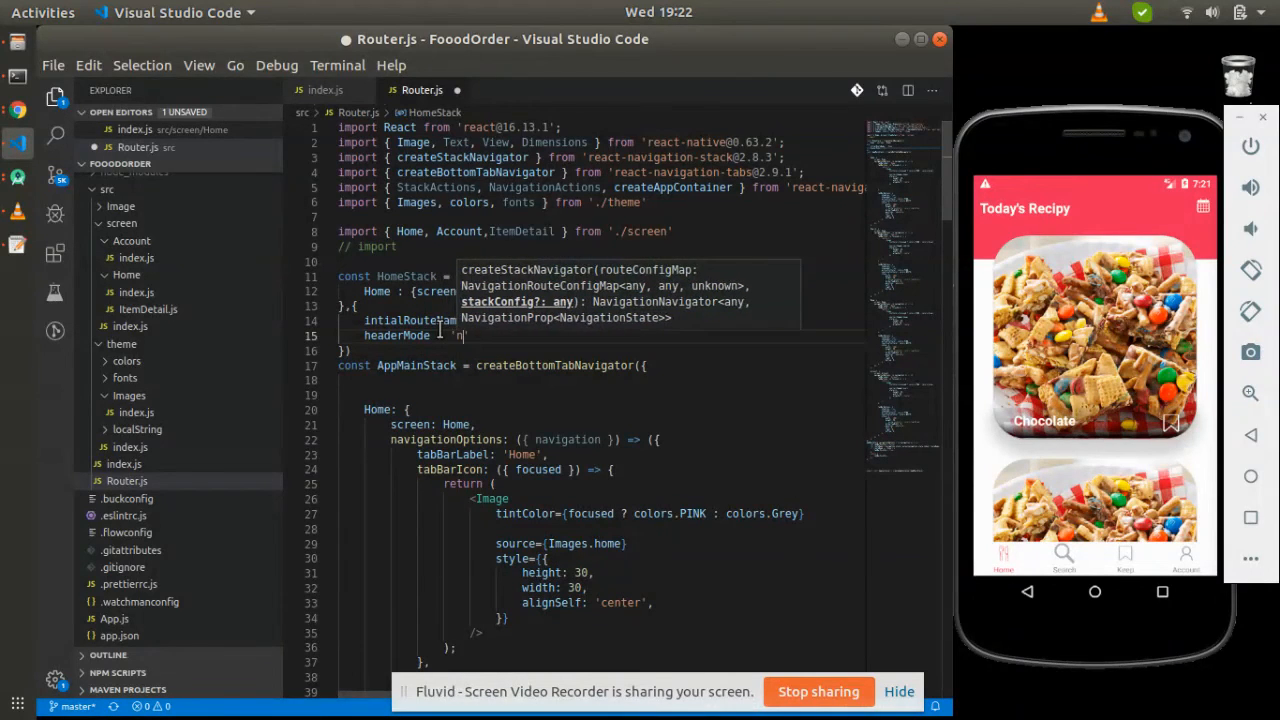
text(one)
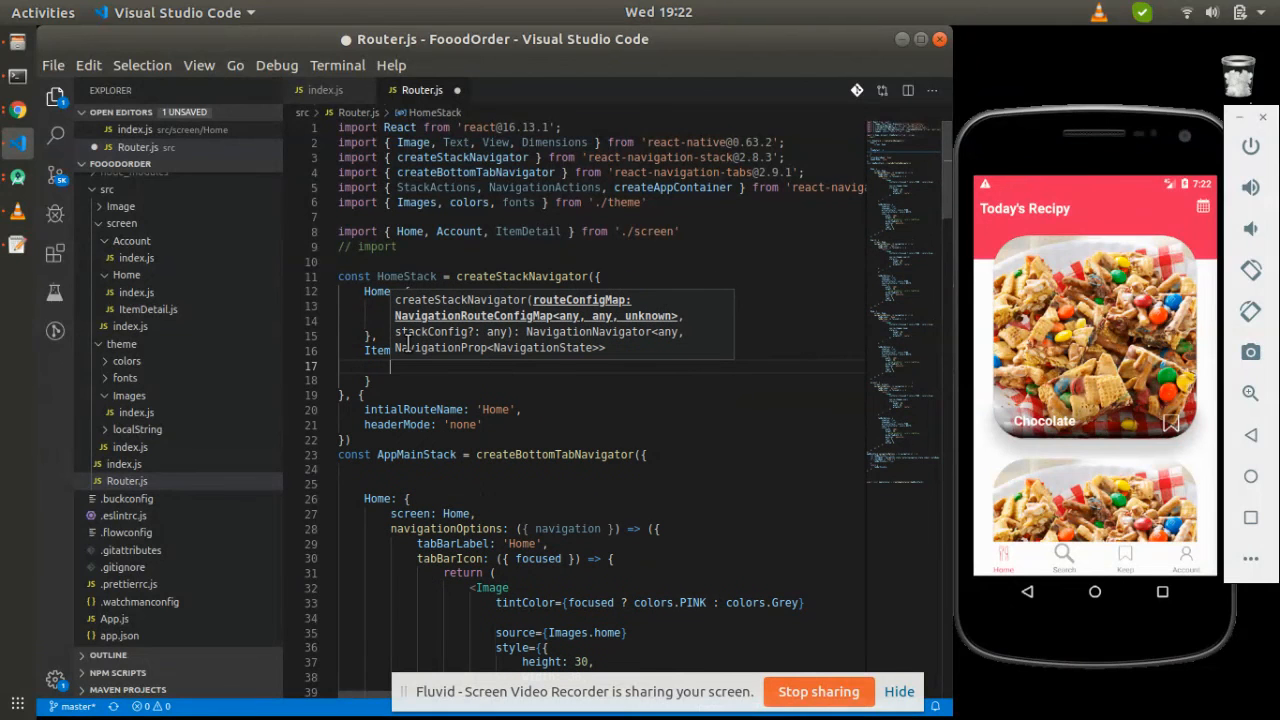
text(Scr)
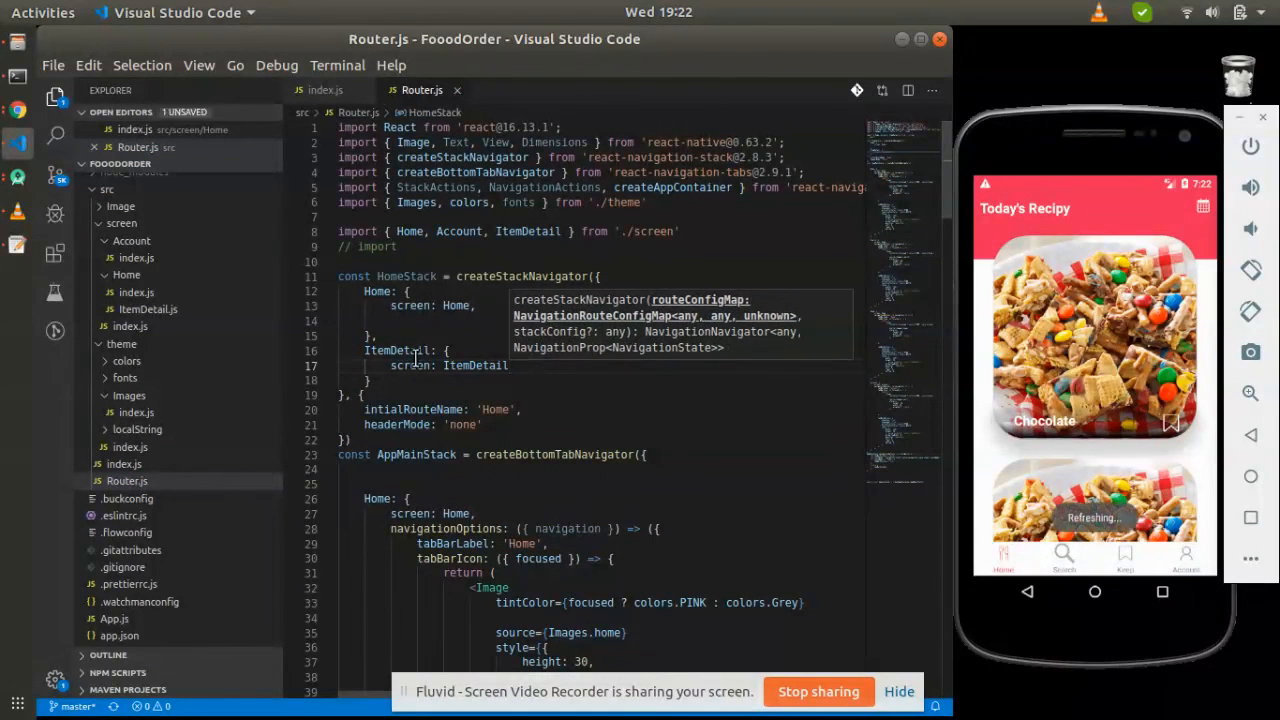
mouse_move(476, 366)
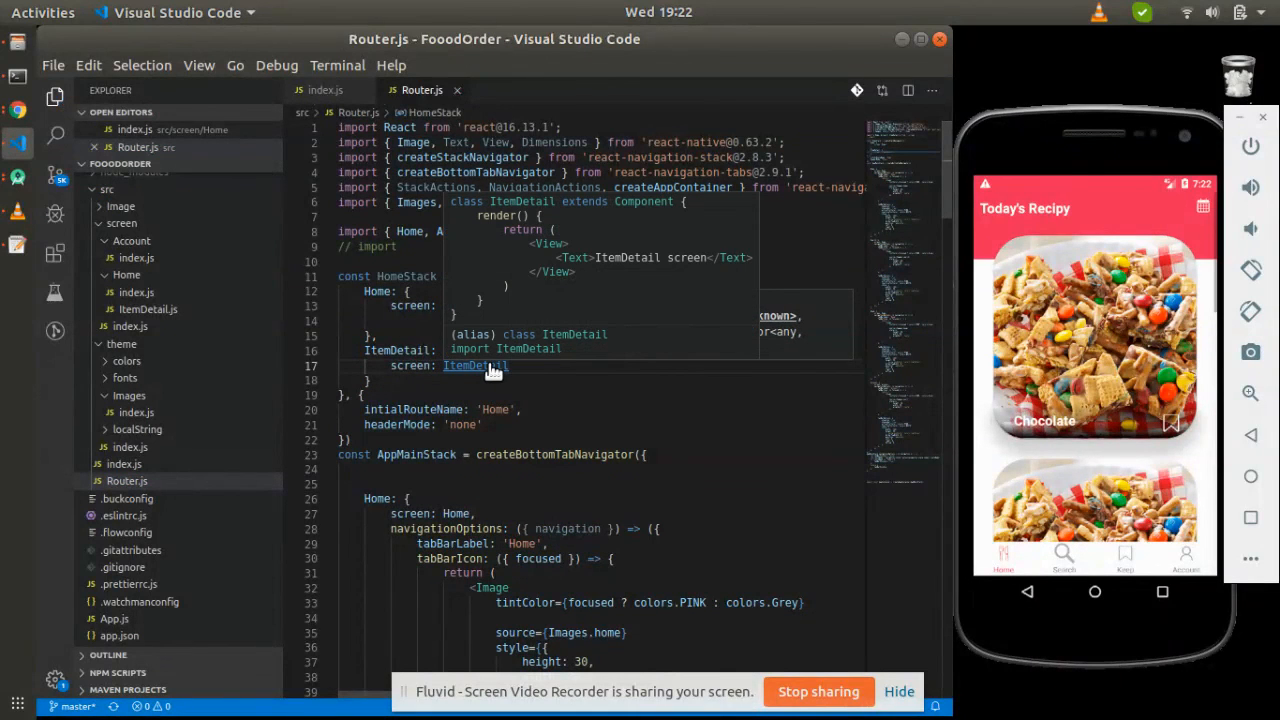
Expand src/screen/Home, open ItemDetail.js and place the caret at the export line's end
click(126, 276)
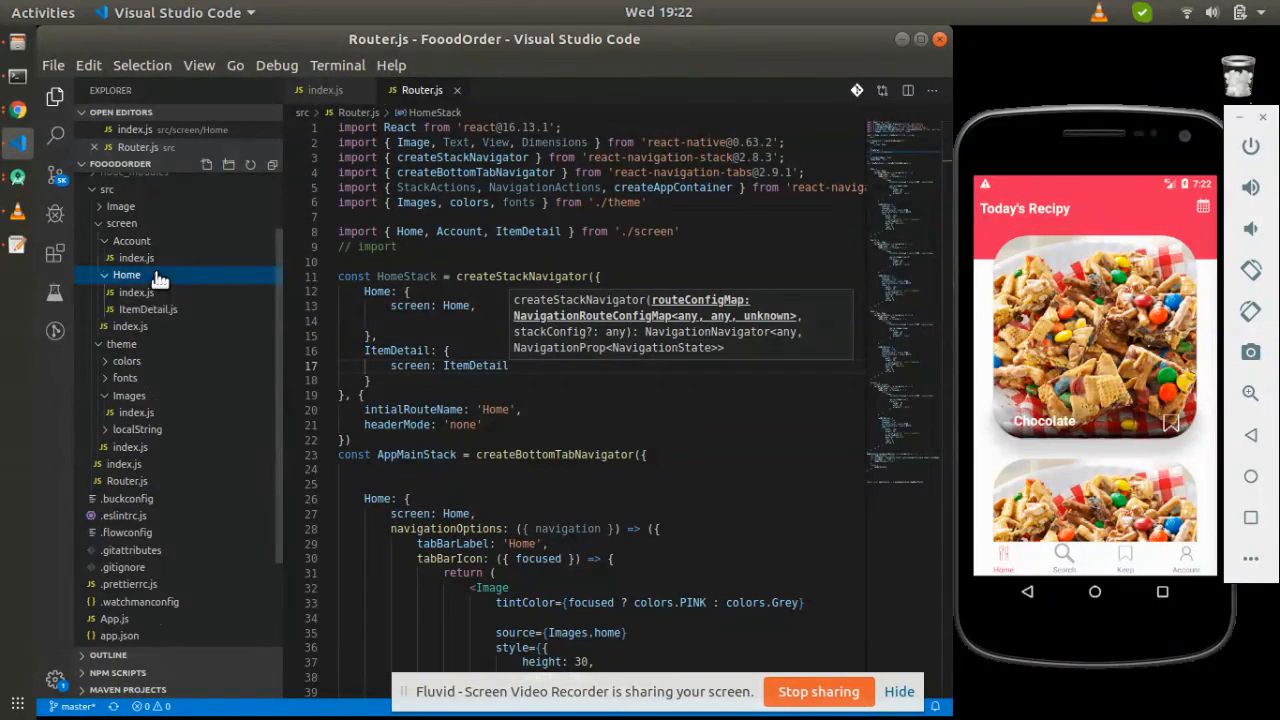
mouse_move(148, 308)
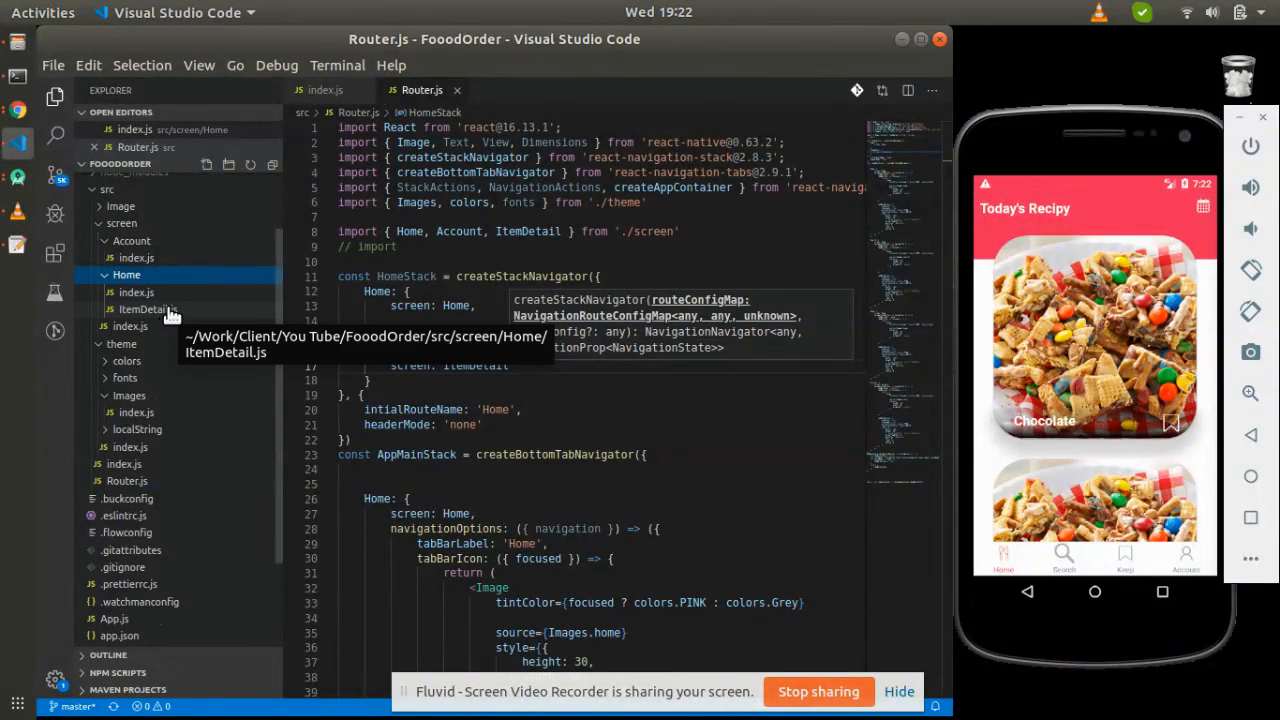
click(142, 308)
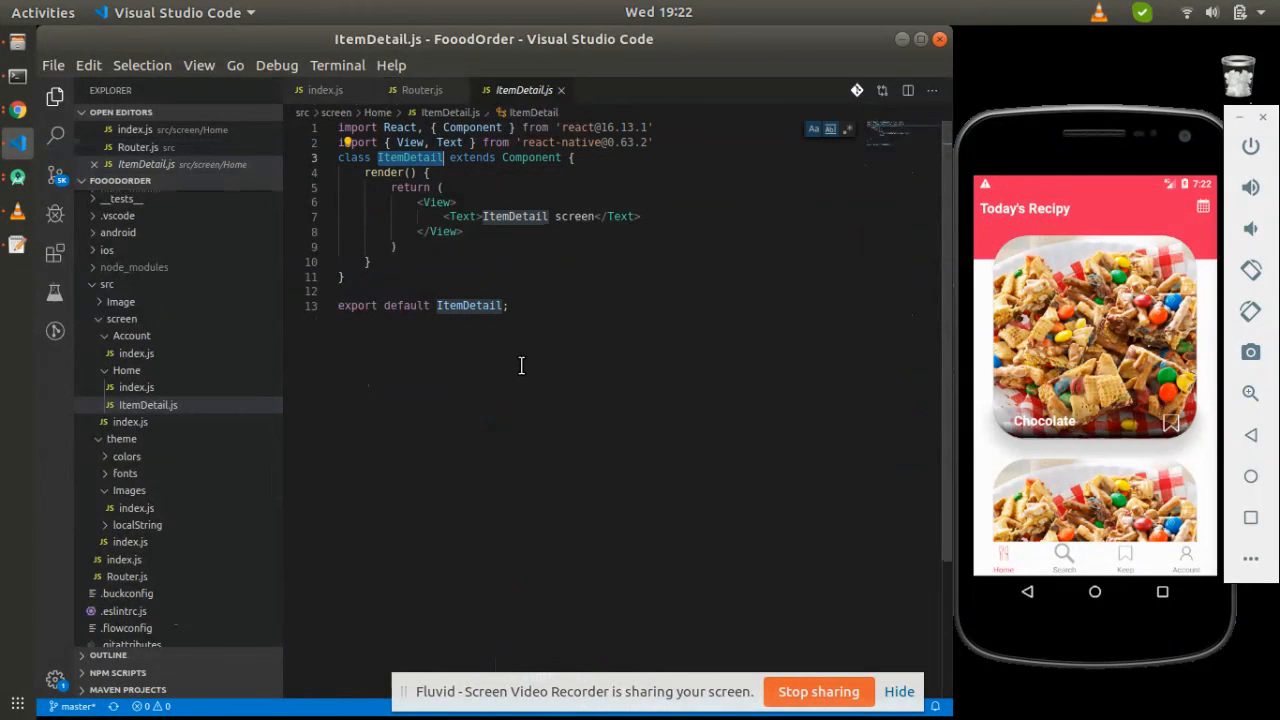
click(508, 304)
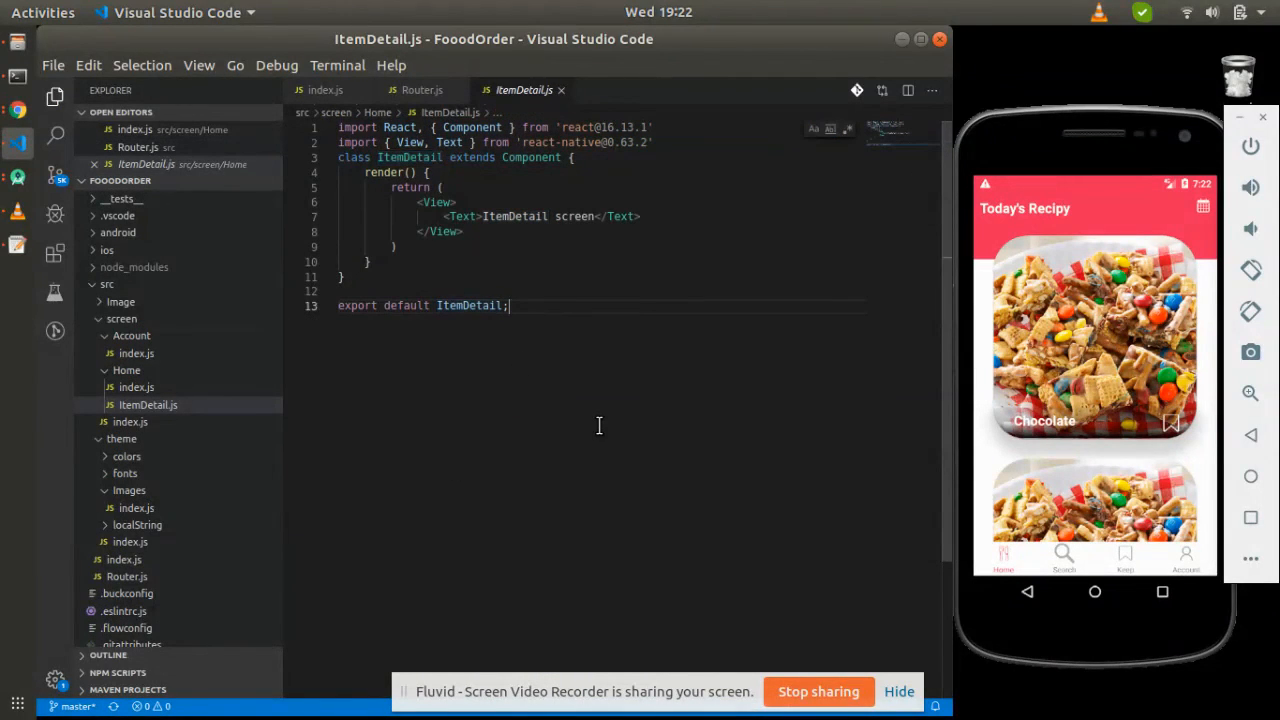